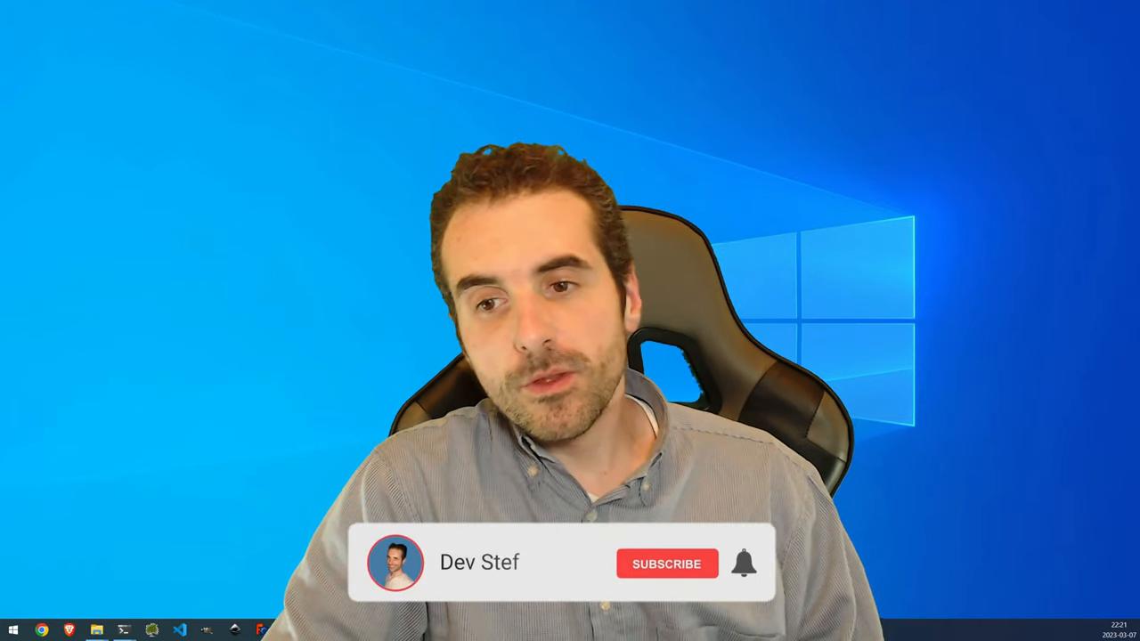
Scroll down through the early pages of the FOSDEM talk PDF slides.
{"action": "left_click", "coordinate": [666, 563]}
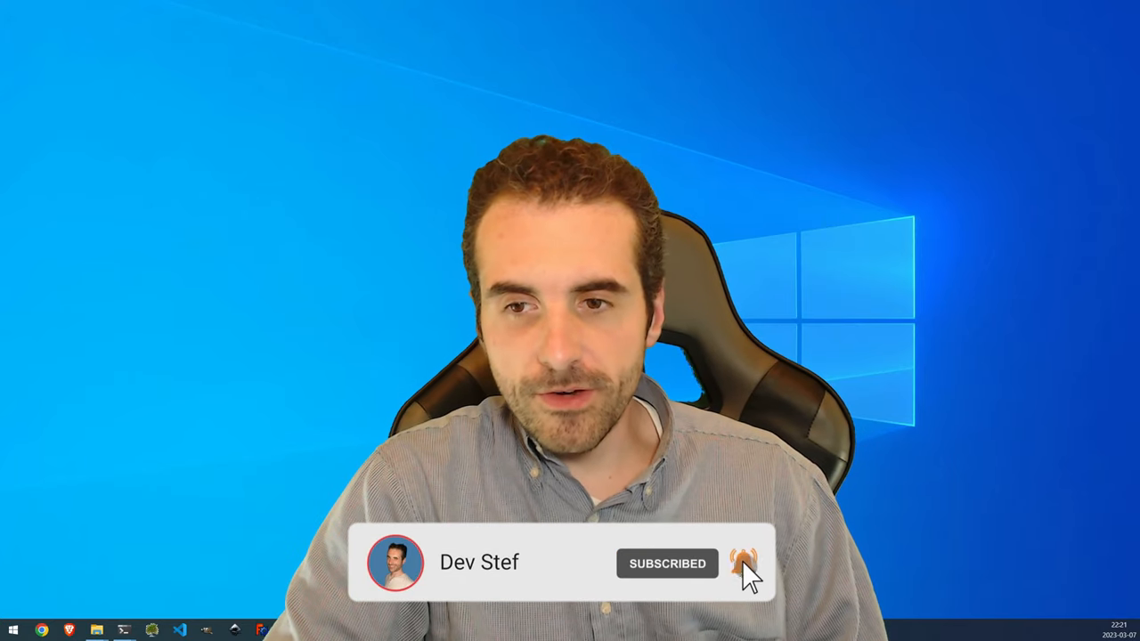
{"action": "left_click", "coordinate": [744, 562]}
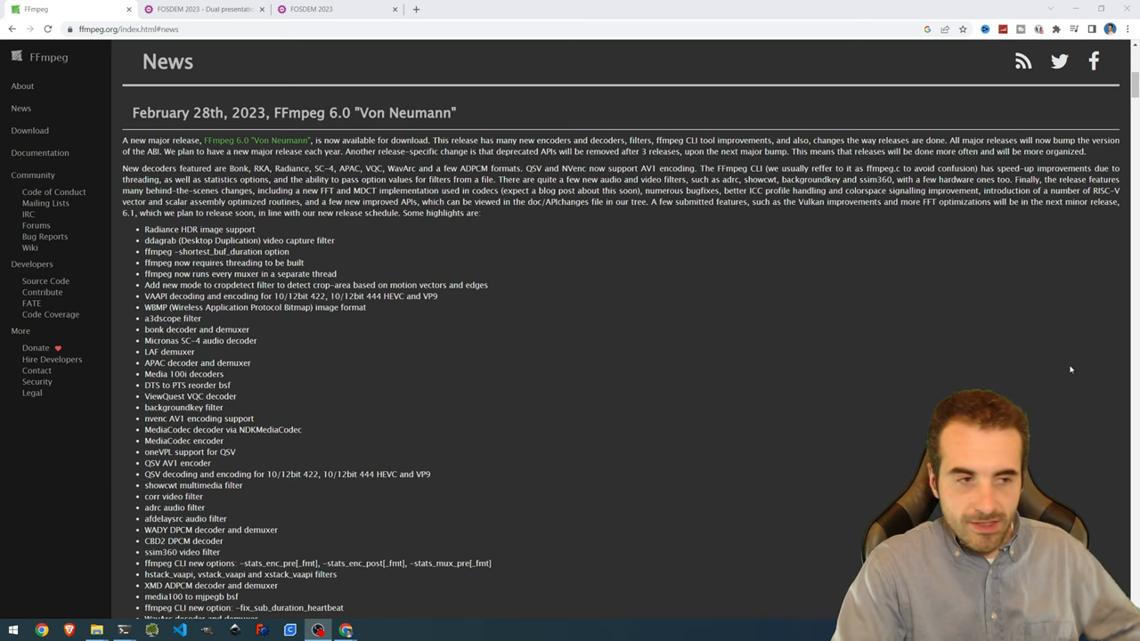
{"action": "scroll", "scroll_direction": "down", "scroll_amount": 3}
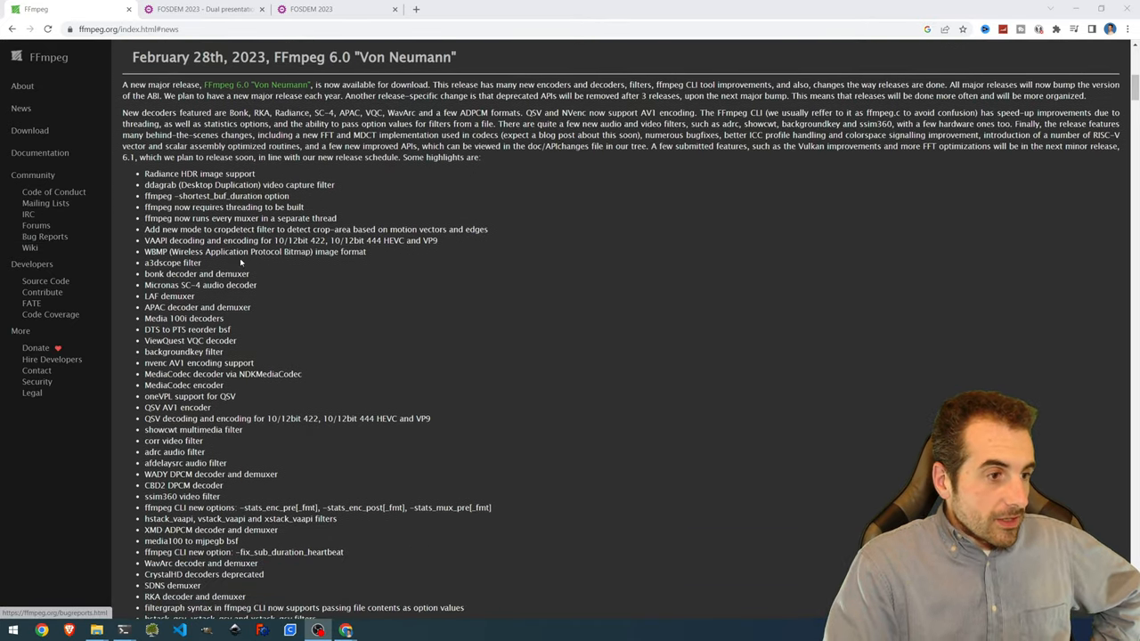
{"action": "scroll", "scroll_direction": "down", "scroll_amount": 3}
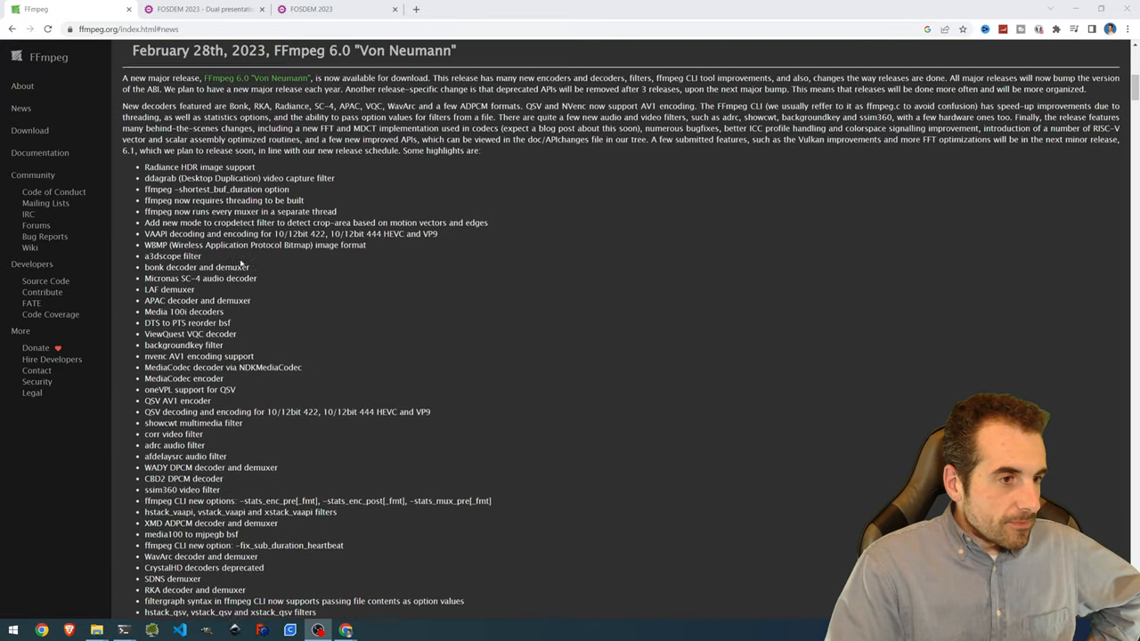
{"action": "scroll", "scroll_direction": "down", "scroll_amount": 3}
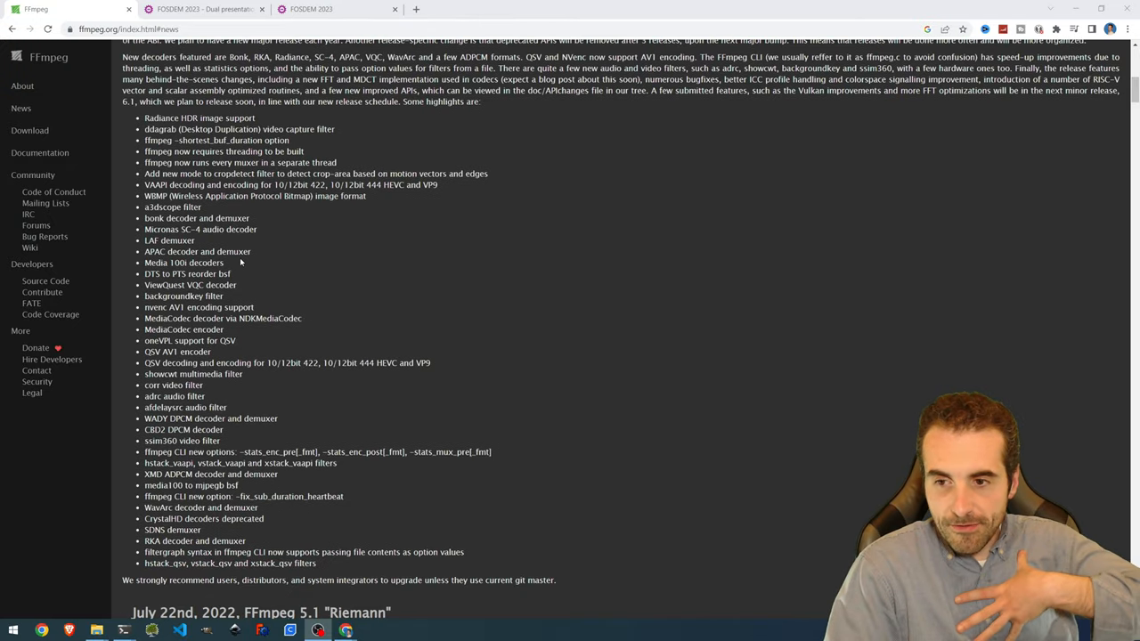
{"action": "mouse_move", "coordinate": [1087, 385]}
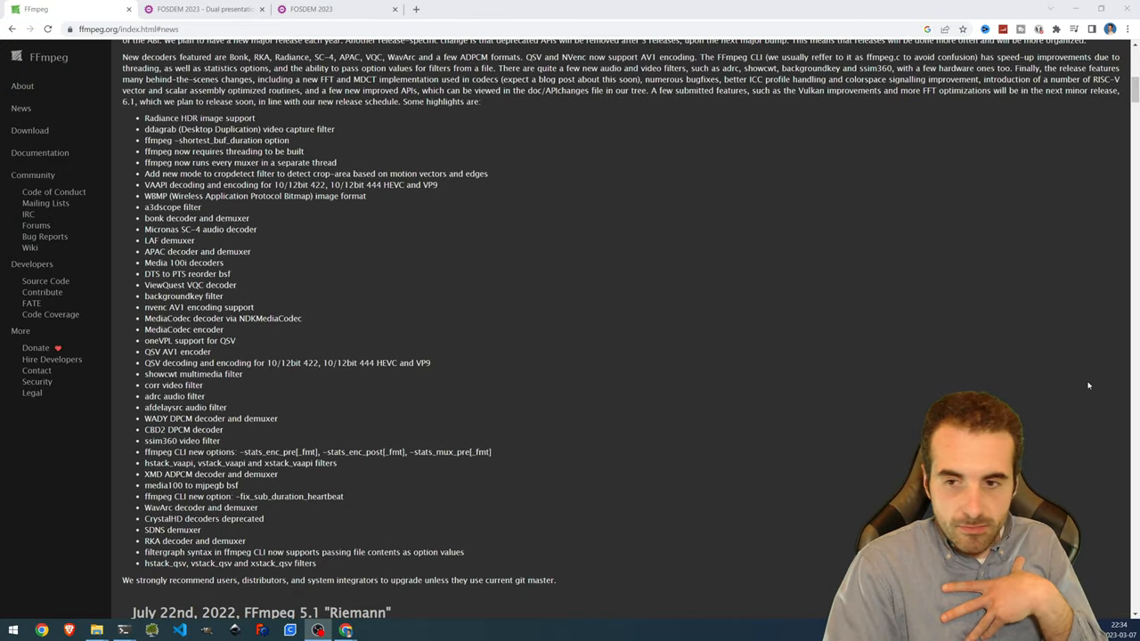
{"action": "scroll", "scroll_direction": "down", "scroll_amount": 3}
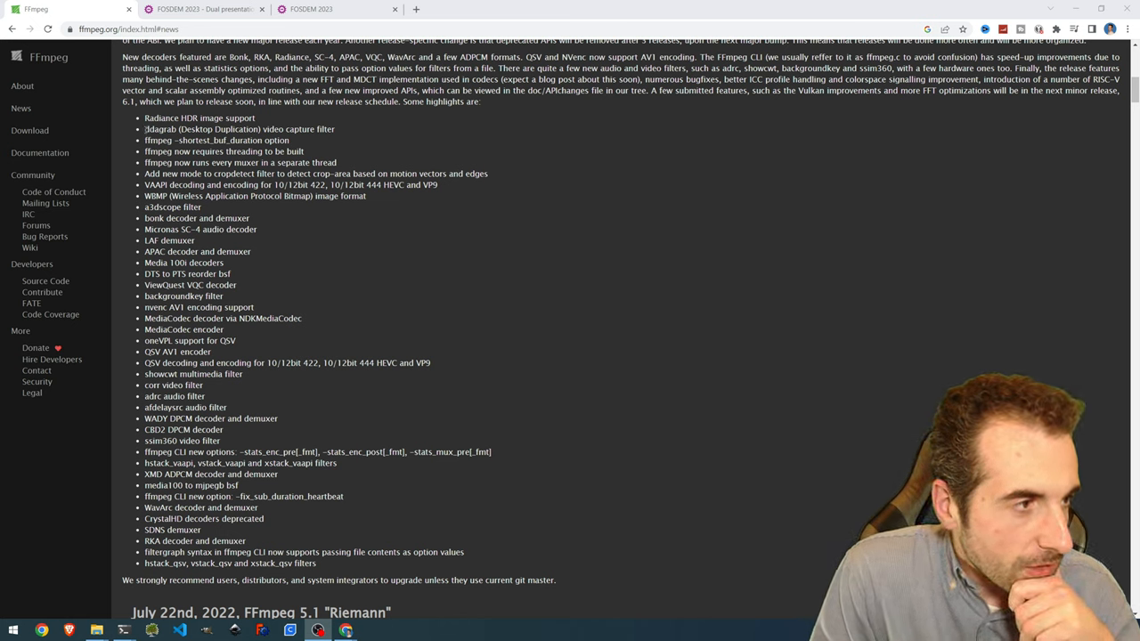
Keep scrolling the slides, selecting some slide text along the way.
{"action": "double_click", "coordinate": [160, 130]}
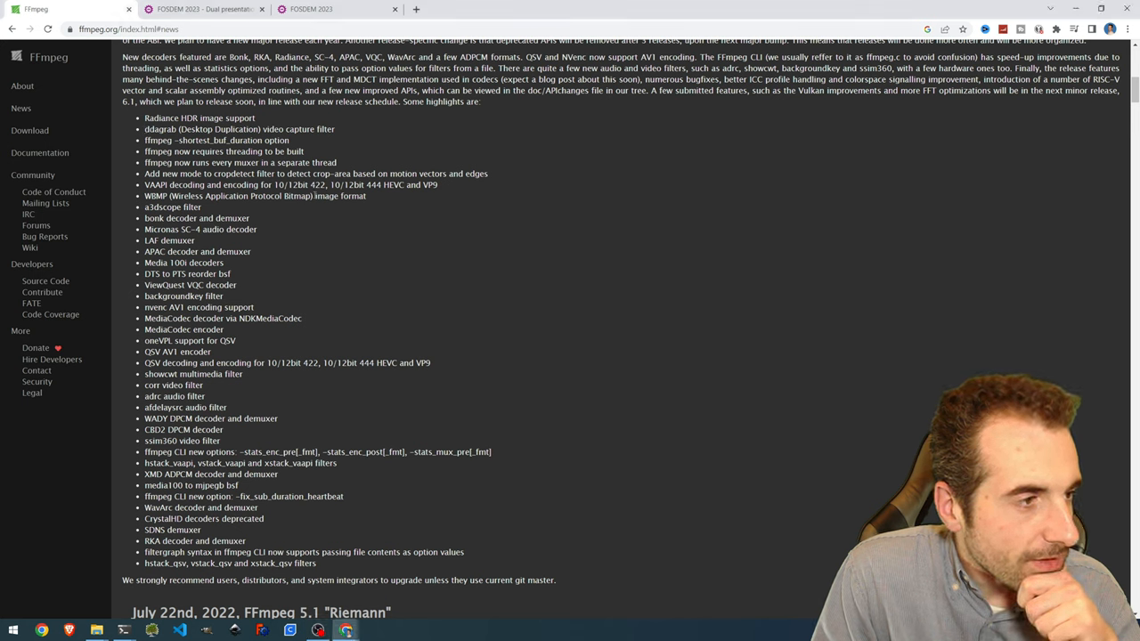
{"action": "scroll", "scroll_direction": "down", "scroll_amount": 3}
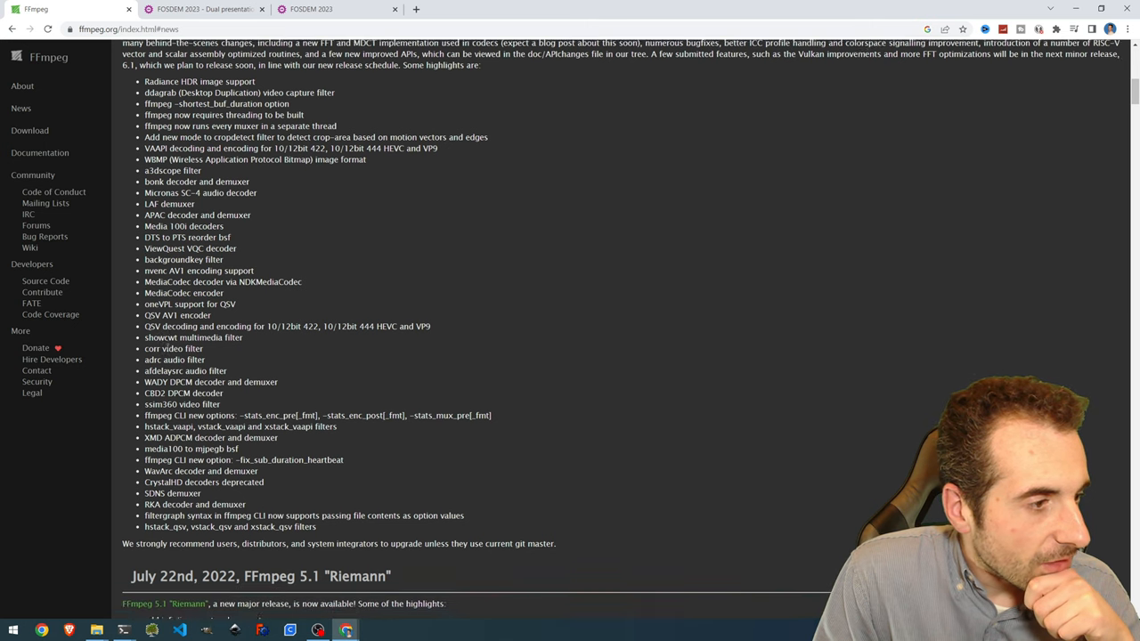
{"action": "scroll", "scroll_direction": "down", "scroll_amount": 3}
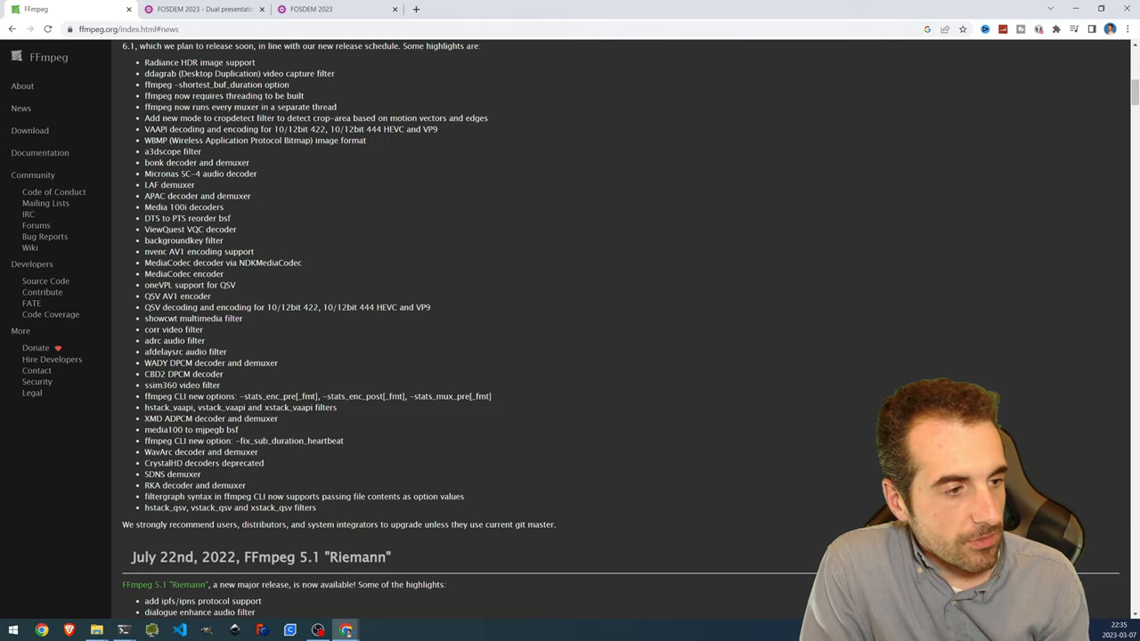
{"action": "scroll", "scroll_direction": "down", "scroll_amount": 3}
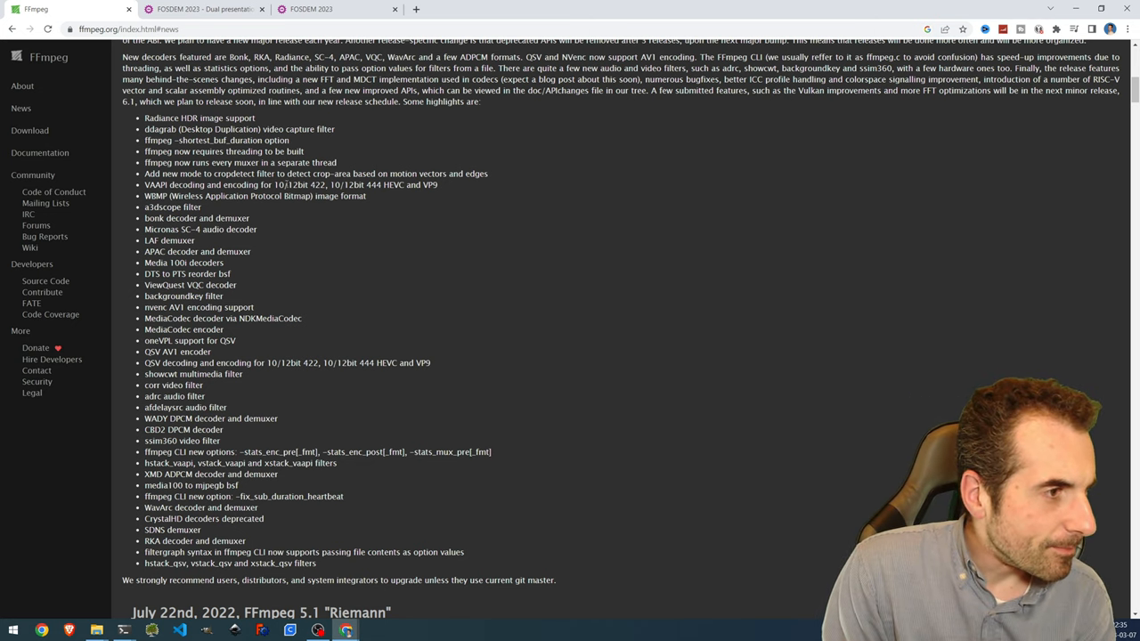
{"action": "scroll", "scroll_direction": "down", "scroll_amount": 3}
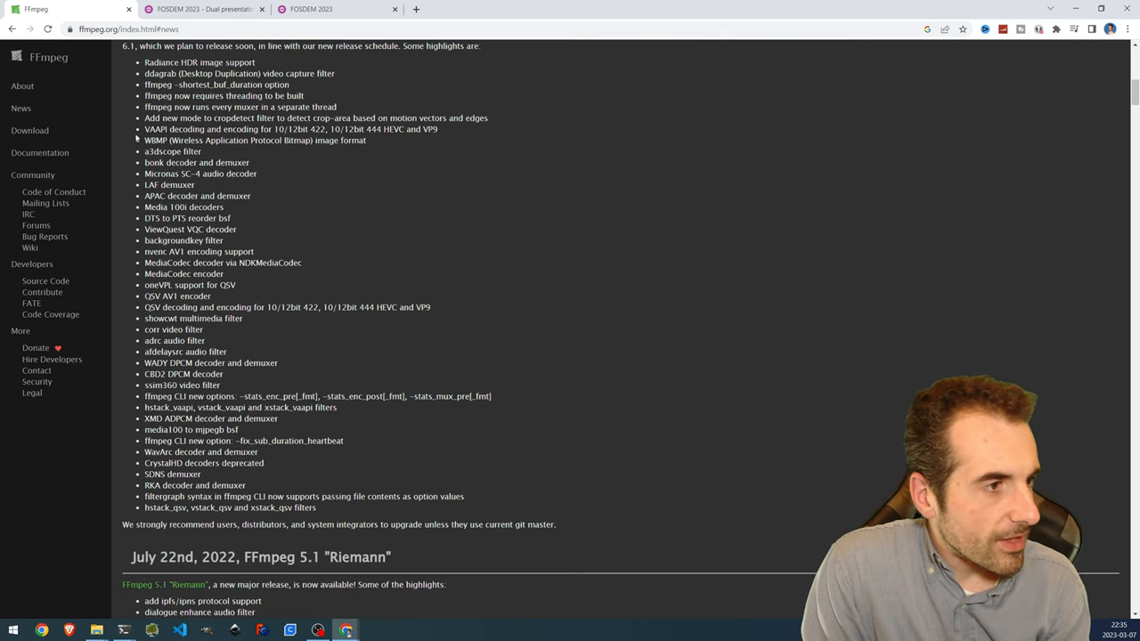
{"action": "left_click_drag", "start_coordinate": [207, 107], "coordinate": [337, 107]}
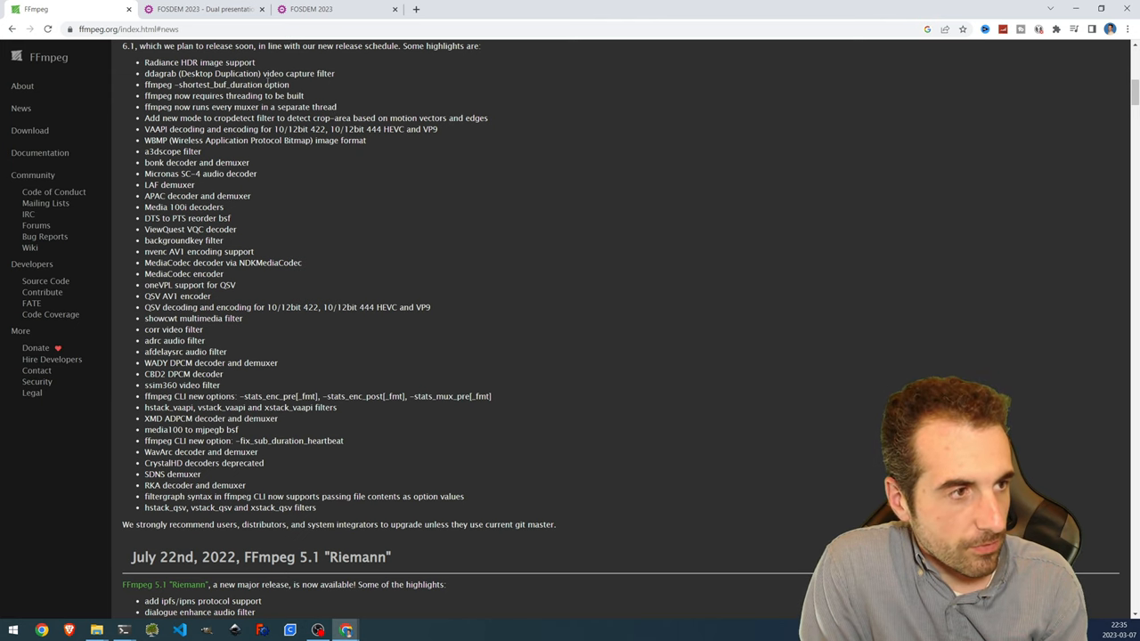
{"action": "scroll", "scroll_direction": "down", "scroll_amount": 3}
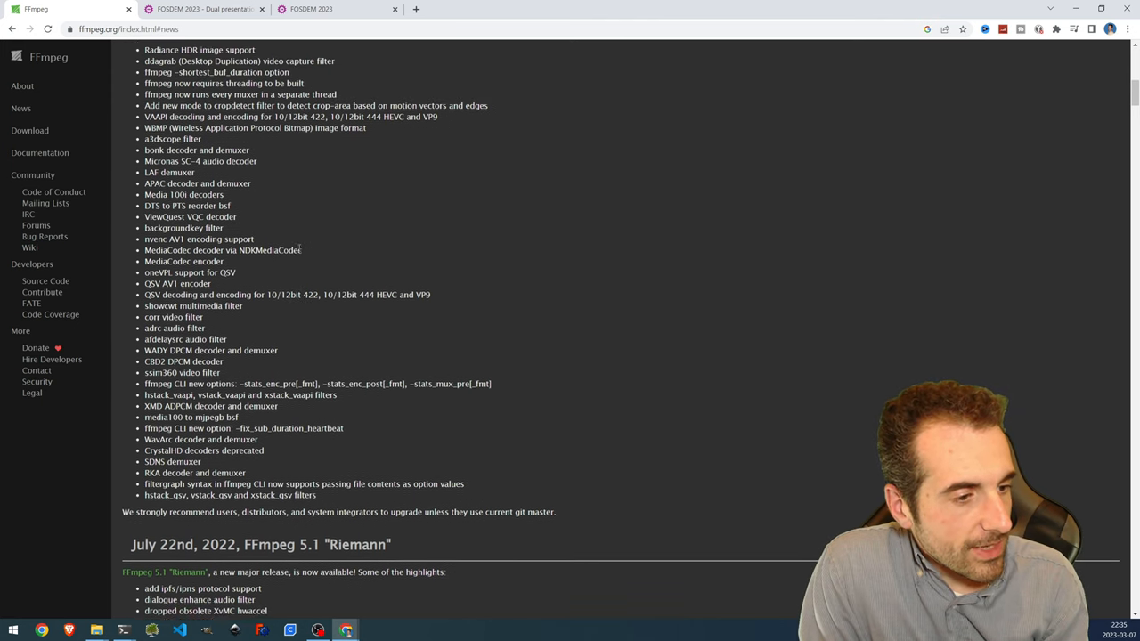
{"action": "scroll", "scroll_direction": "up", "scroll_amount": 3}
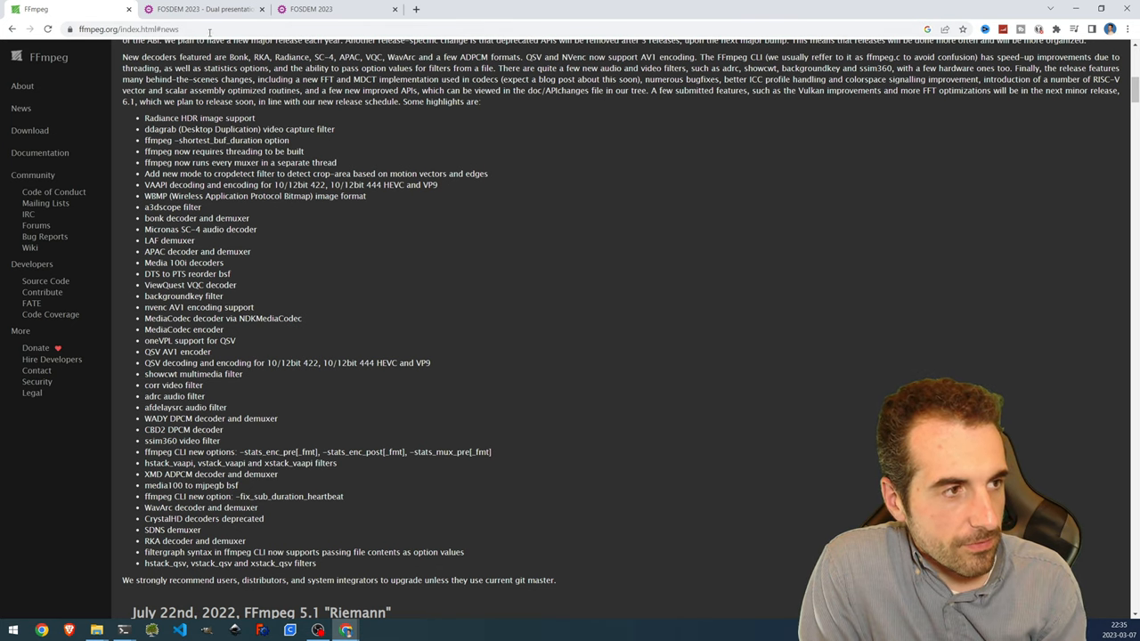
Switch to the FOSDEM FFmpeg 6 talk page and highlight the 4 & 5 February 2023 dates.
{"action": "left_click", "coordinate": [205, 9]}
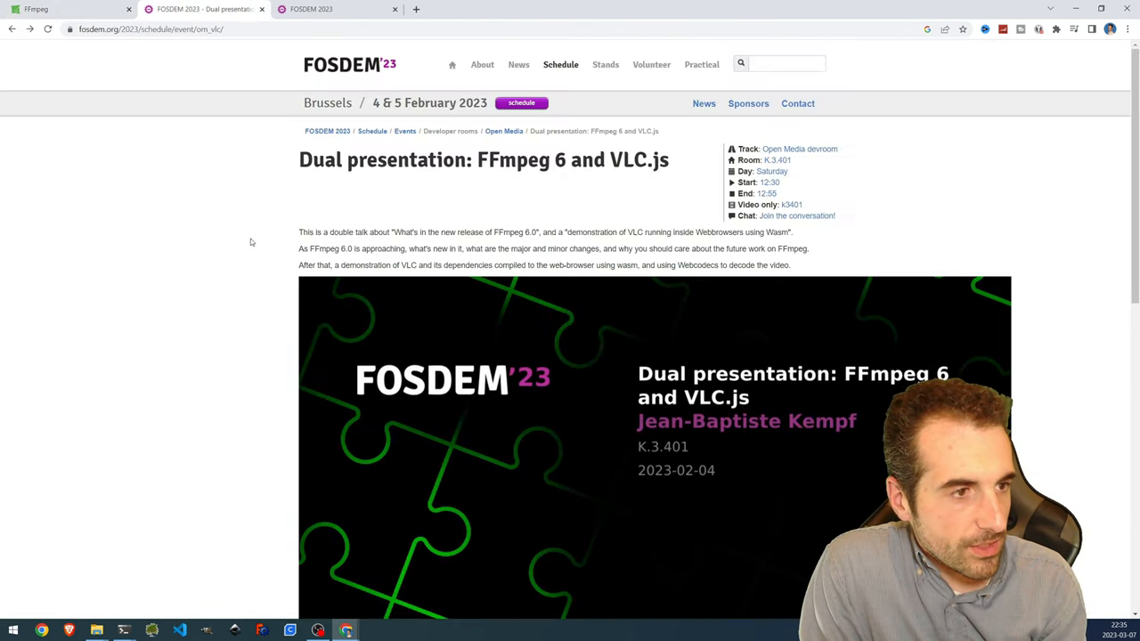
{"action": "double_click", "coordinate": [431, 103]}
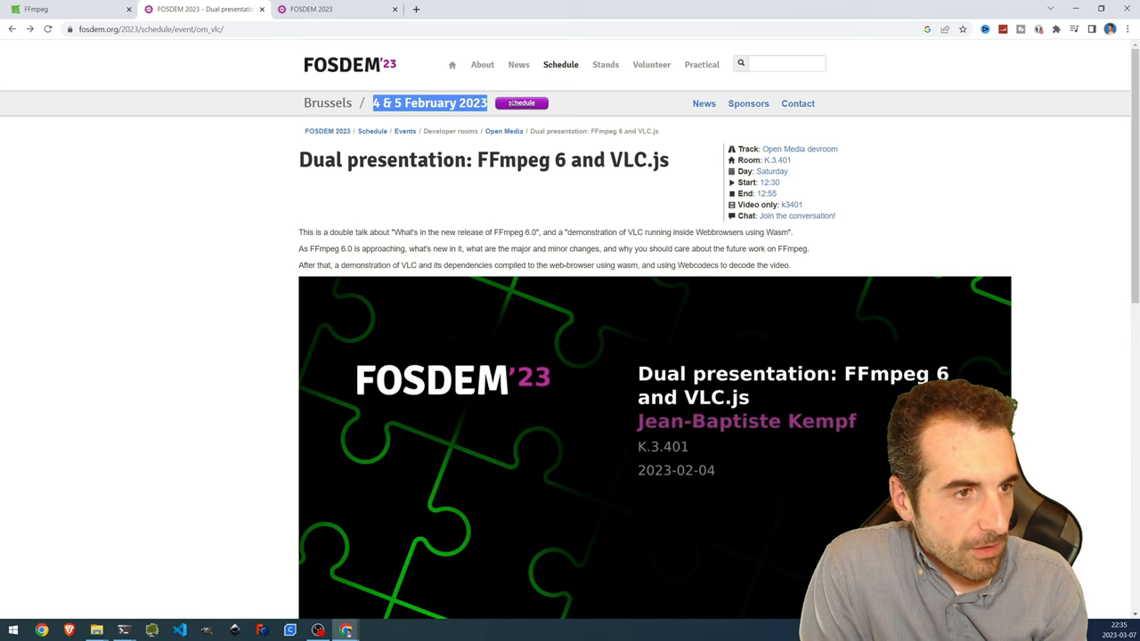
{"action": "scroll", "scroll_direction": "down", "scroll_amount": 3}
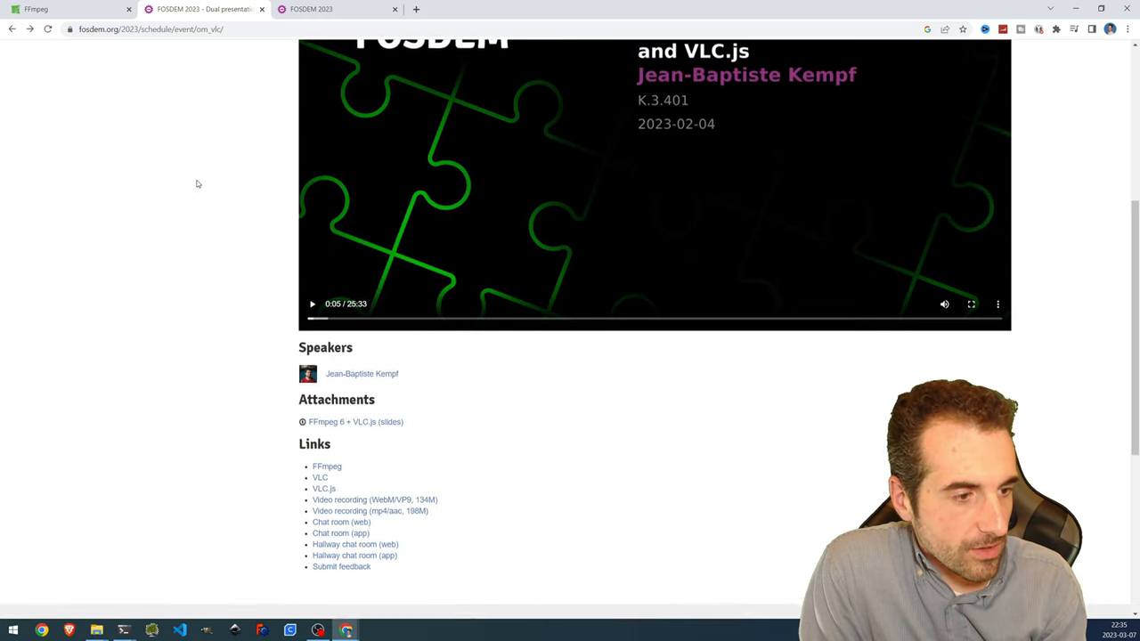
{"action": "scroll", "scroll_direction": "down", "scroll_amount": 3}
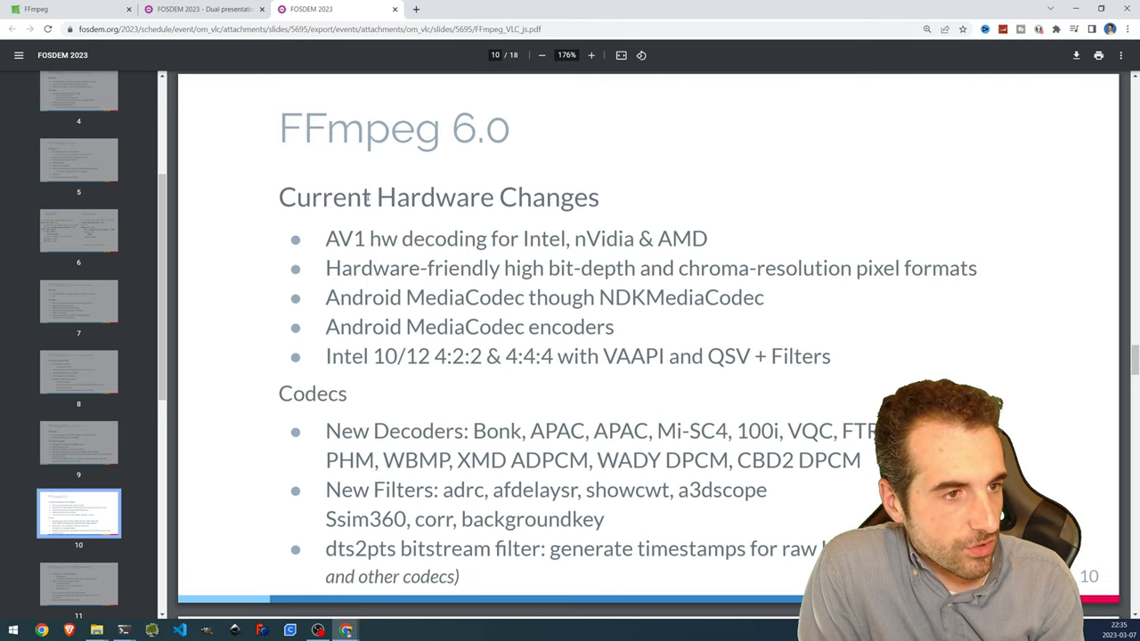
{"action": "left_click_drag", "start_coordinate": [279, 197], "coordinate": [588, 197]}
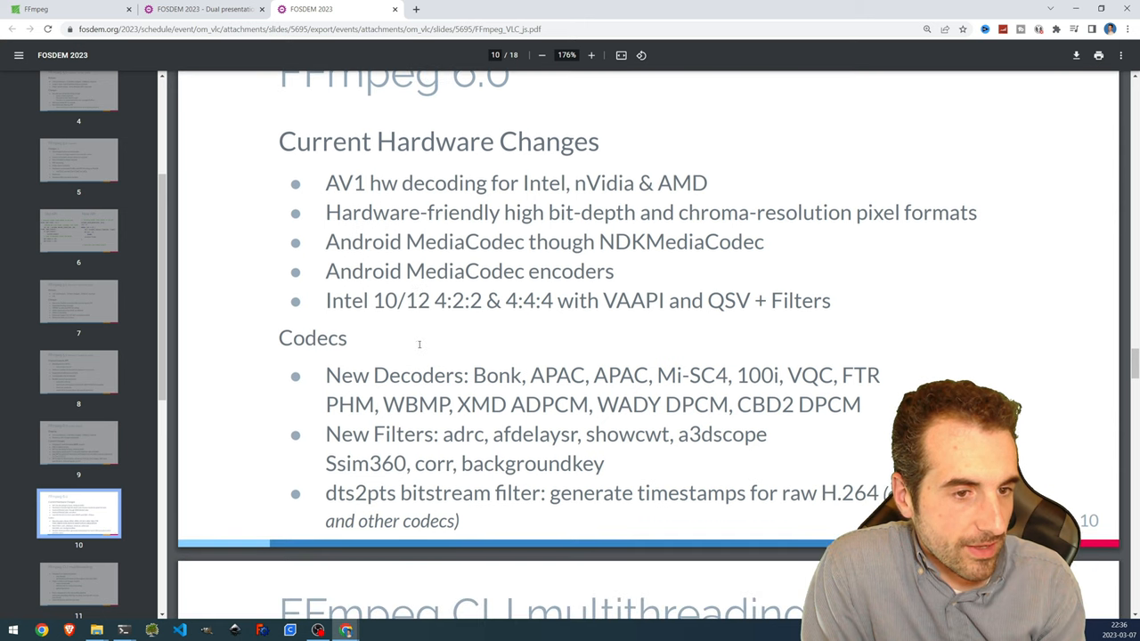
On slide 10, highlight '4:4:4' and 'VAAPI and QSV + Filters' in the Intel bullet.
{"action": "scroll", "scroll_direction": "down", "scroll_amount": 3}
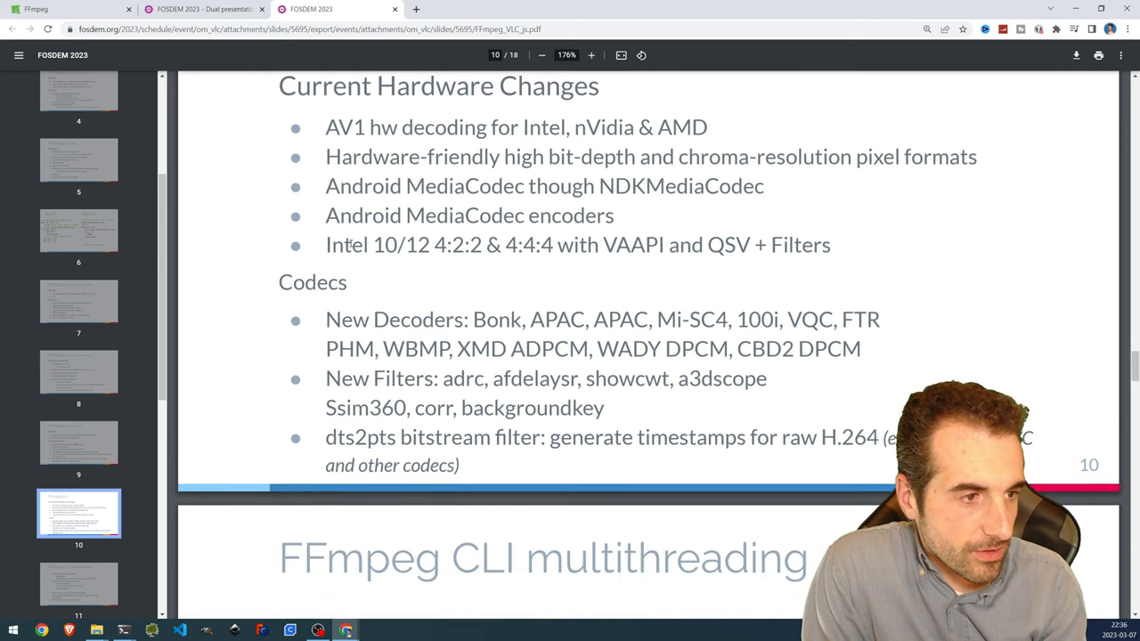
{"action": "left_click_drag", "start_coordinate": [330, 245], "coordinate": [463, 245]}
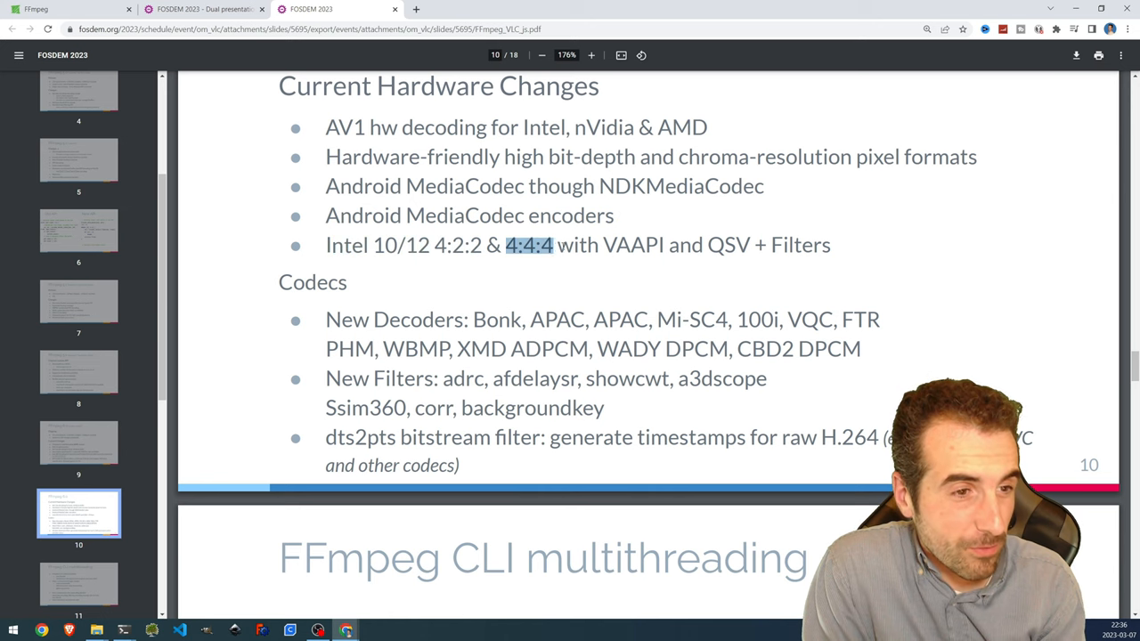
{"action": "left_click_drag", "start_coordinate": [553, 245], "coordinate": [702, 245]}
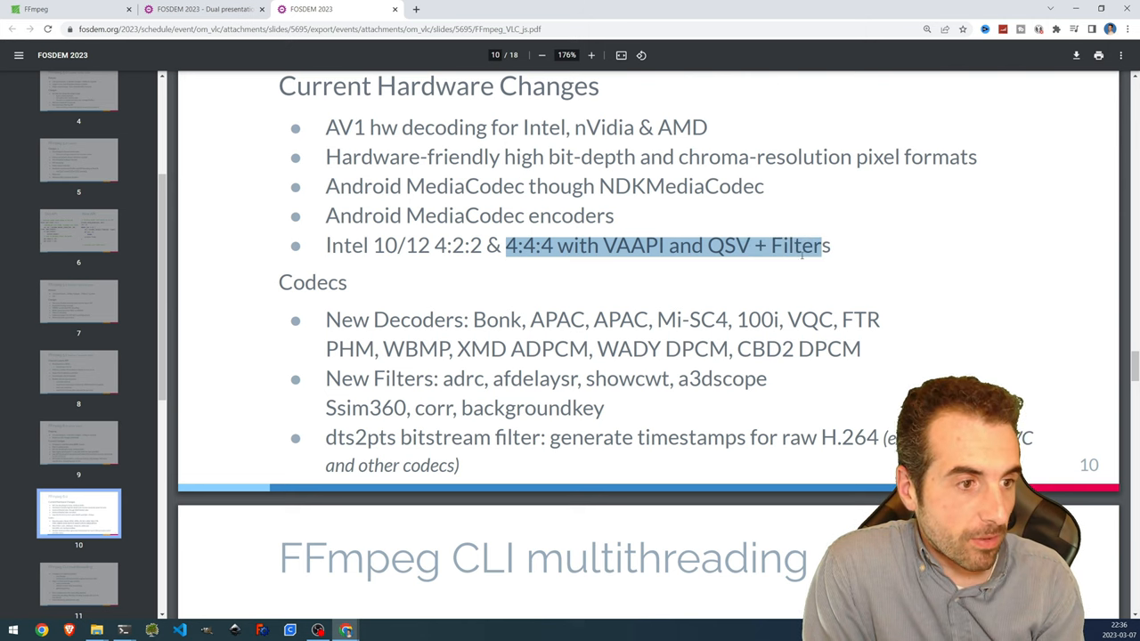
{"action": "scroll", "scroll_direction": "down", "scroll_amount": 3}
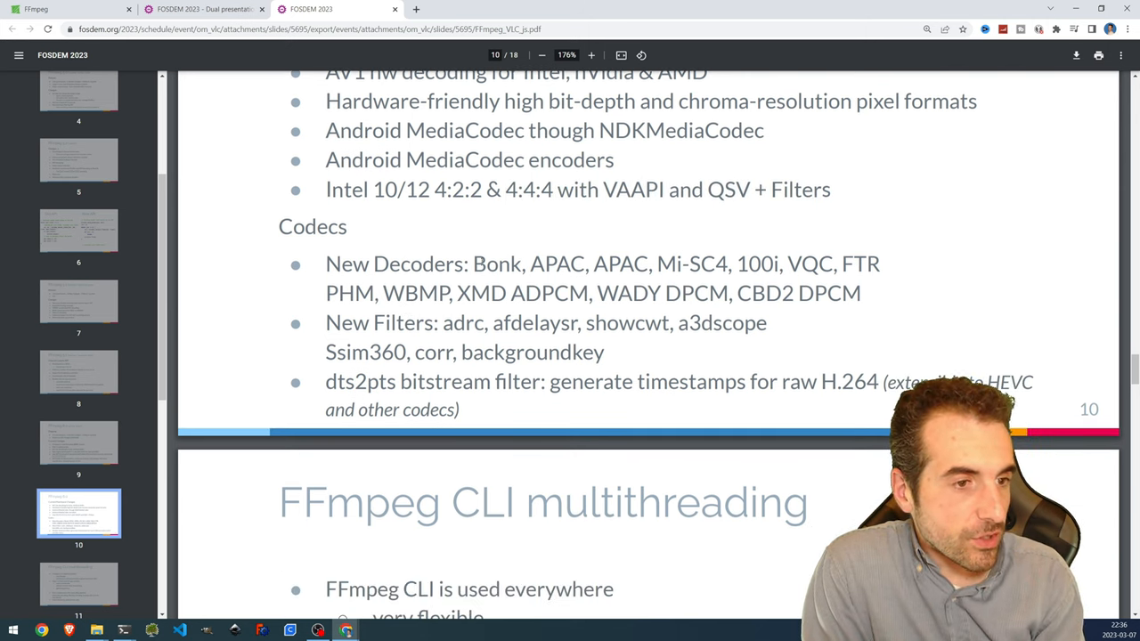
{"action": "left_click_drag", "start_coordinate": [473, 263], "coordinate": [859, 293]}
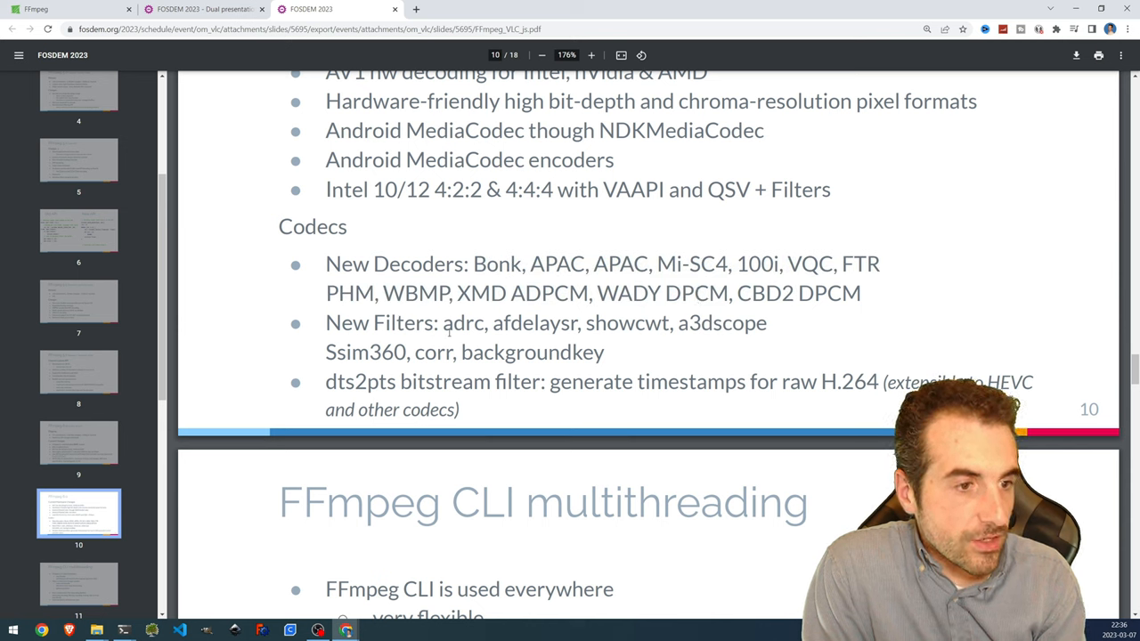
{"action": "double_click", "coordinate": [464, 323]}
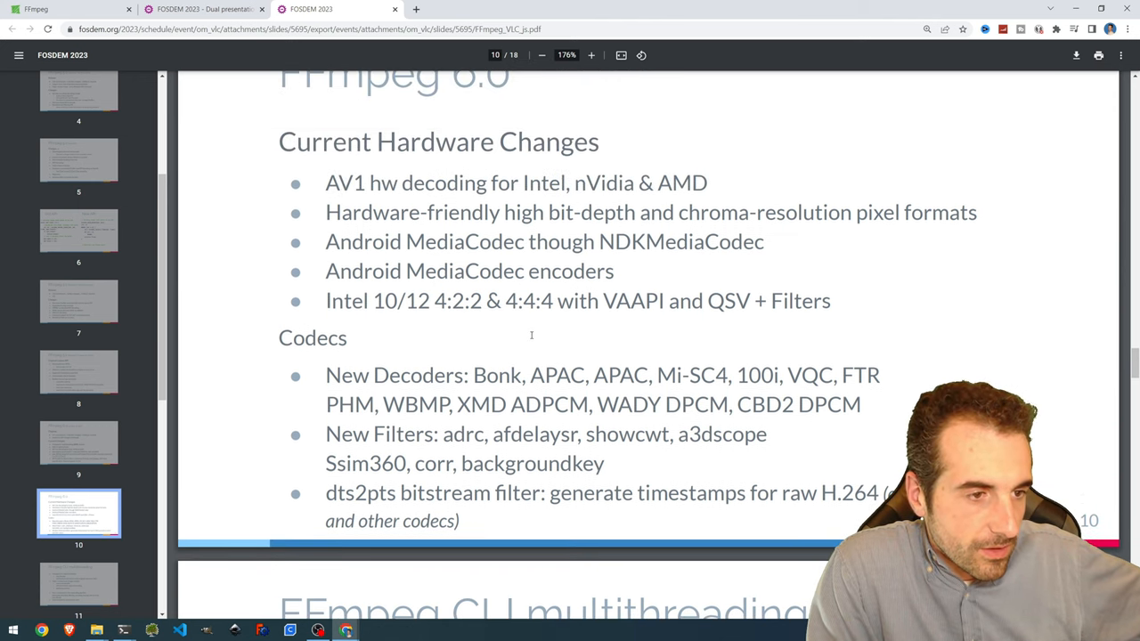
{"action": "mouse_move", "coordinate": [1033, 331]}
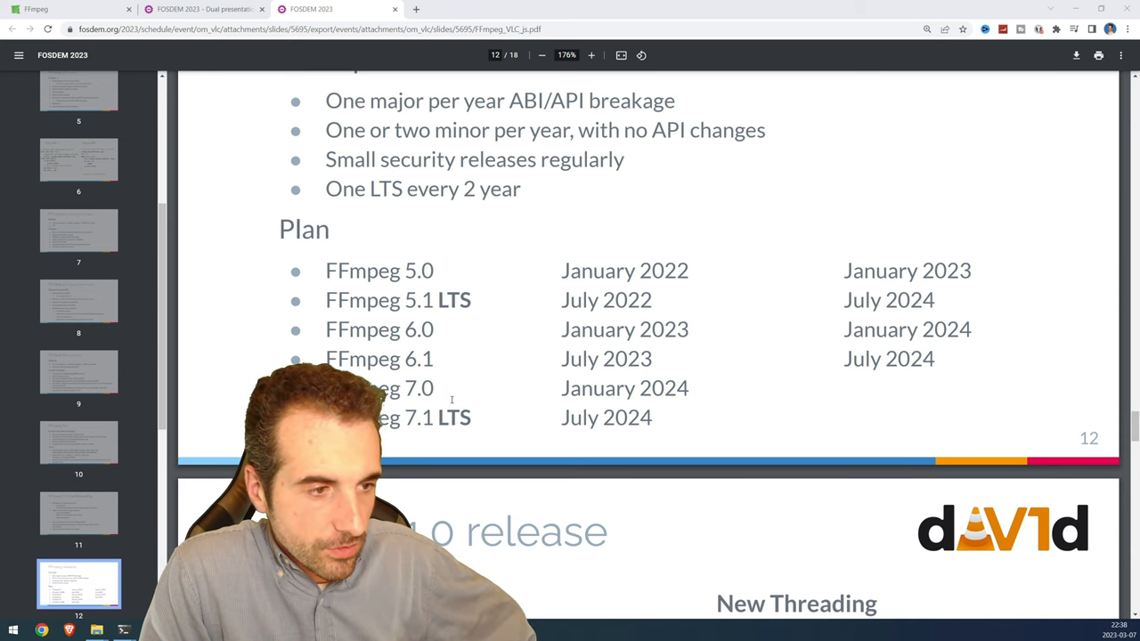
Review the release plan slide, then check the FFmpeg 6.0 release date on the news page.
{"action": "scroll", "scroll_direction": "down", "scroll_amount": 3}
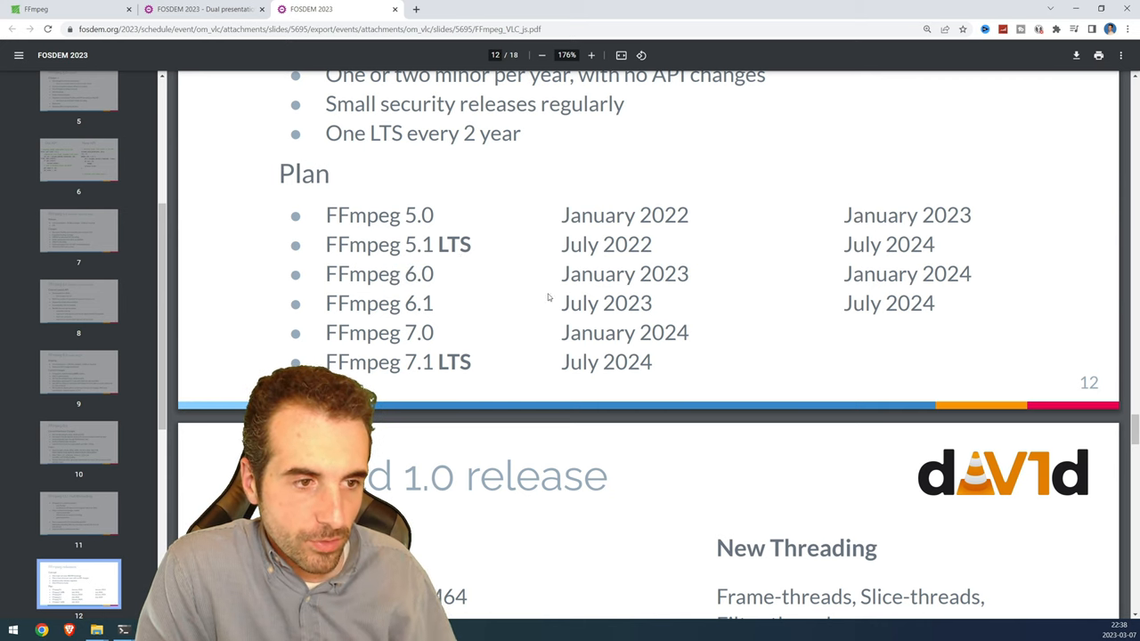
{"action": "double_click", "coordinate": [598, 273]}
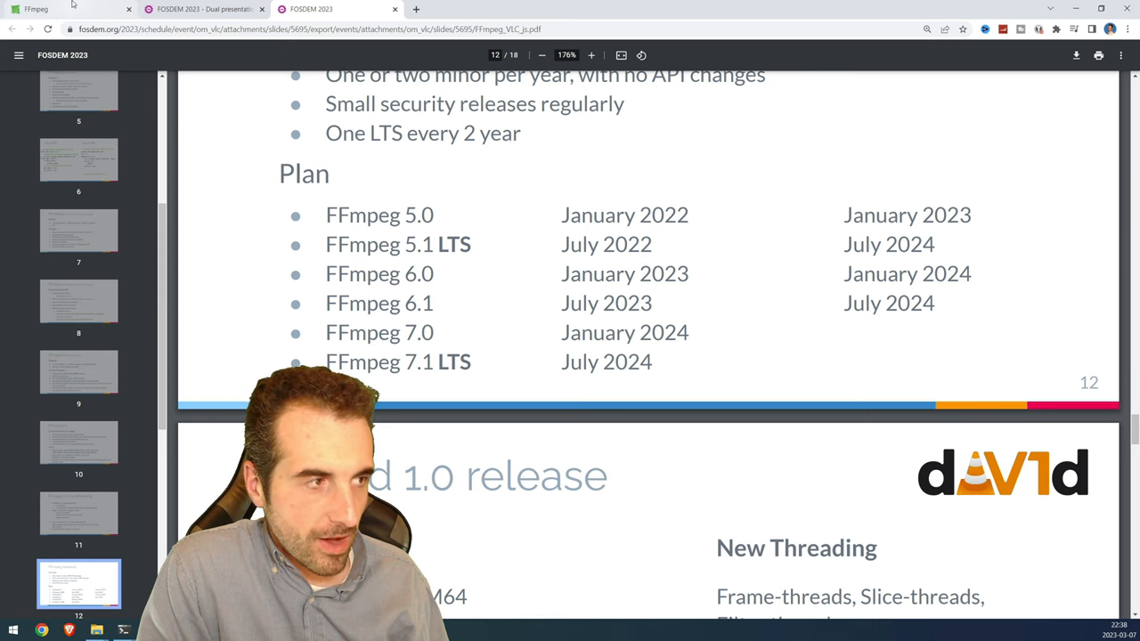
{"action": "left_click", "coordinate": [62, 9]}
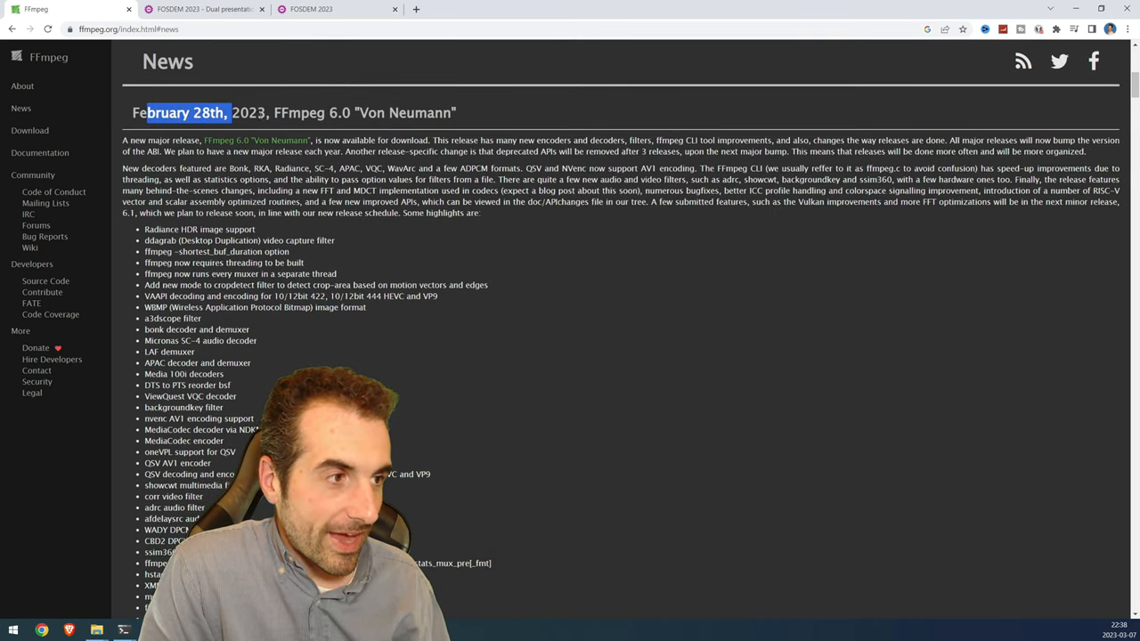
{"action": "left_click", "coordinate": [310, 9]}
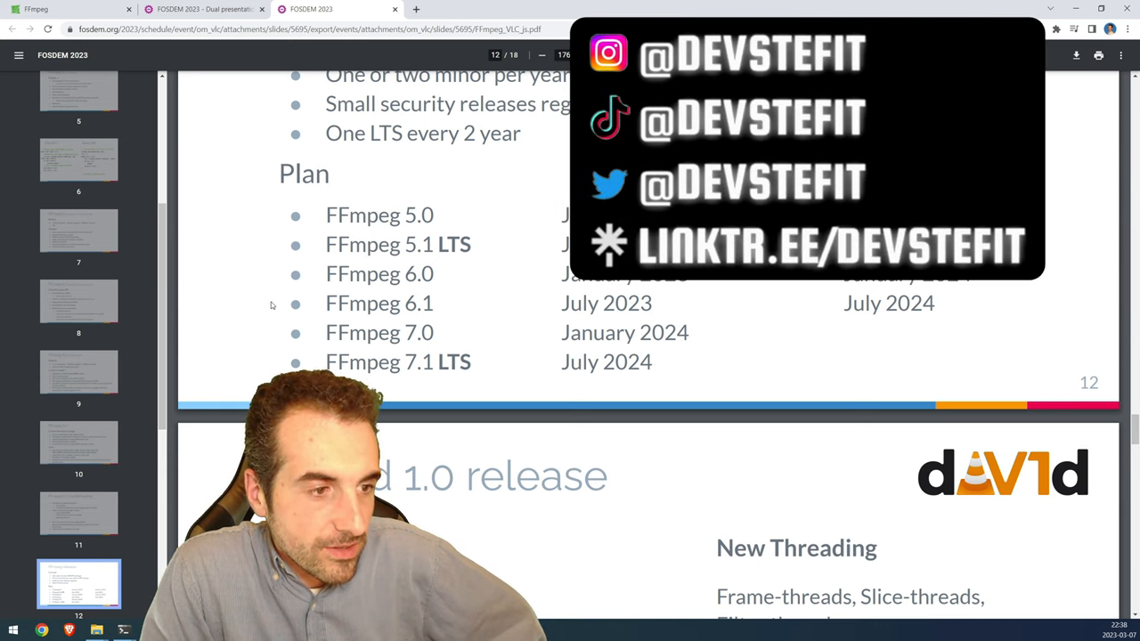
{"action": "double_click", "coordinate": [417, 303]}
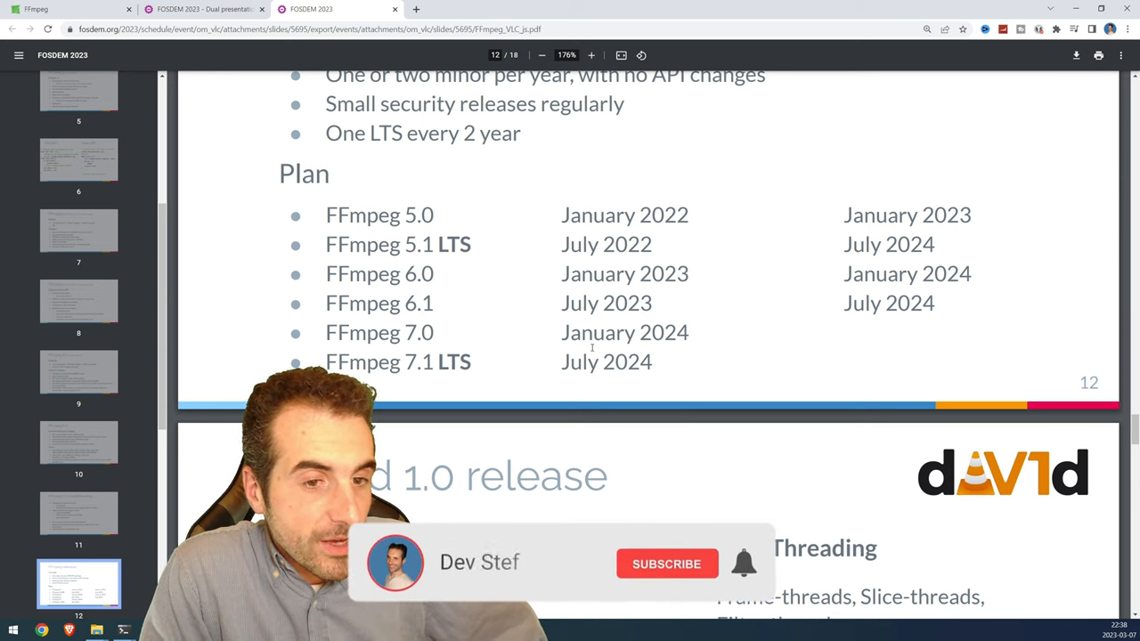
{"action": "left_click", "coordinate": [666, 563]}
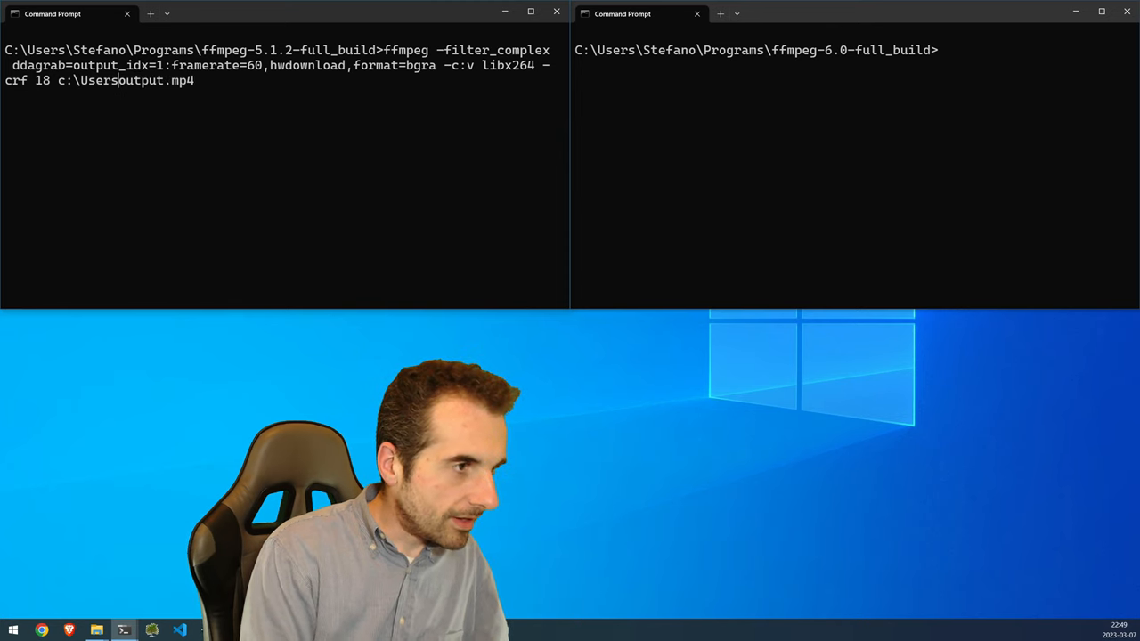
Set the output to "C:\Users\Stefano\Desktop\Videos" output.mp4 and the encoder to h264_nvenc.
{"action": "type", "text": "\"c:\\Users\\All Users"}
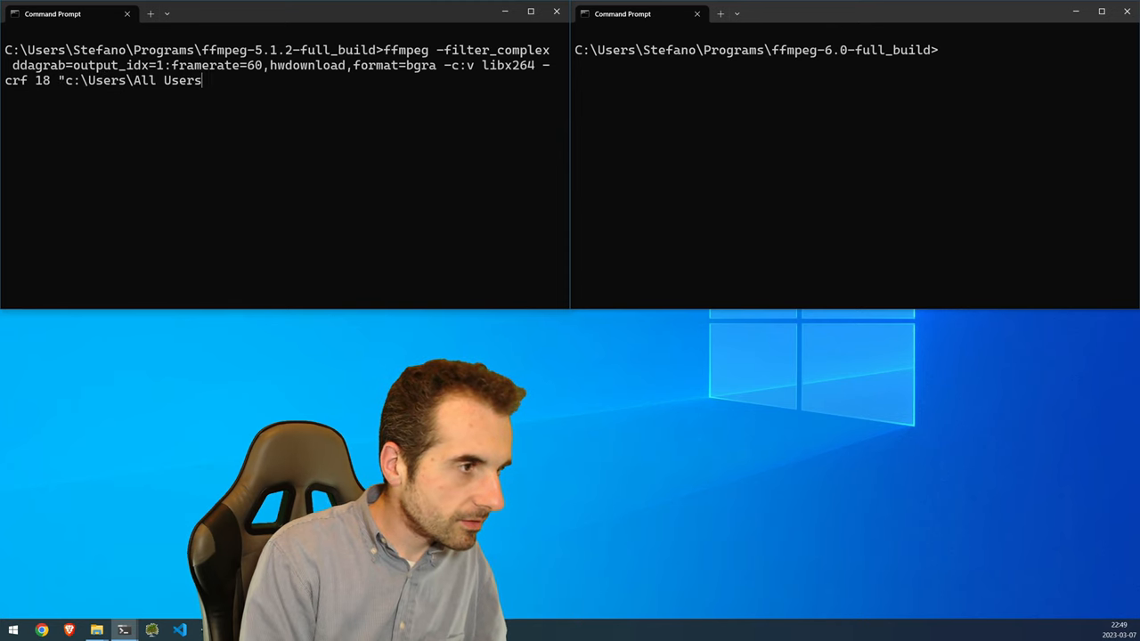
{"action": "key", "text": "Backspace"}
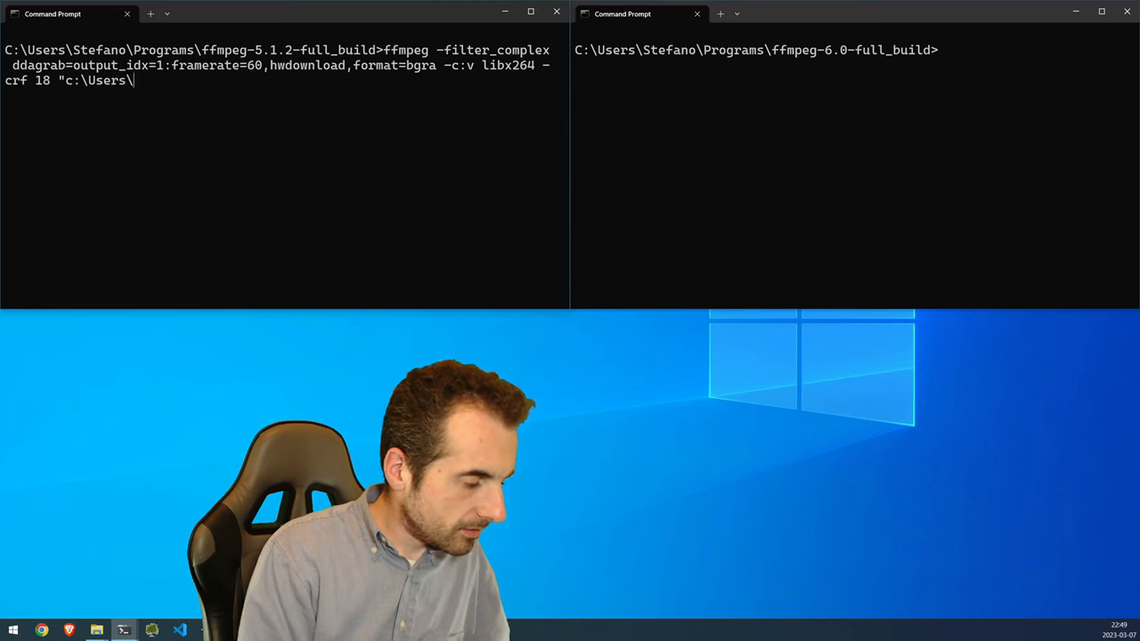
{"action": "type", "text": "Stefano\\"}
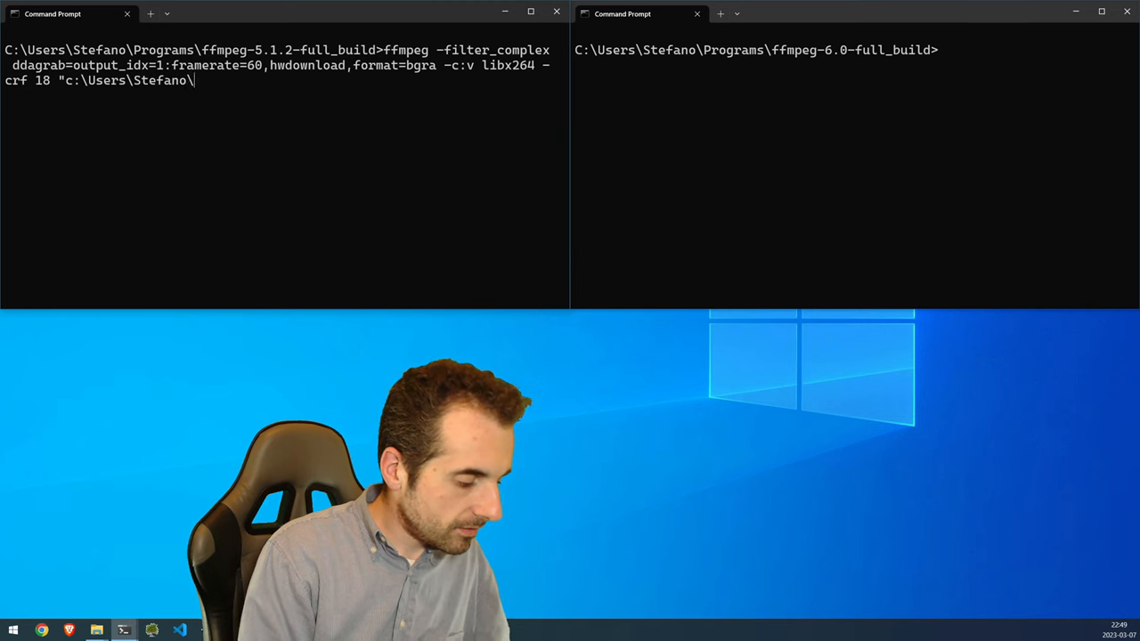
{"action": "type", "text": "Desktop\\"}
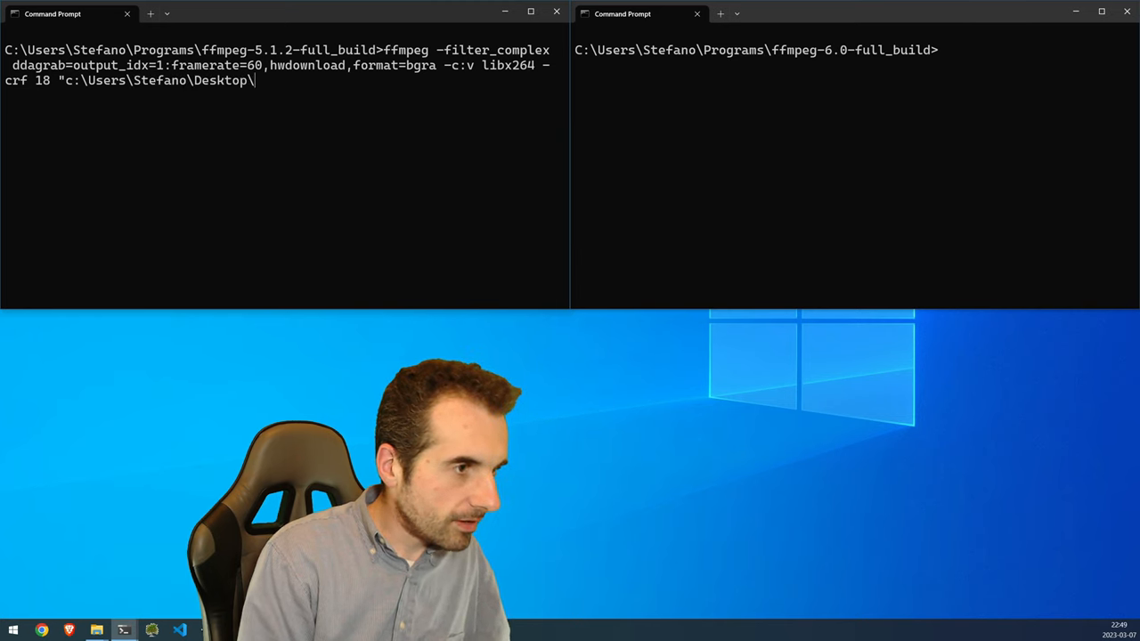
{"action": "type", "text": "Videos\""}
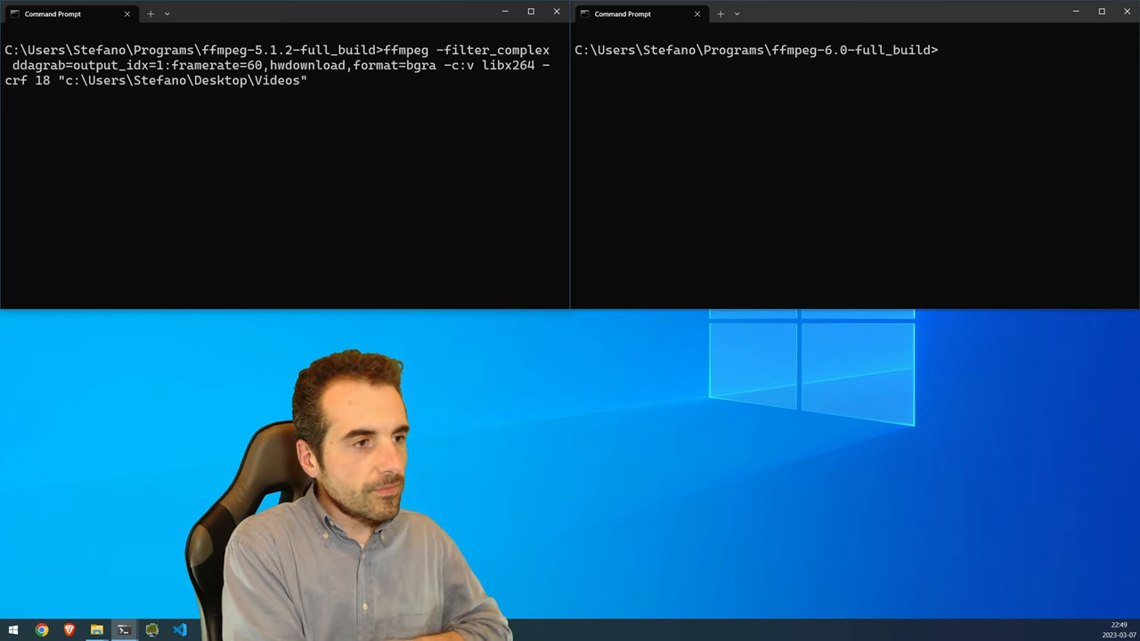
{"action": "type", "text": "ou"}
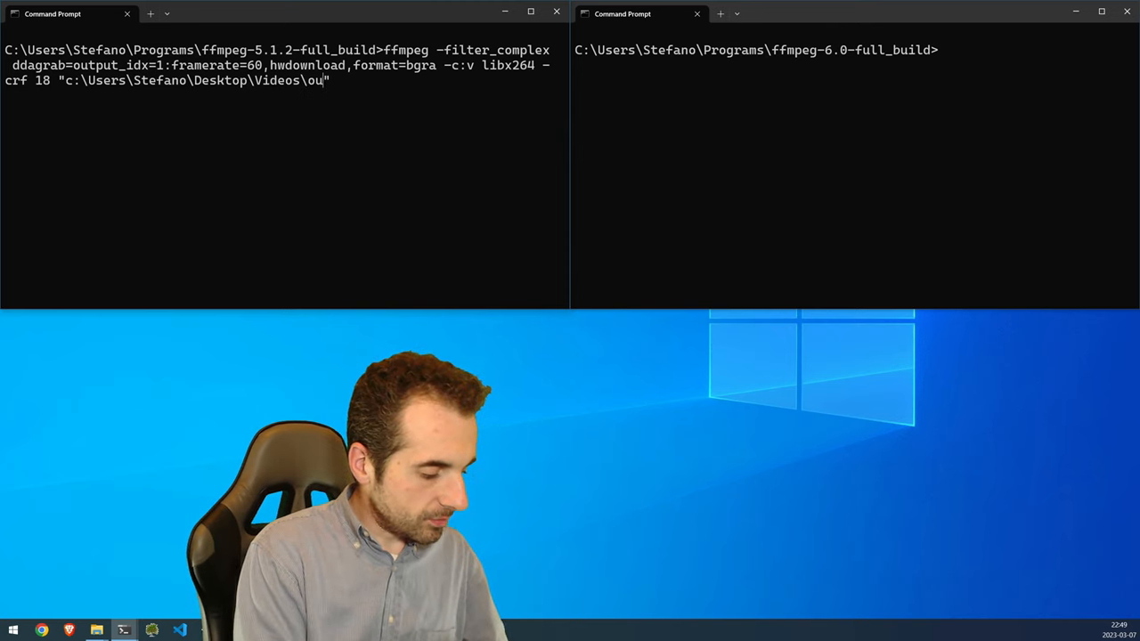
{"action": "type", "text": "tput.mp"}
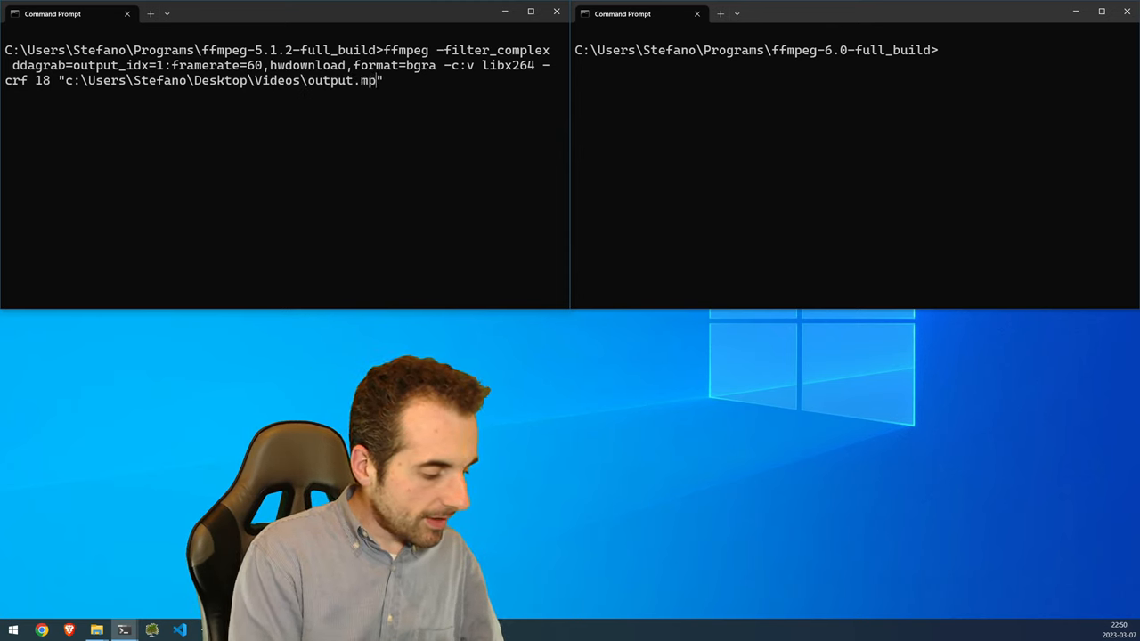
{"action": "type", "text": "4"}
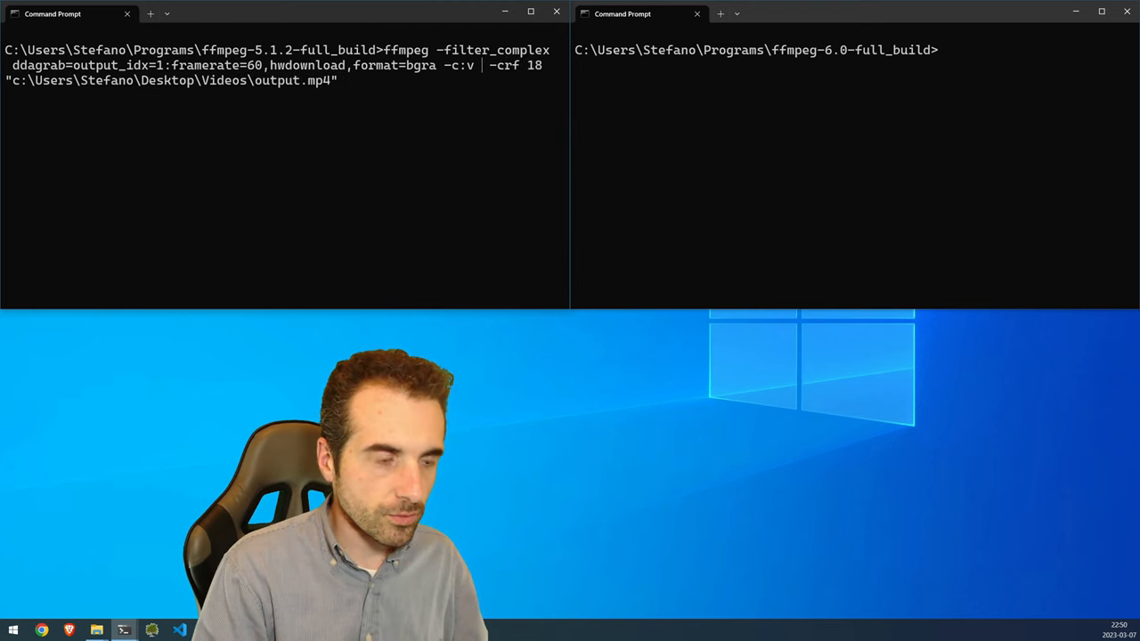
{"action": "type", "text": "h264"}
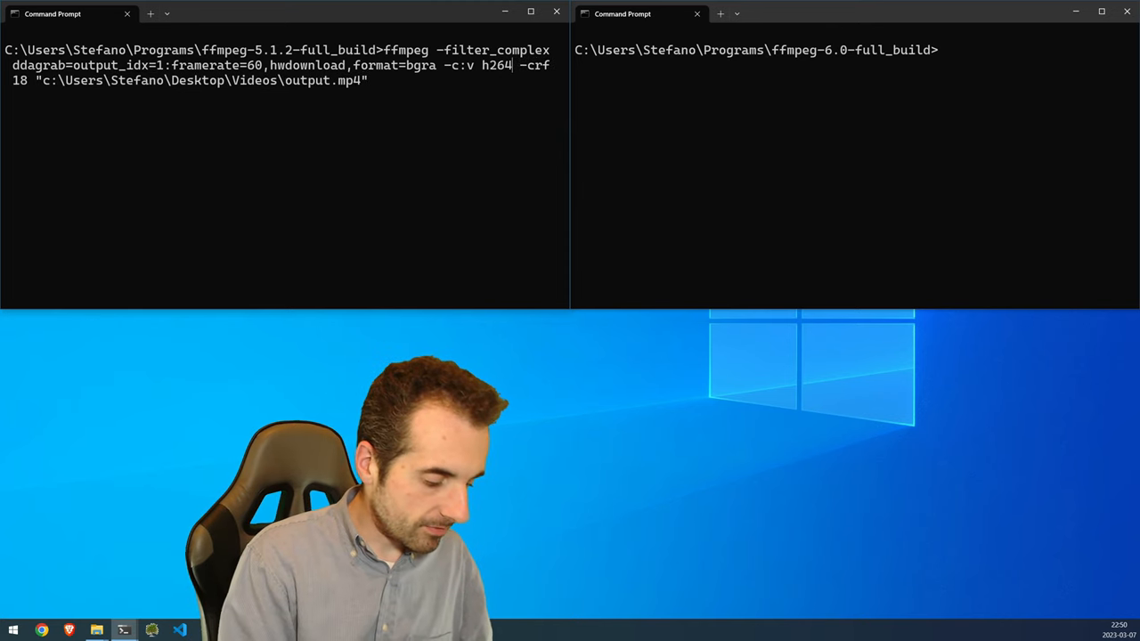
{"action": "type", "text": "_nvenc"}
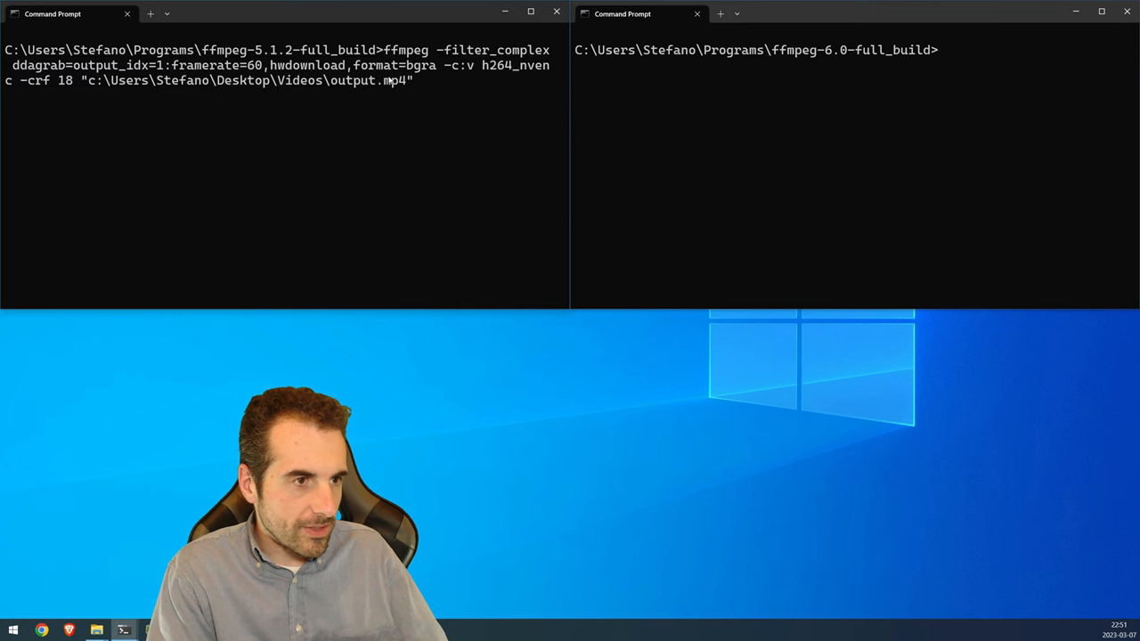
Run the ddagrab capture in FFmpeg 5.1.2, then enter the same command in 6.0.
{"action": "key", "text": "enter"}
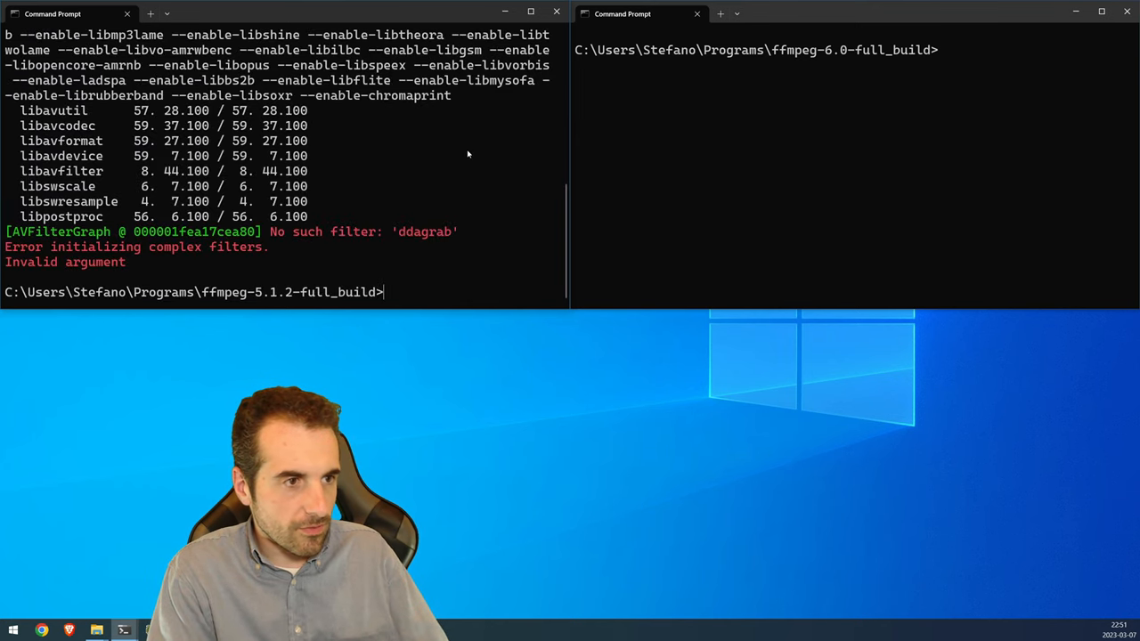
{"action": "mouse_move", "coordinate": [409, 259]}
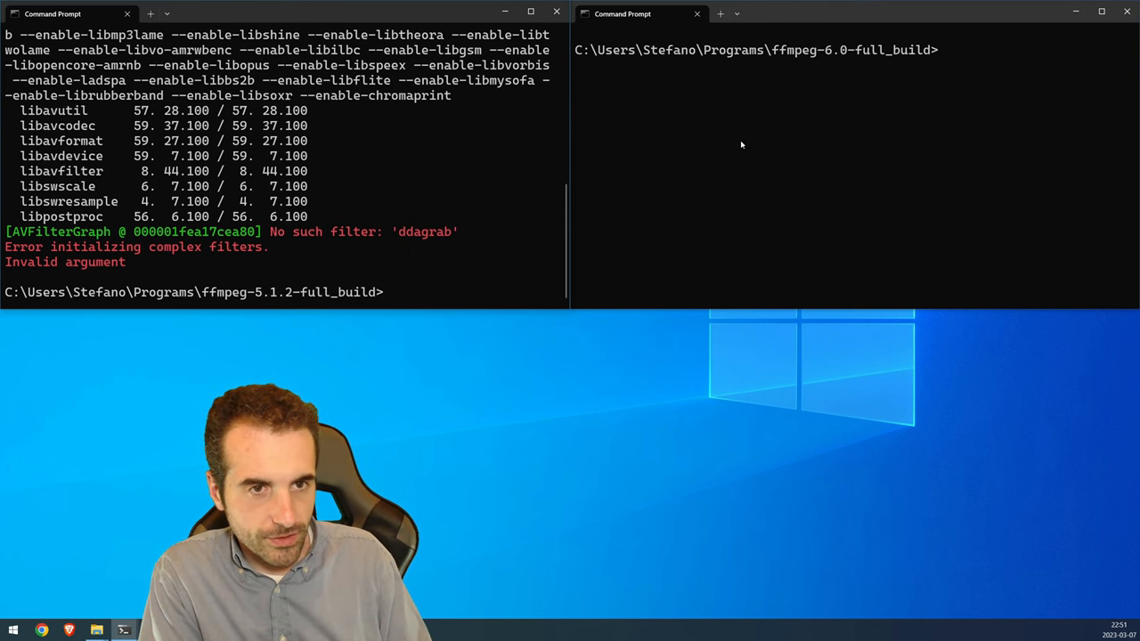
{"action": "type", "text": "ffmpeg -filter_complex ddagrab=output_idx=1:framerate=60,hwdownload,format=bgra -c:v h264_nvenc -crf 18 \"c:\\Users\\Stefano\\Desktop\\Videos\\output.mp4\""}
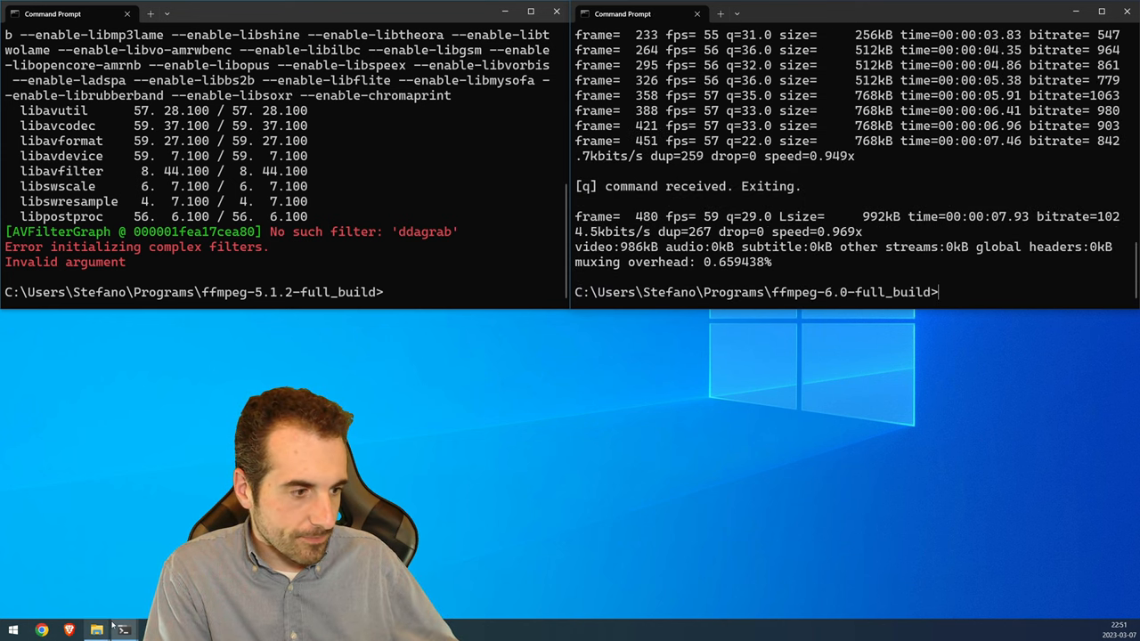
Open the Videos folder and bring up the context menu for the captured output.mp4.
{"action": "right_click", "coordinate": [123, 630]}
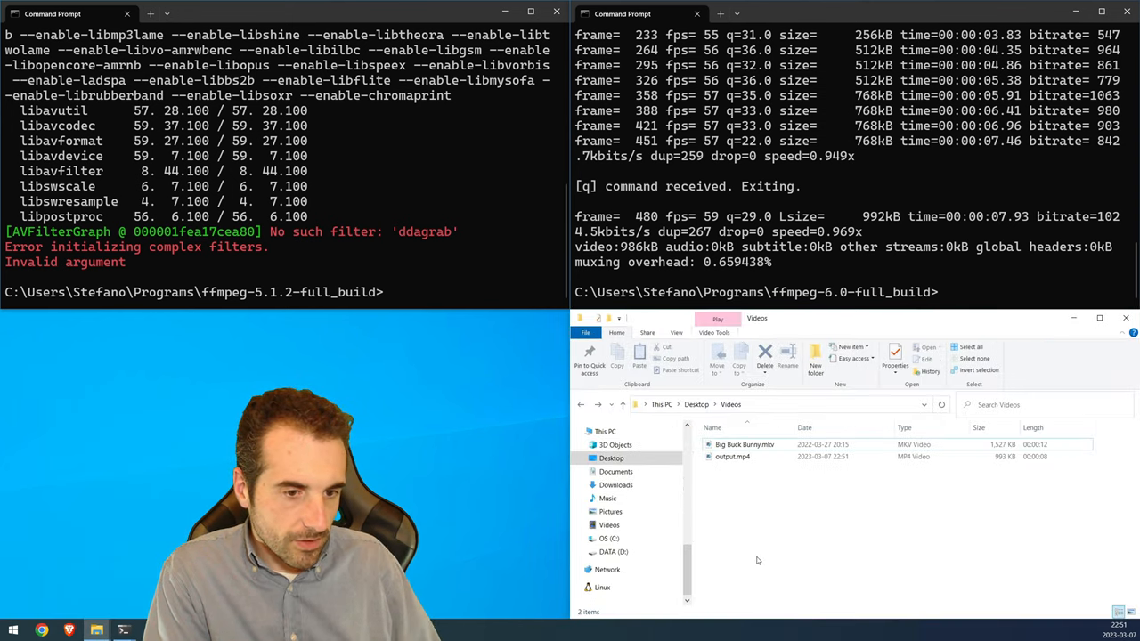
{"action": "left_click", "coordinate": [744, 443]}
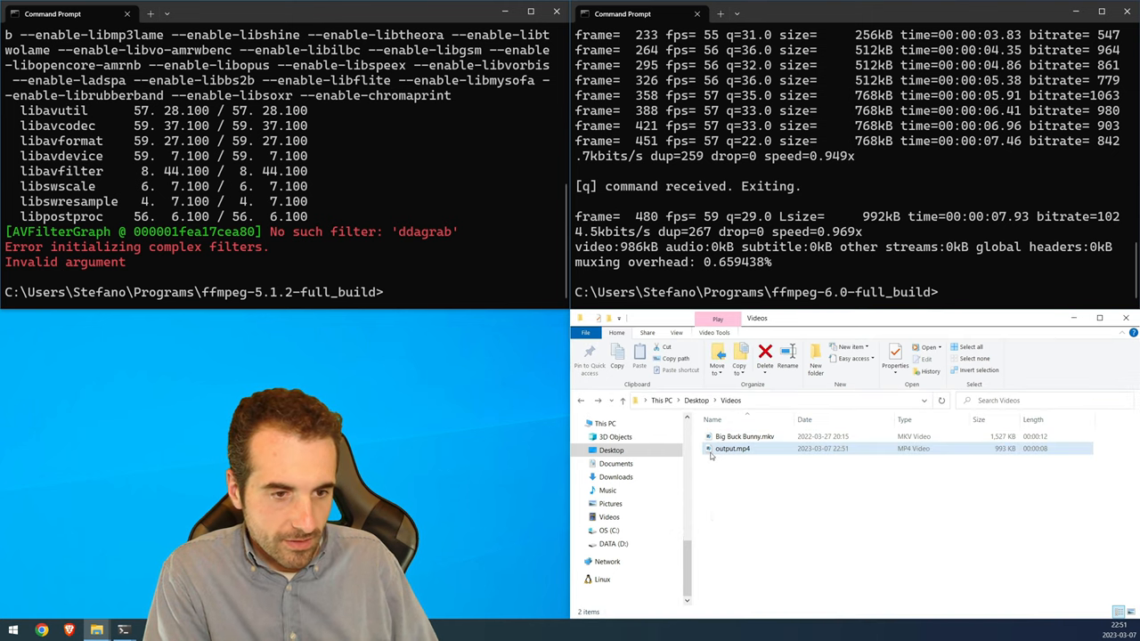
{"action": "right_click", "coordinate": [732, 448]}
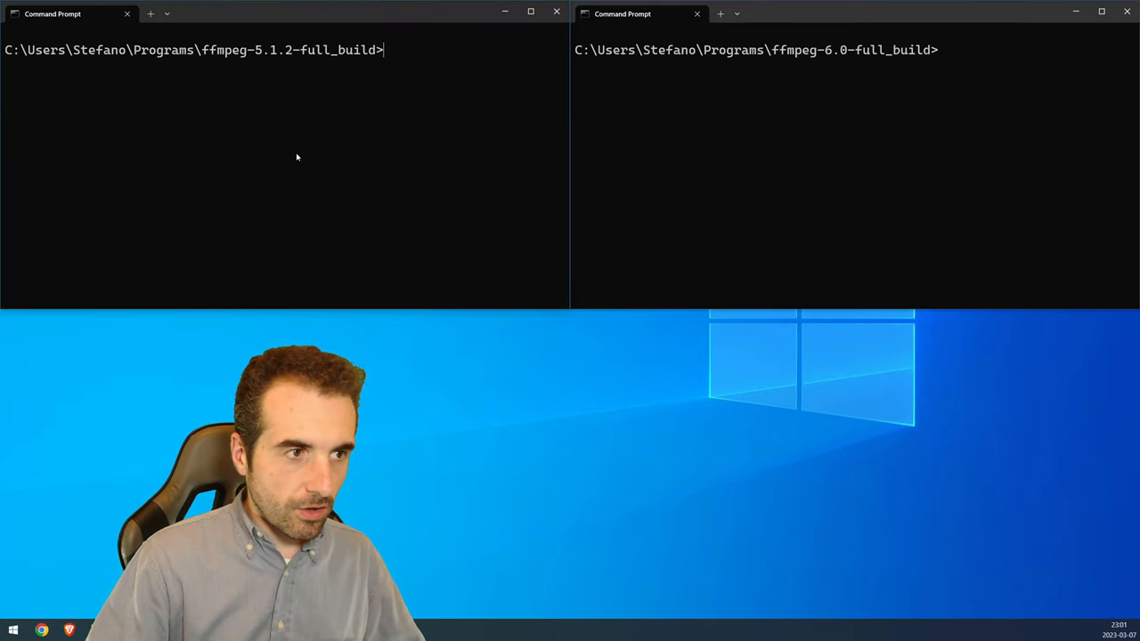
Run 'ffmpeg -encoders | findstr nvenc' in FFmpeg 5.1.2 and highlight hevc_nvenc.
{"action": "type", "text": "ffmpeg"}
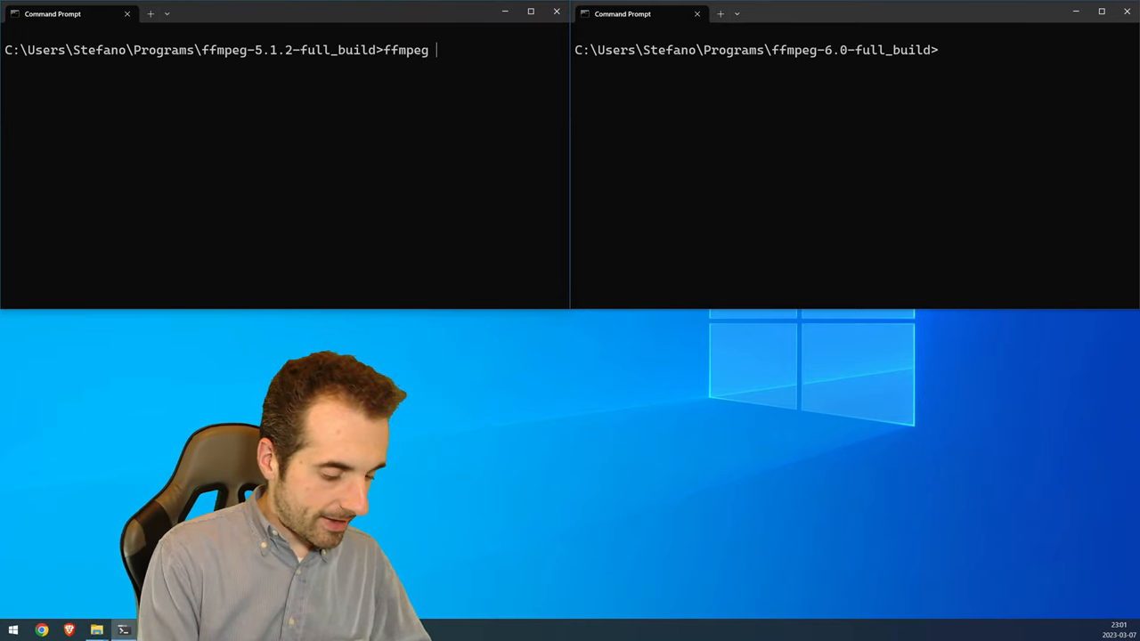
{"action": "type", "text": "-encoders"}
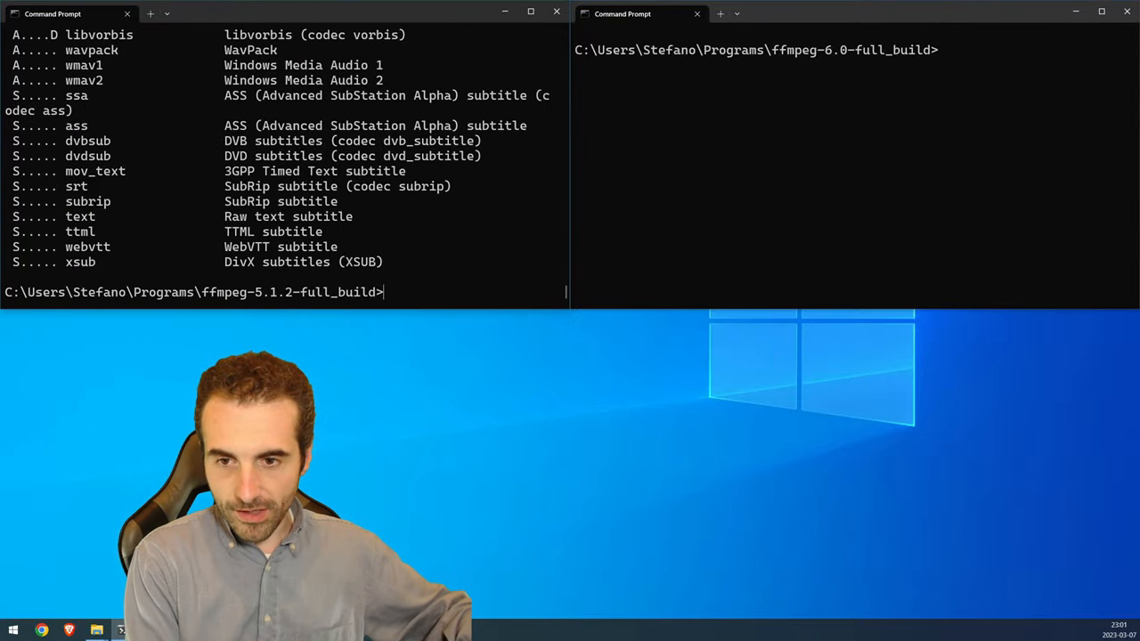
{"action": "type", "text": "ffmpeg -encoders |"}
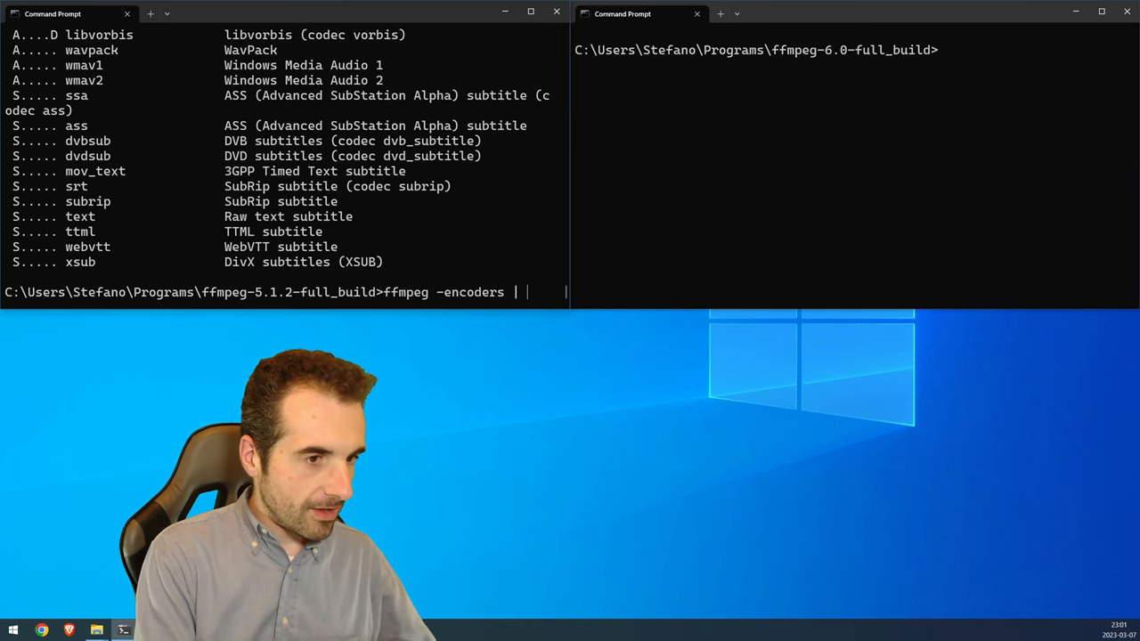
{"action": "type", "text": "findstr"}
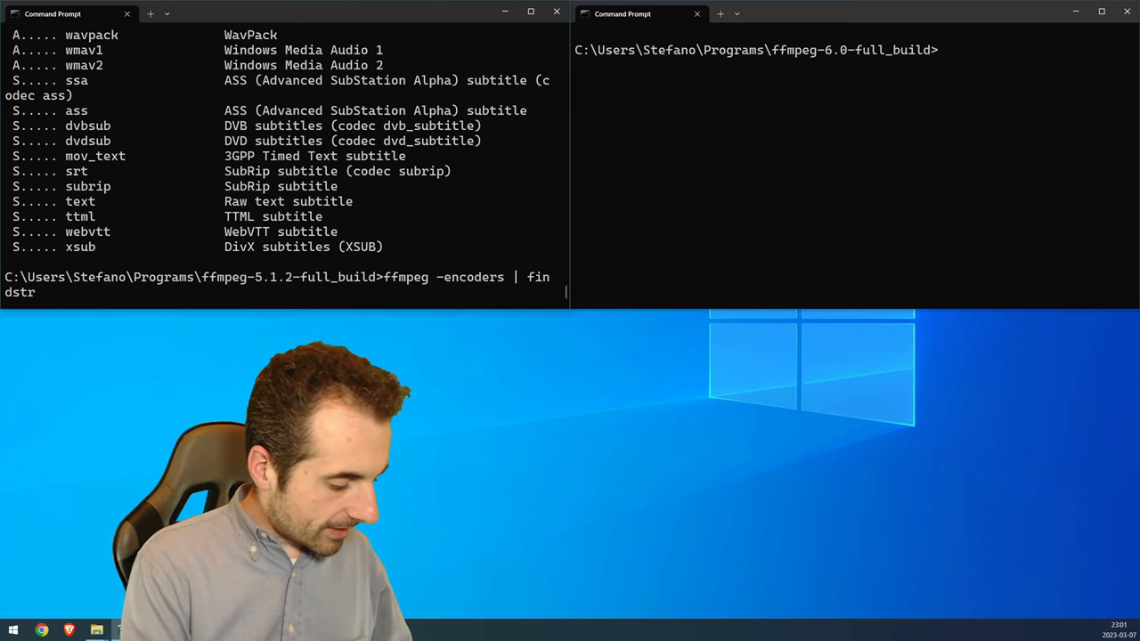
{"action": "type", "text": "nvenc"}
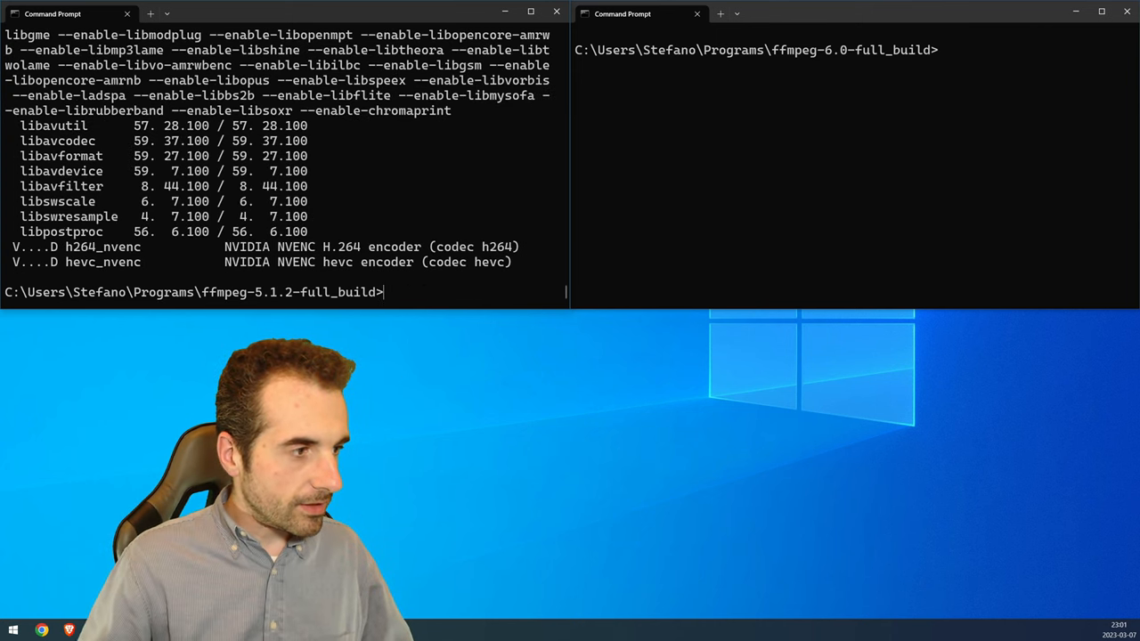
{"action": "double_click", "coordinate": [101, 247]}
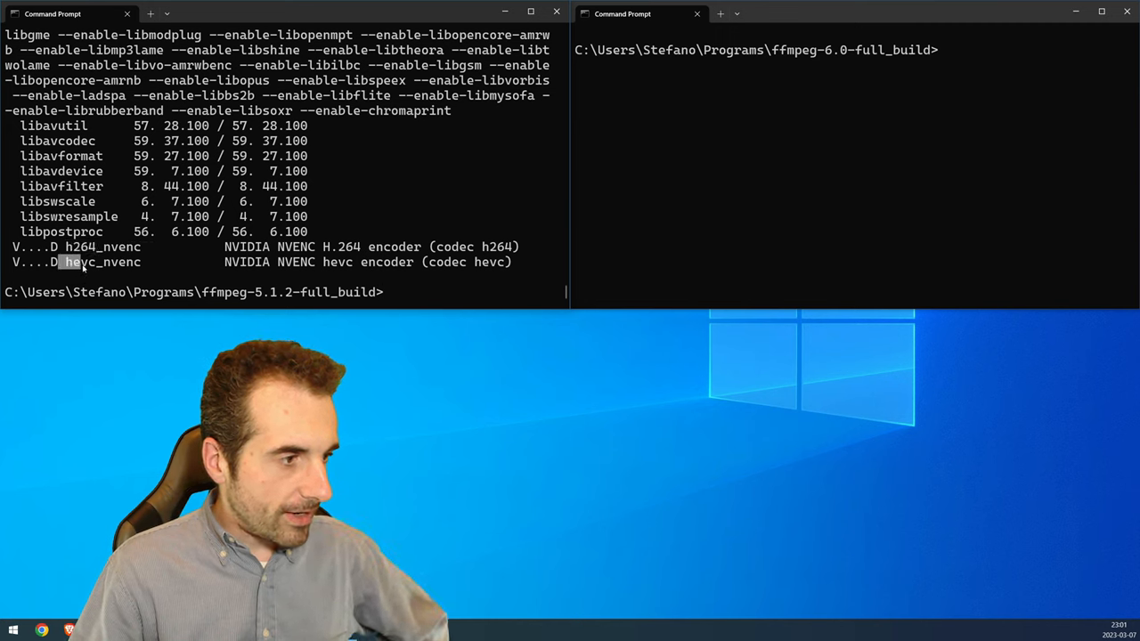
{"action": "double_click", "coordinate": [101, 262]}
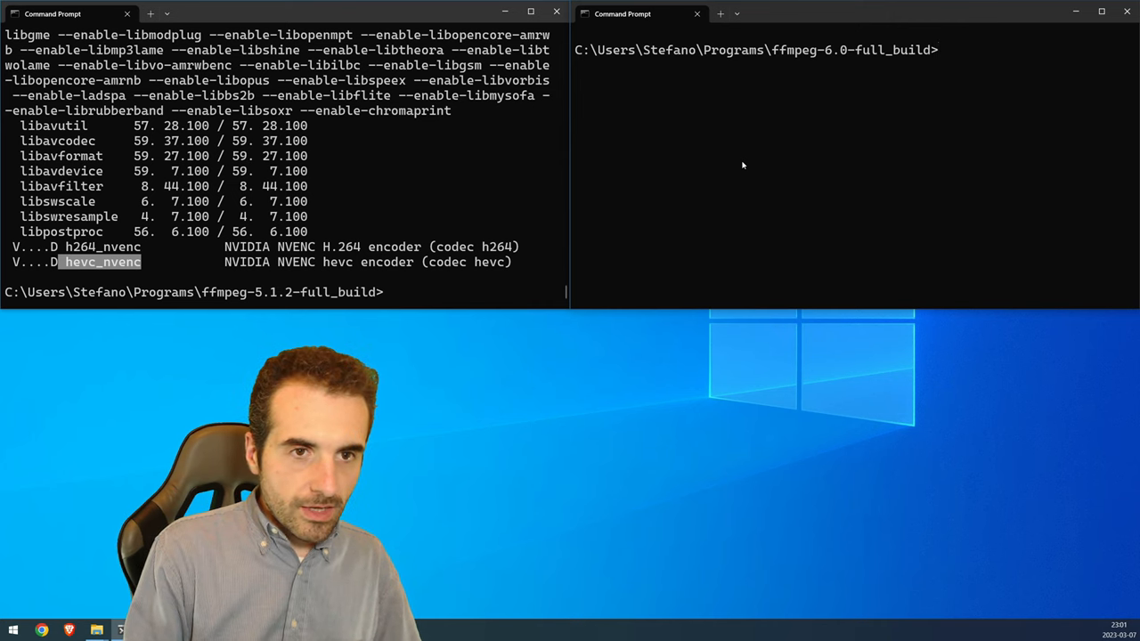
Run 'ffmpeg -encoders | findstr nvenc' in the FFmpeg 6.0 window.
{"action": "type", "text": "ffmpeg"}
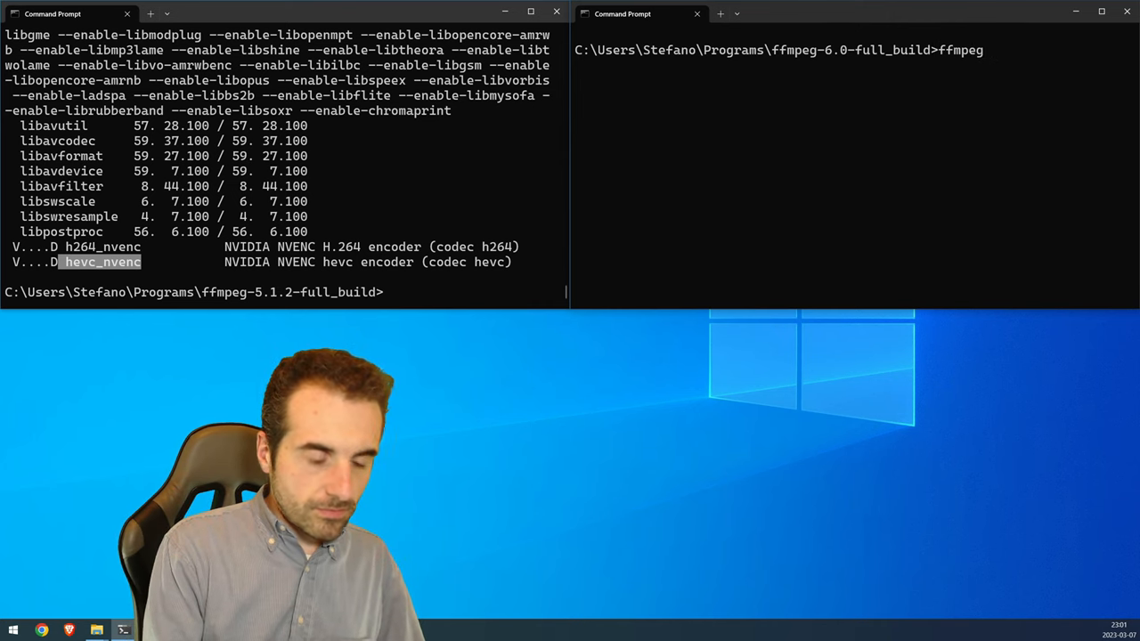
{"action": "type", "text": "-encoder"}
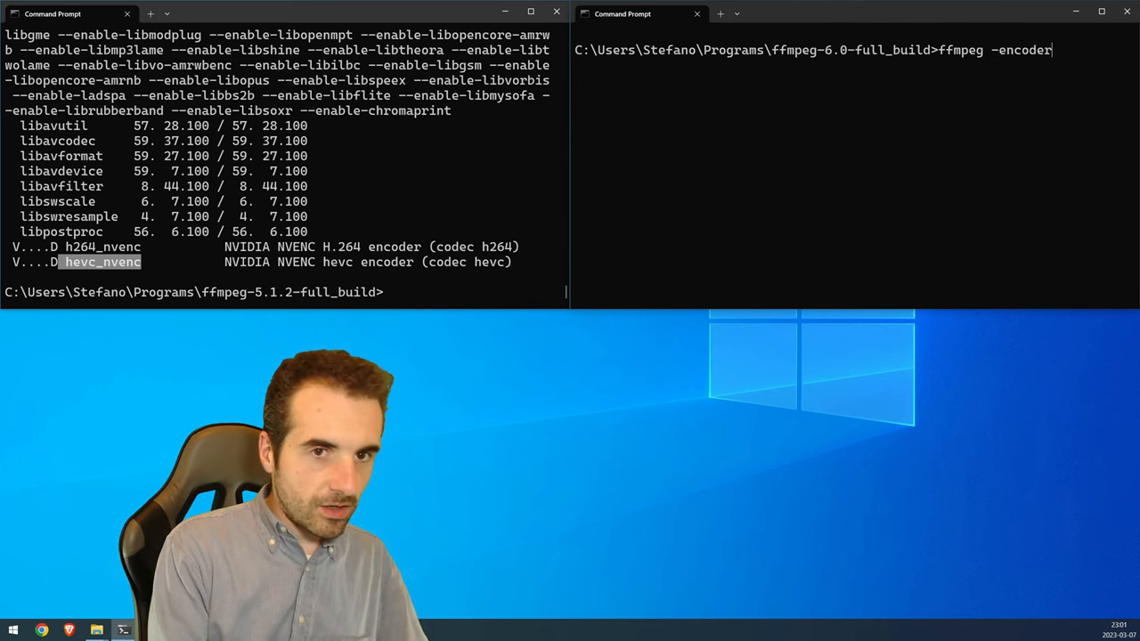
{"action": "type", "text": "s | finds"}
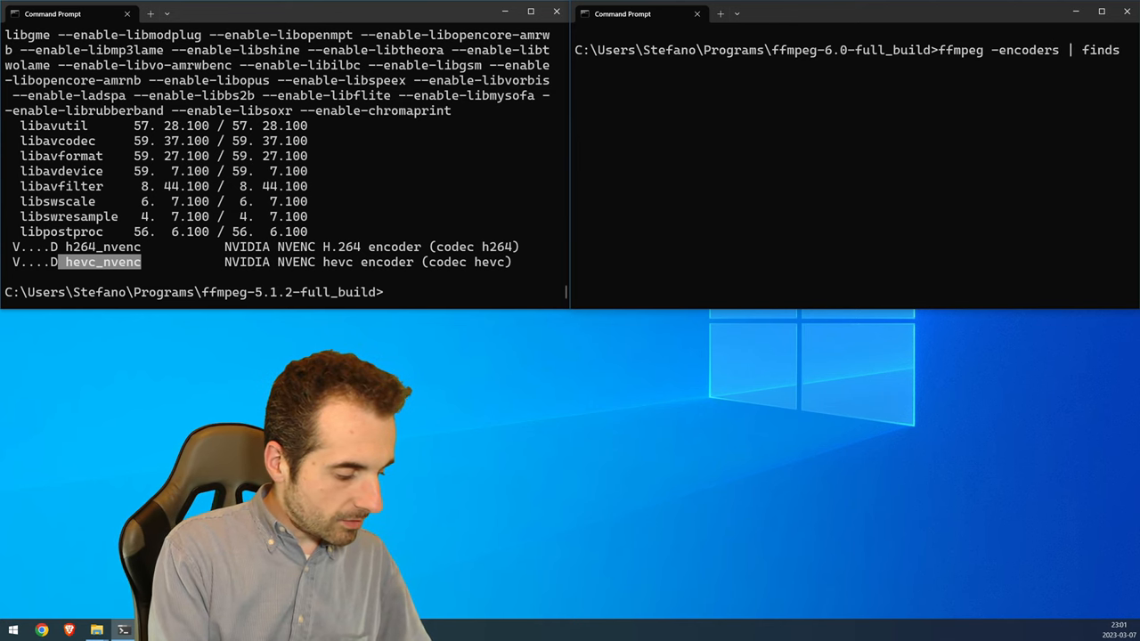
{"action": "type", "text": "tr nvenc"}
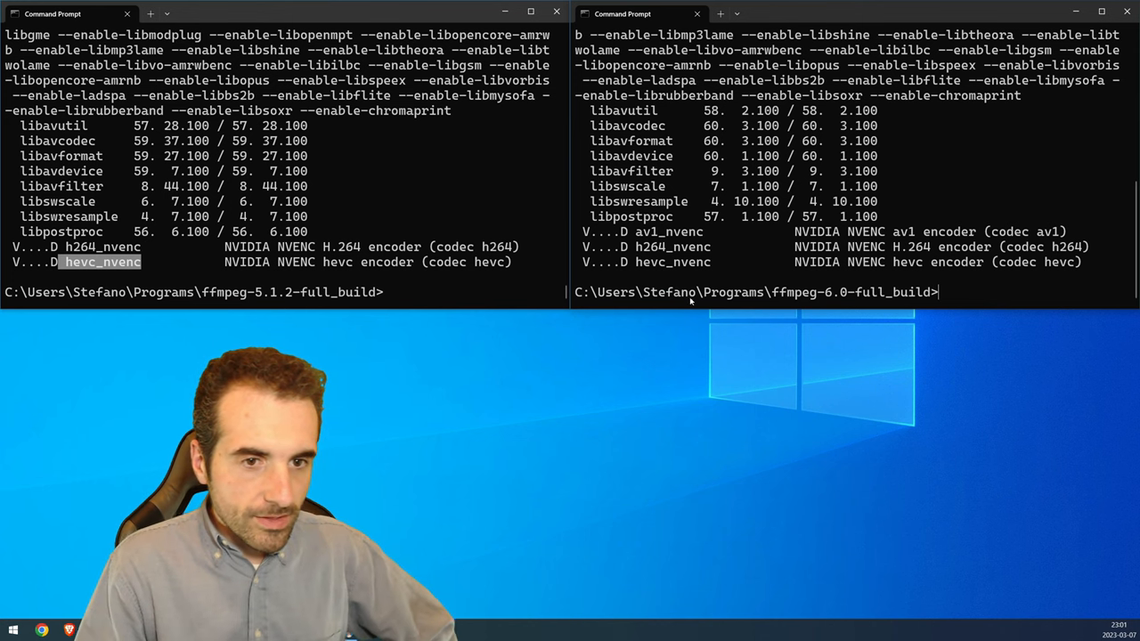
{"action": "double_click", "coordinate": [653, 231]}
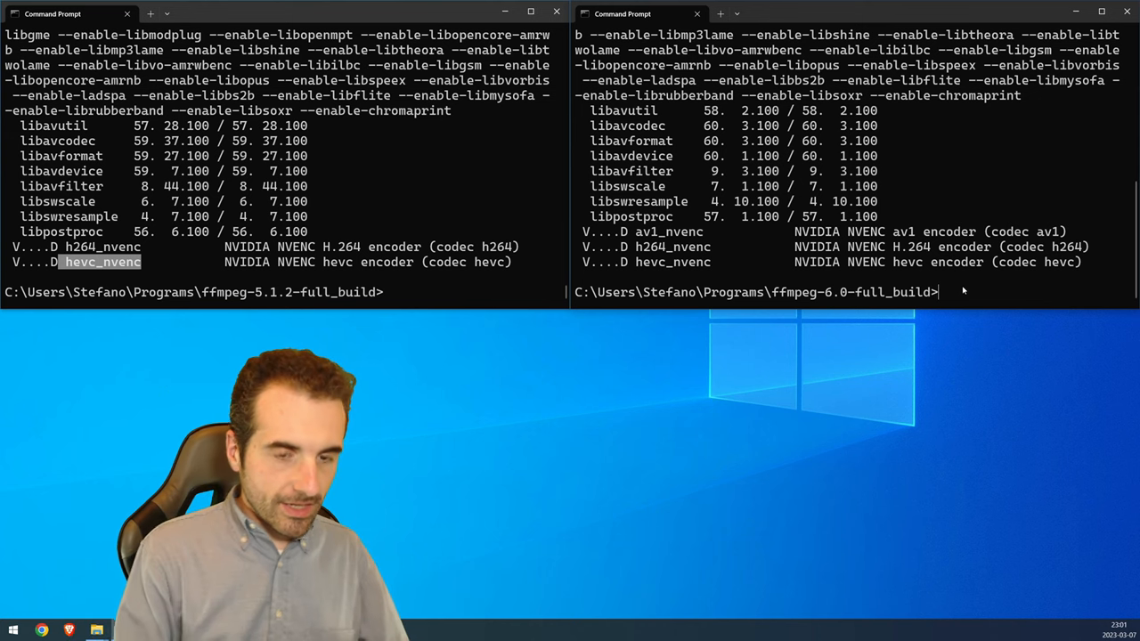
Filter both builds' encoders for AV1, highlighting libaom-av1 and the Quick Sync AV1 encoder.
{"action": "type", "text": "ffmpeg -encoders | findstr nvenc"}
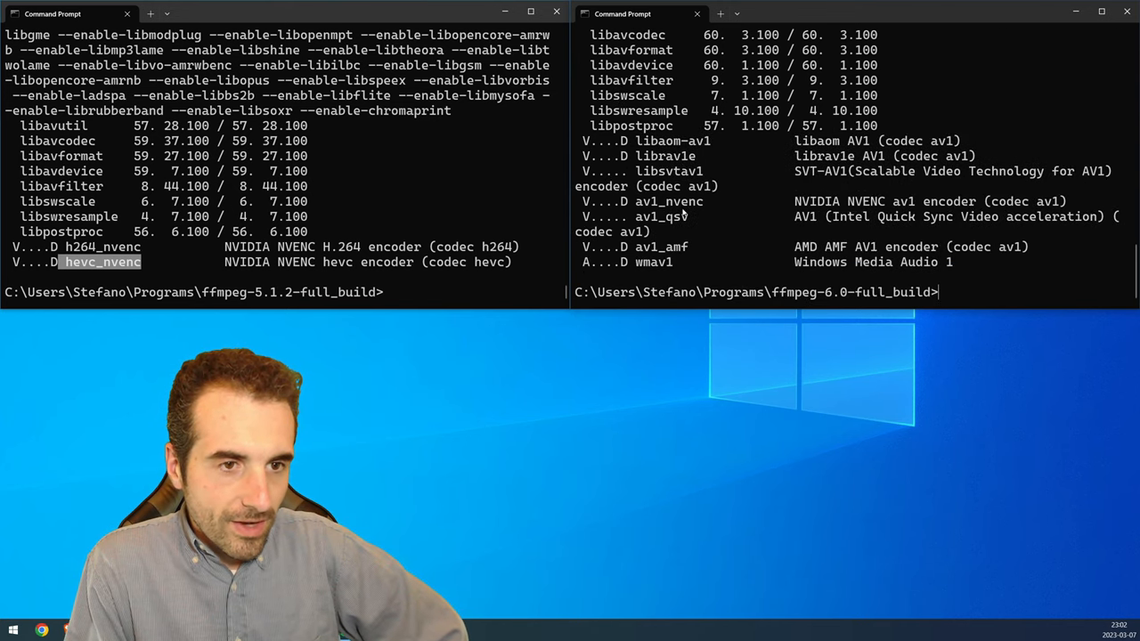
{"action": "double_click", "coordinate": [664, 141]}
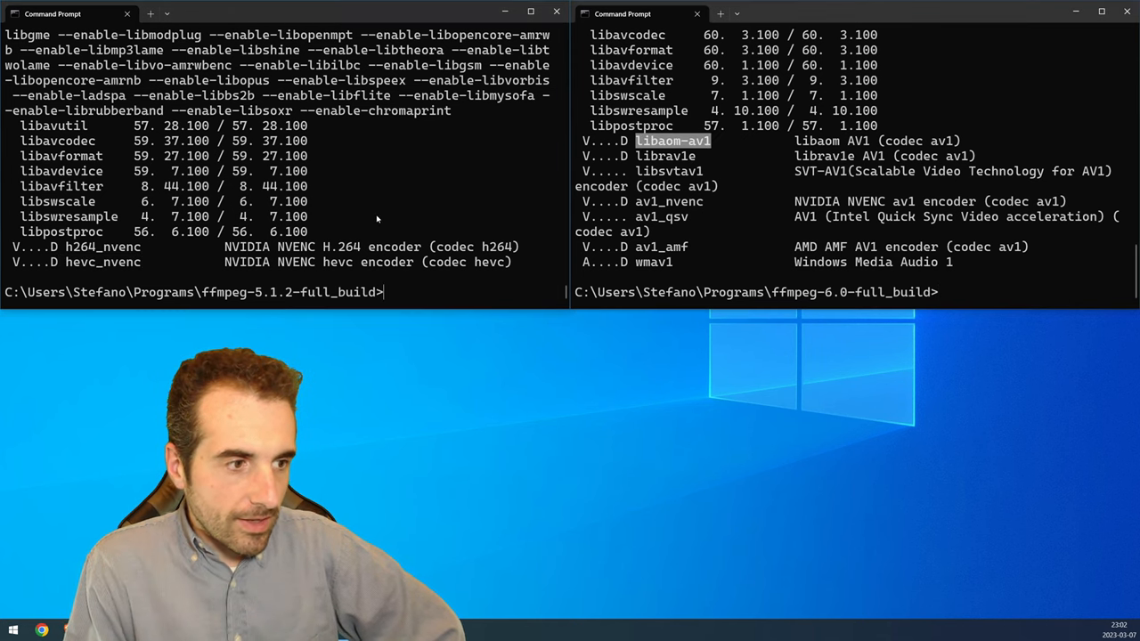
{"action": "type", "text": "ffmpeg -encoders | findstr nvenc"}
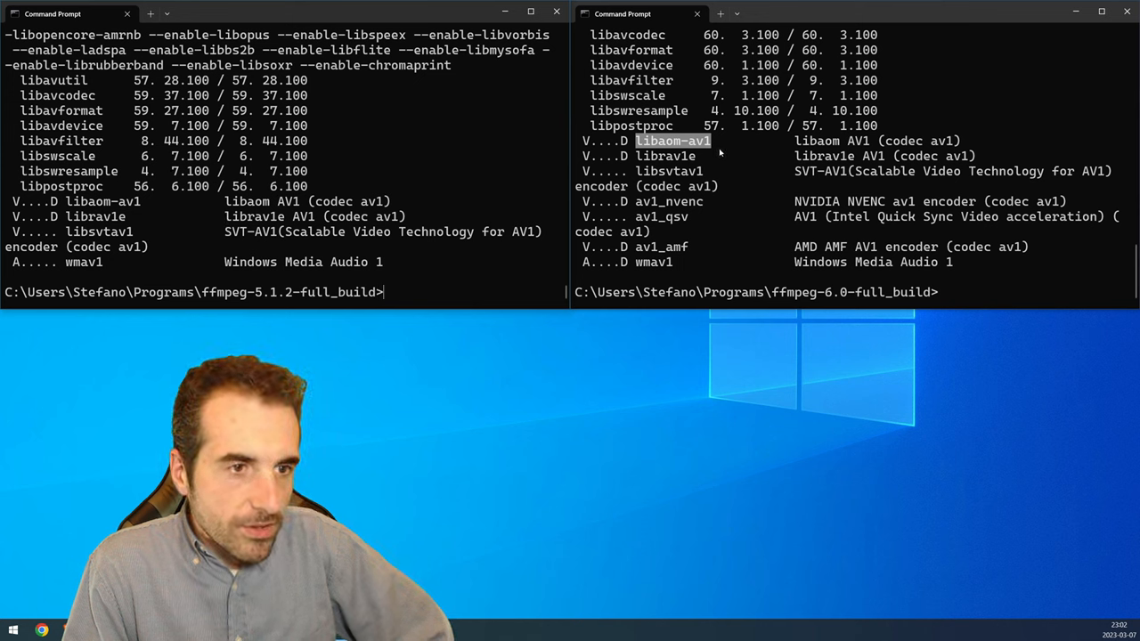
{"action": "double_click", "coordinate": [815, 141]}
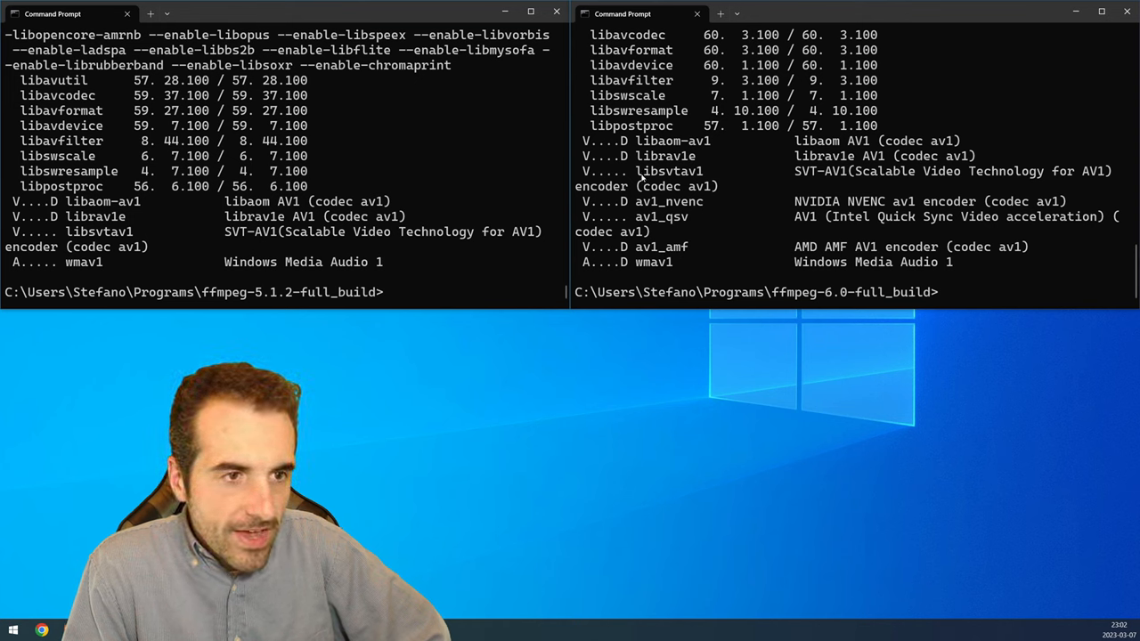
{"action": "double_click", "coordinate": [656, 171]}
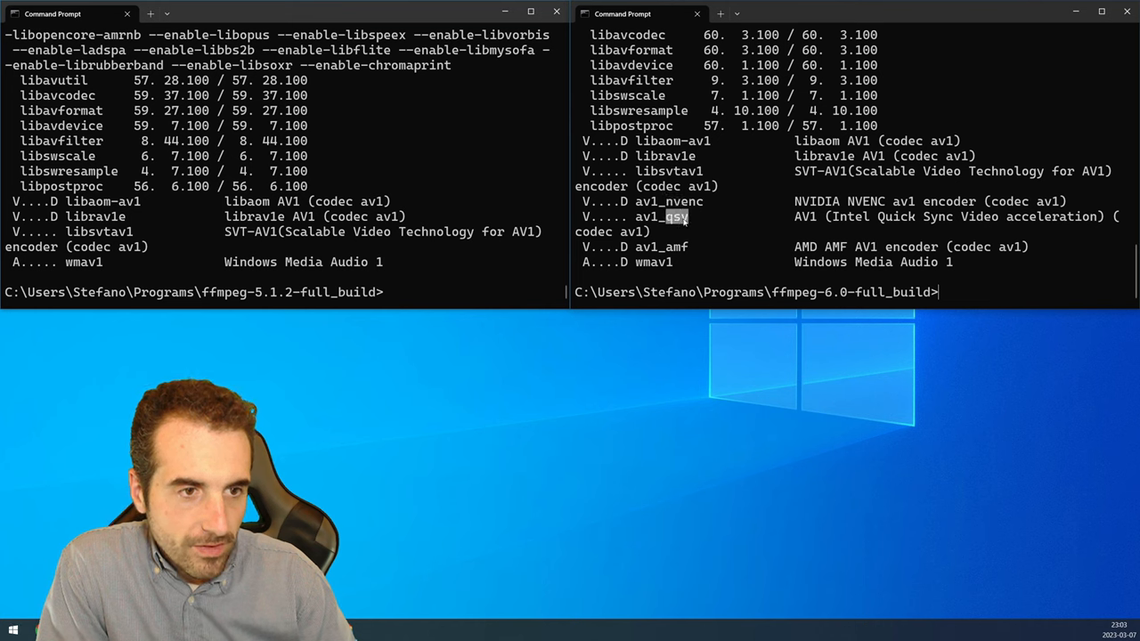
{"action": "mouse_move", "coordinate": [837, 227]}
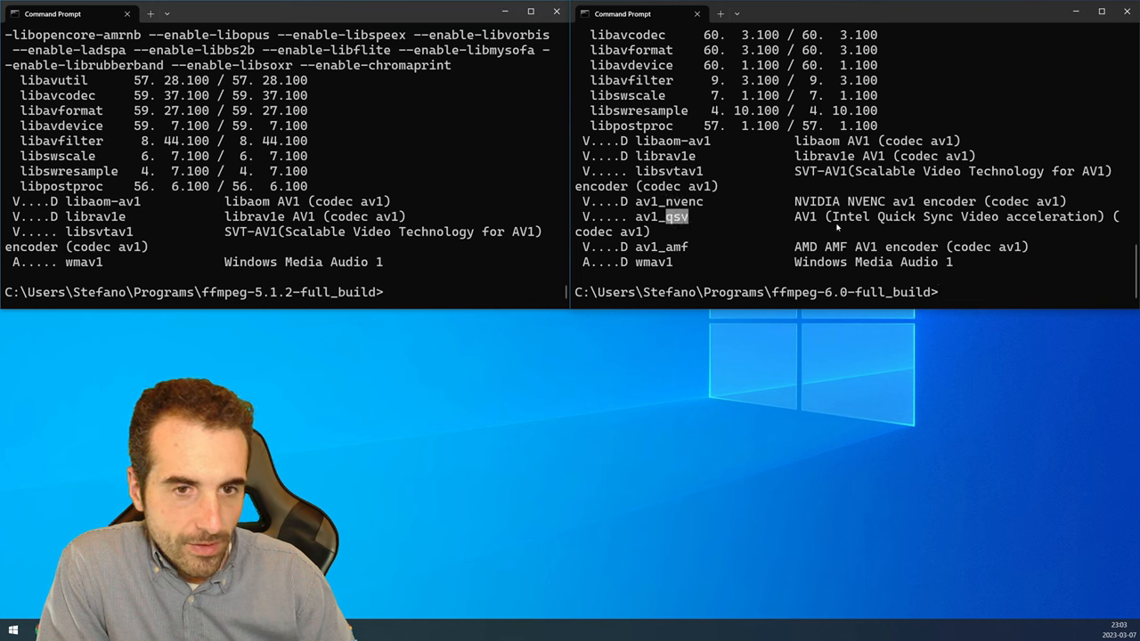
{"action": "mouse_move", "coordinate": [761, 258]}
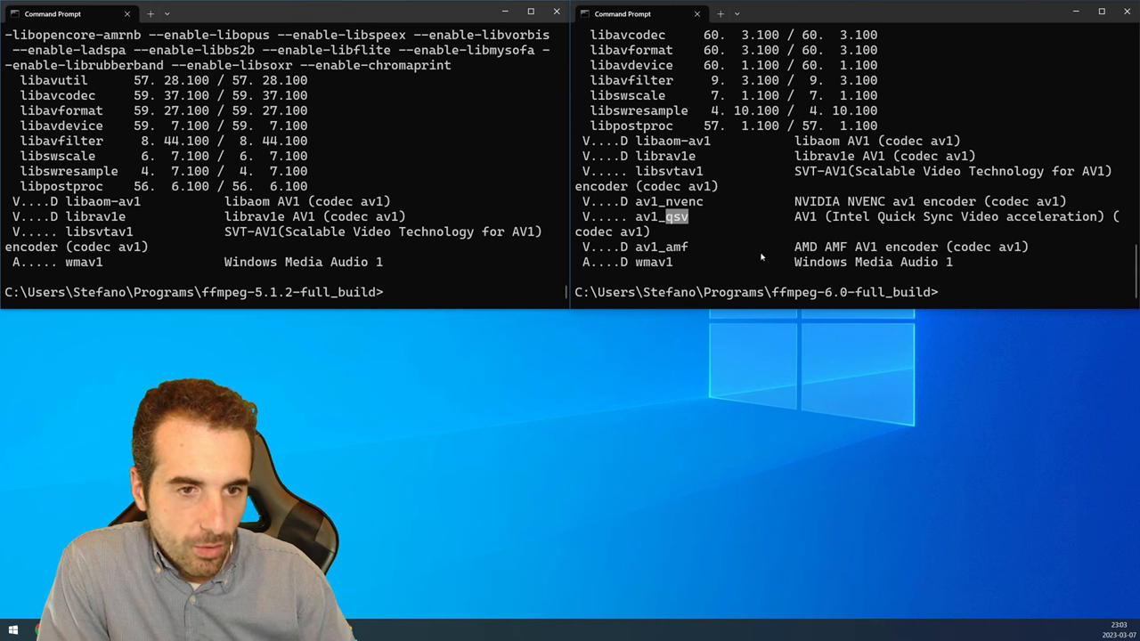
{"action": "mouse_move", "coordinate": [893, 257]}
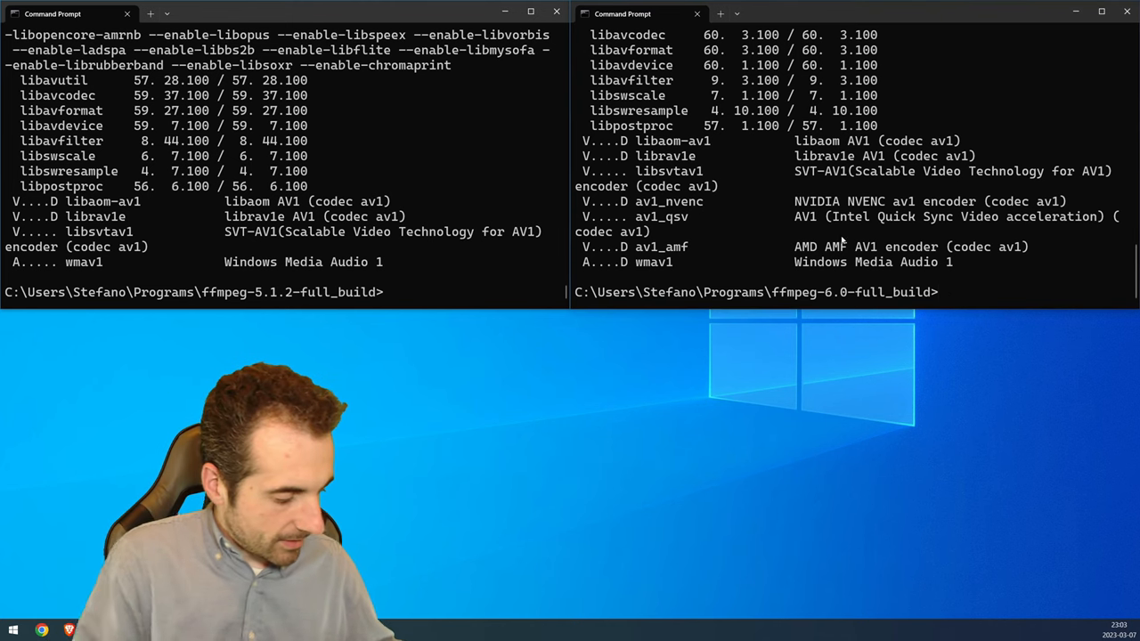
Type an FFmpeg 6.0 command encoding 'Big Buck Bunny.mkv' with av1_nvenc, CRF 30, audio copied.
{"action": "type", "text": "ffmpeg -i \"C:\\Users\\Stefano\\Desktop\\Videos\\Big Buck Bunny.mkv\" -c:v av1_nvenc"}
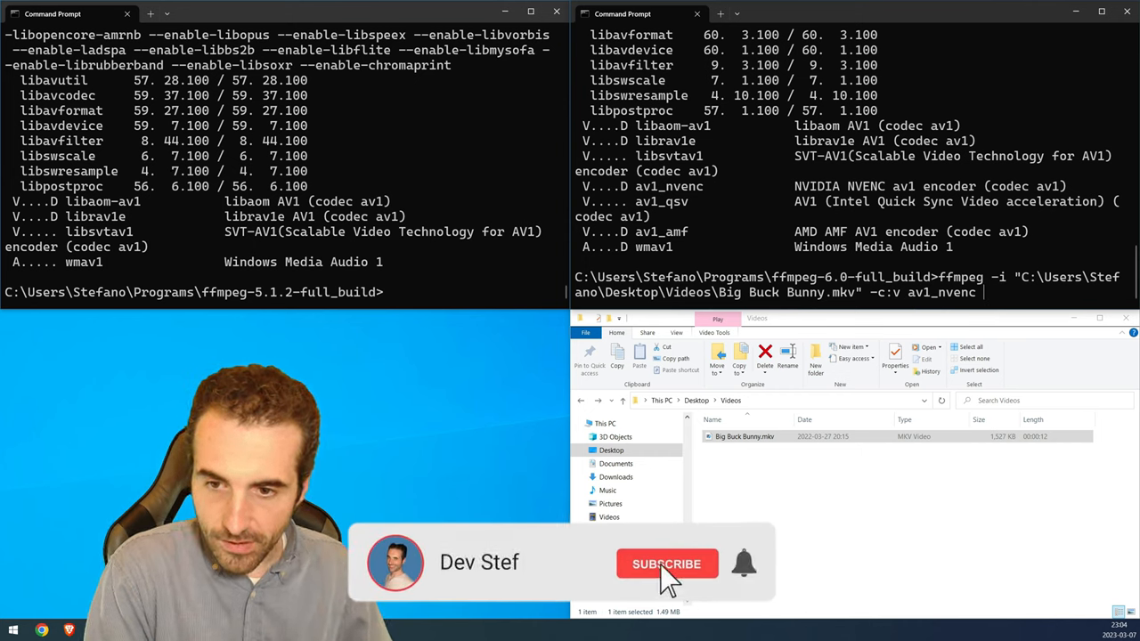
{"action": "left_click", "coordinate": [666, 564]}
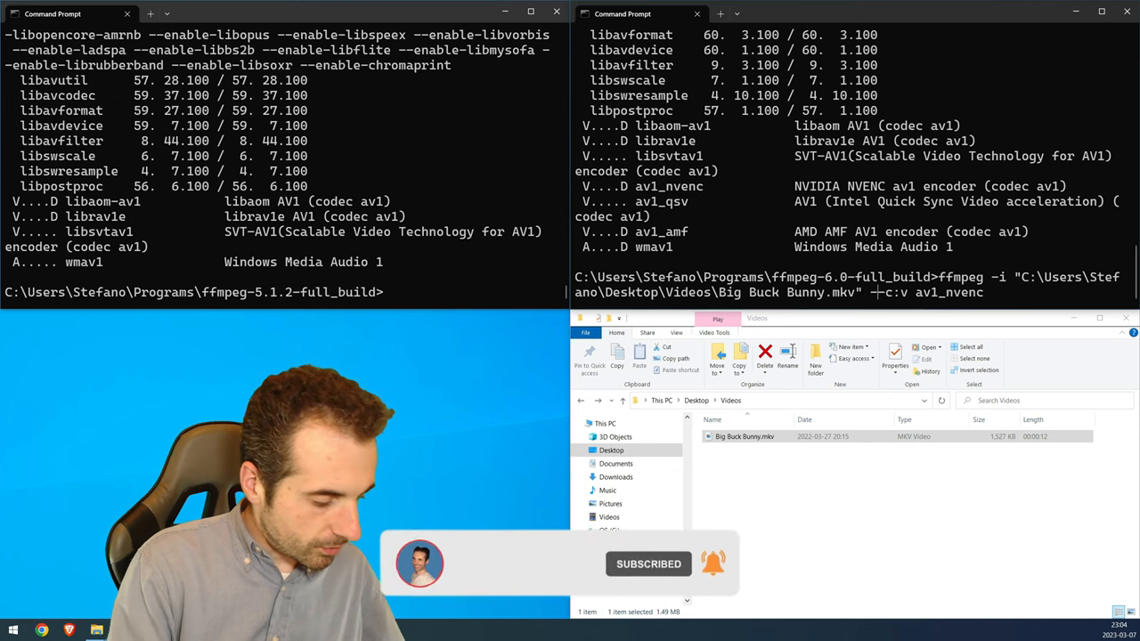
{"action": "type", "text": "-c:a -c:"}
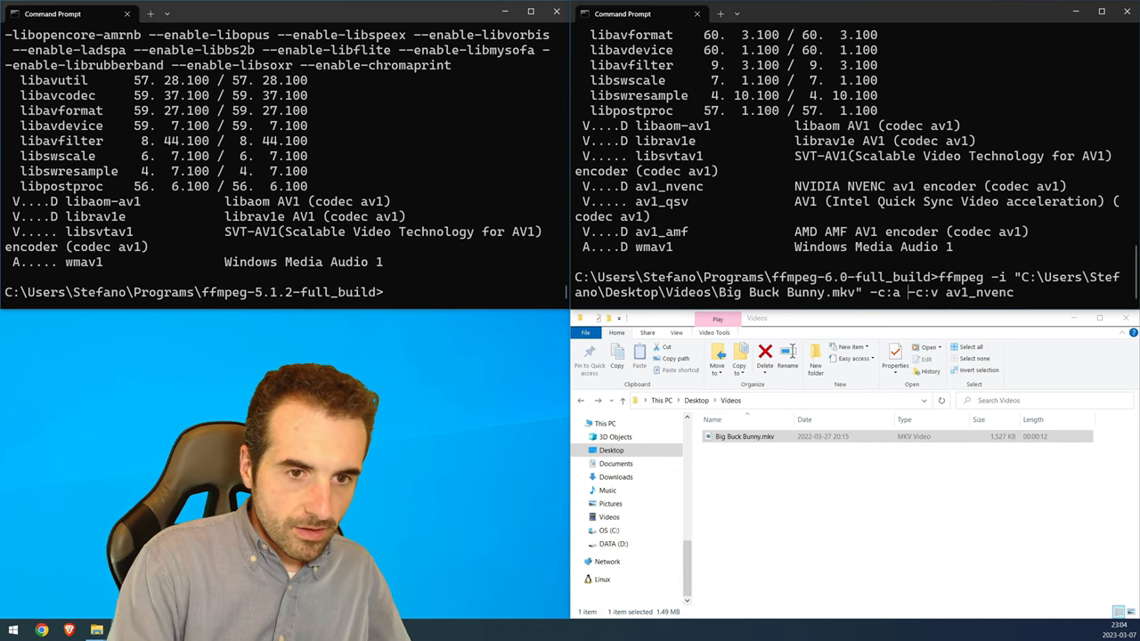
{"action": "type", "text": "copy"}
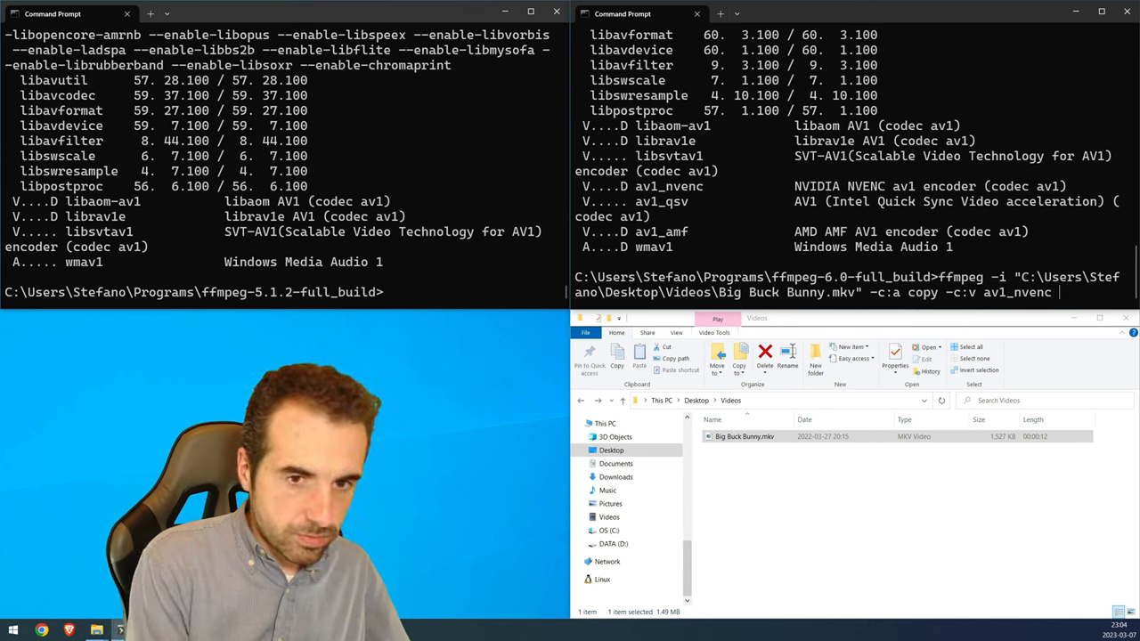
{"action": "type", "text": "-crf"}
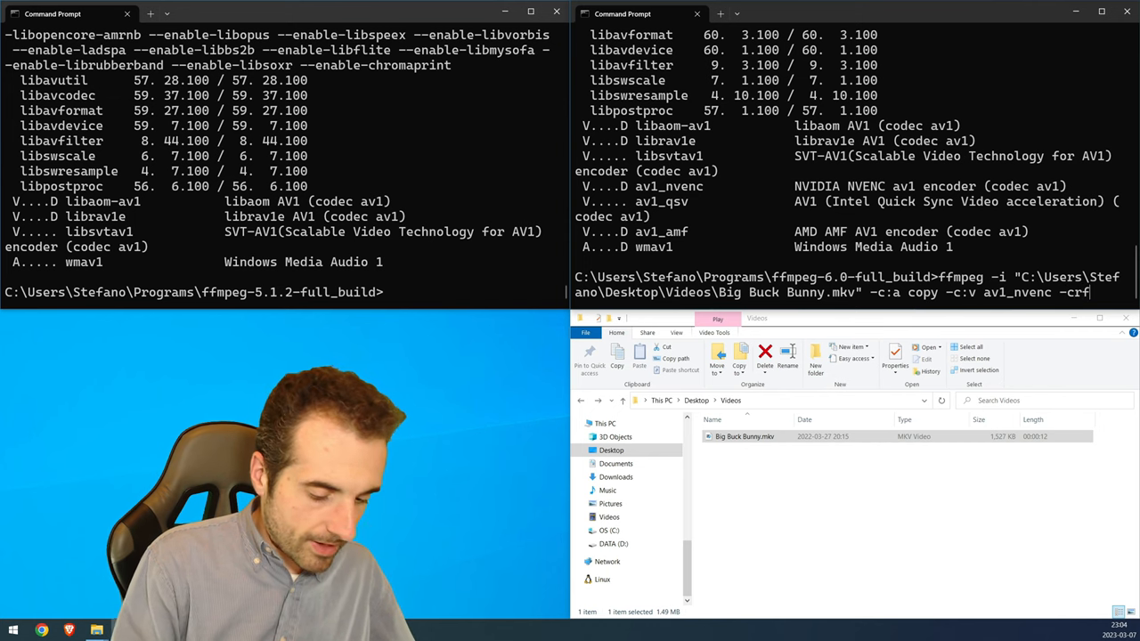
{"action": "type", "text": "30"}
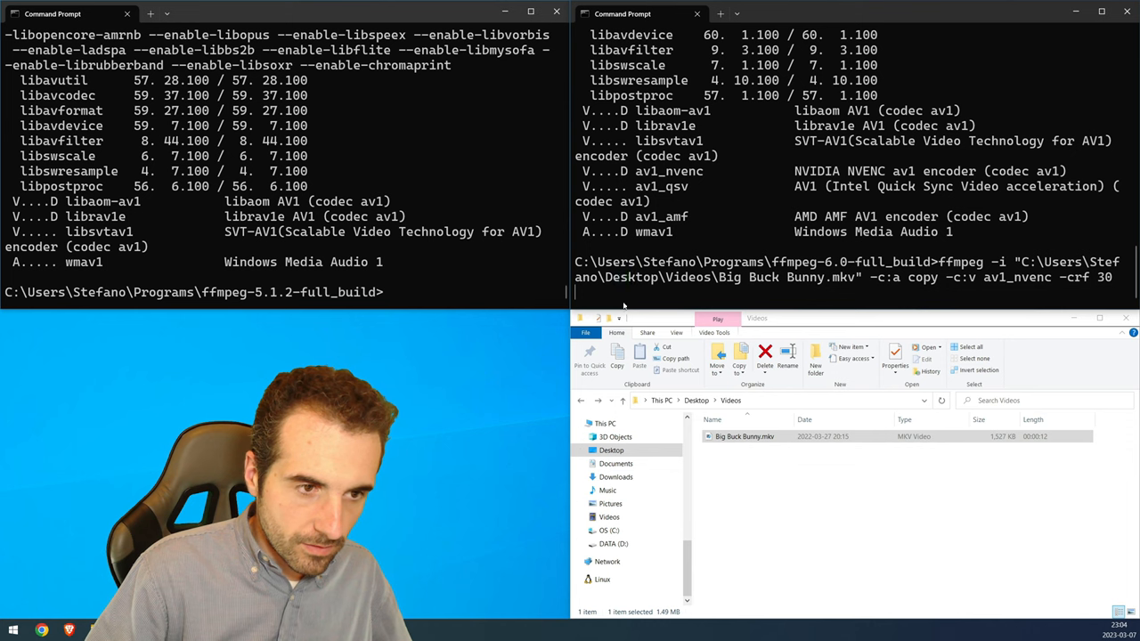
{"action": "type", "text": "\"C:\\Users\\Stefano\\Desktop\\Videos\\Big Buck Bunny.mkv\""}
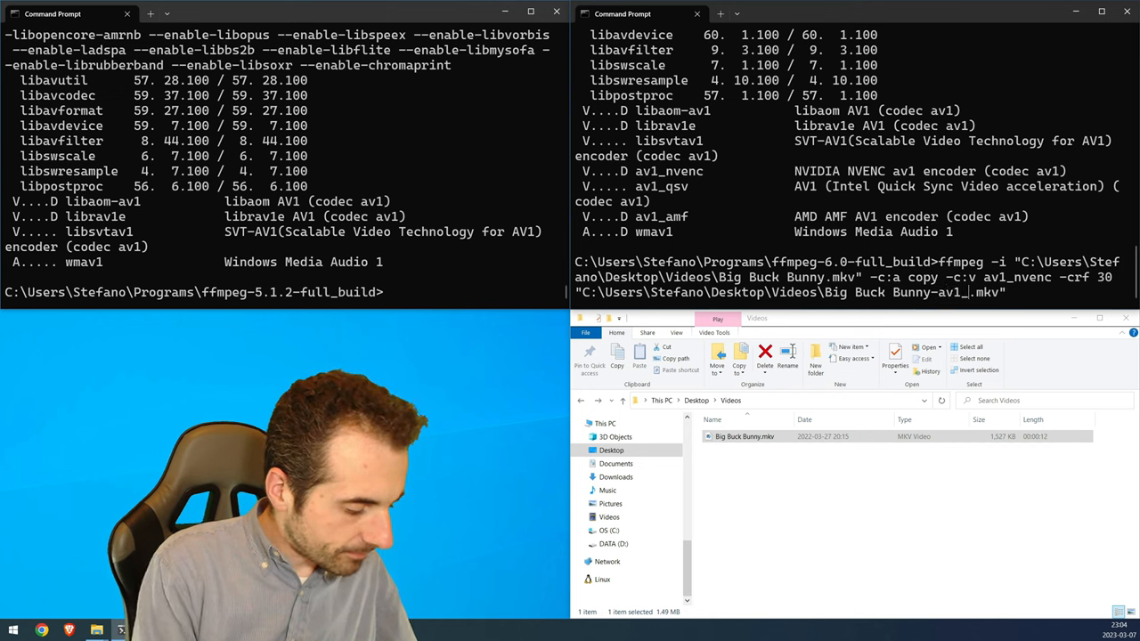
{"action": "type", "text": "nvenc"}
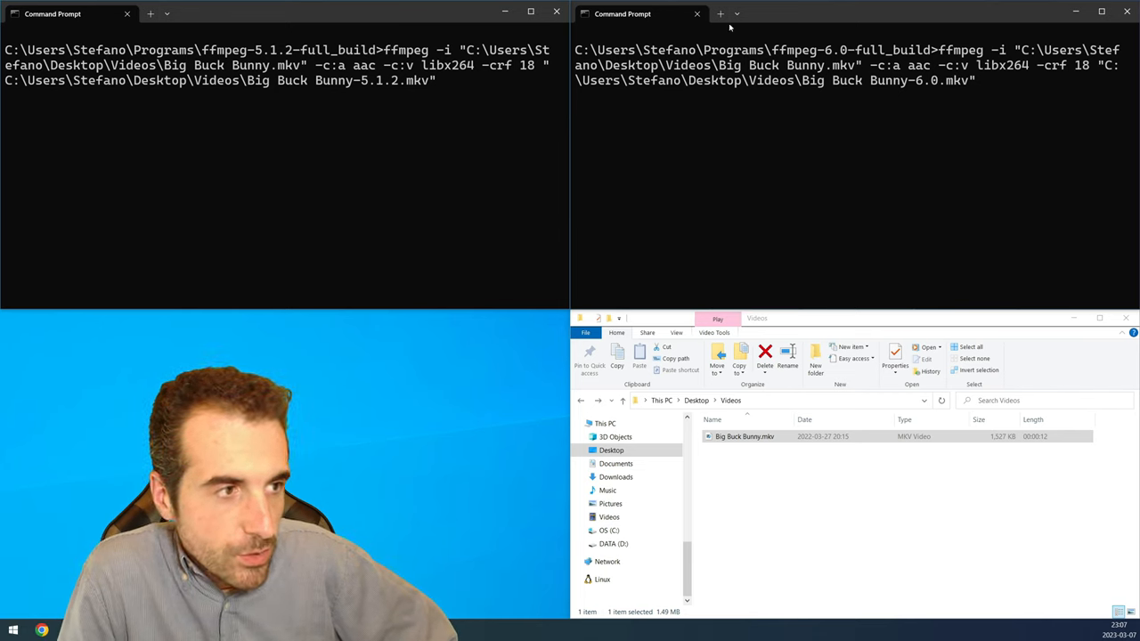
{"action": "mouse_move", "coordinate": [955, 486]}
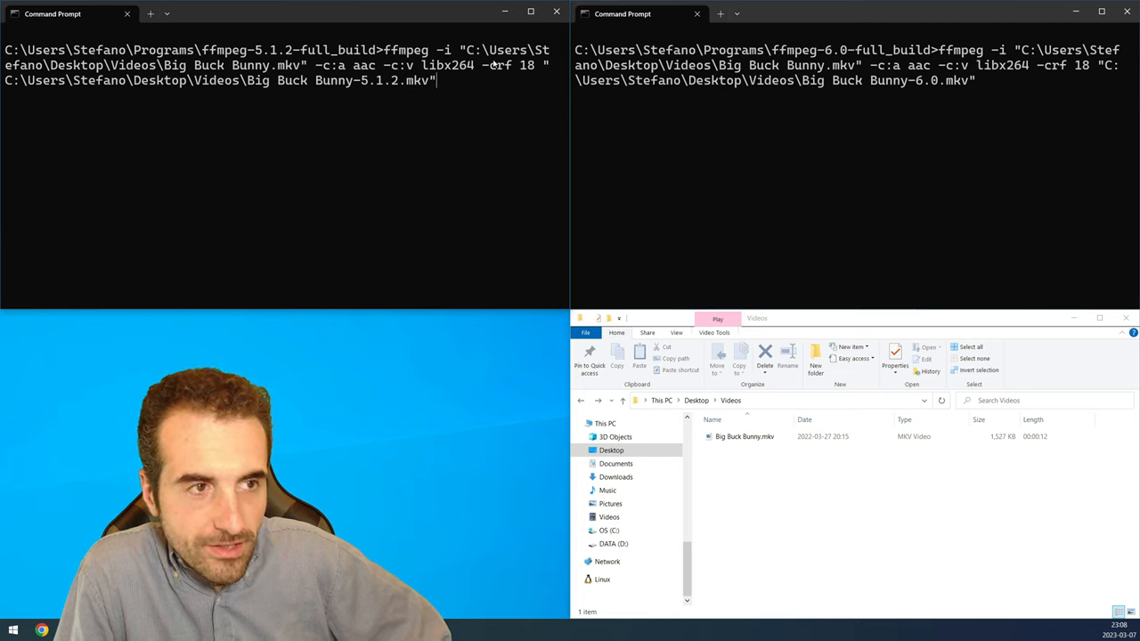
{"action": "mouse_move", "coordinate": [881, 438]}
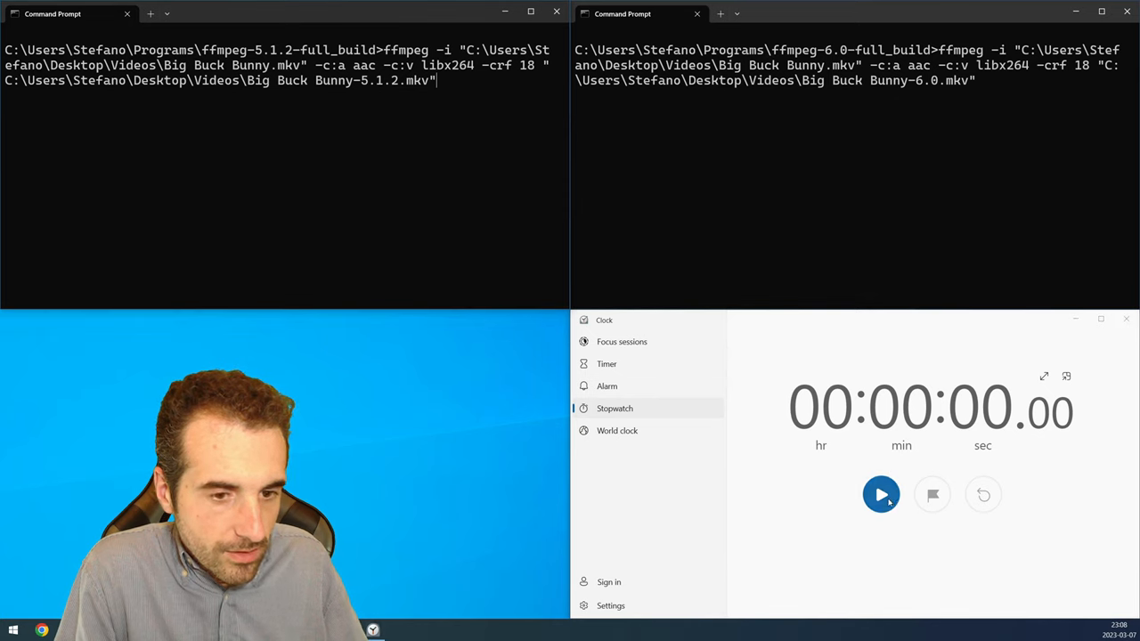
{"action": "mouse_move", "coordinate": [881, 494]}
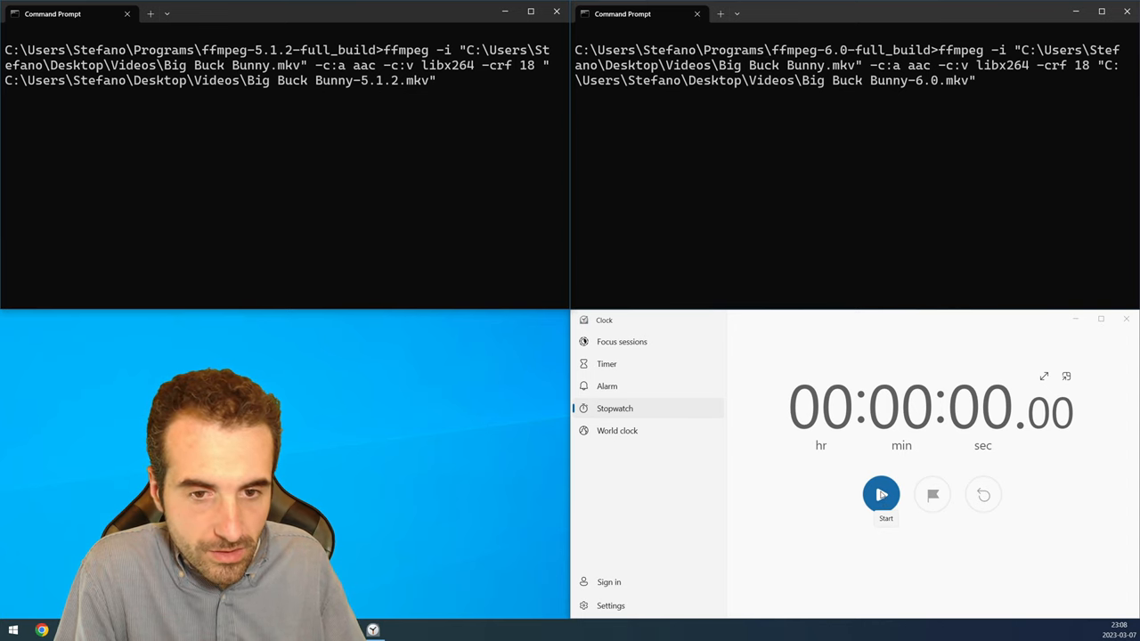
Time the 5.1.2 and 6.0 encodes with the Clock stopwatch, resetting between runs.
{"action": "left_click", "coordinate": [881, 494]}
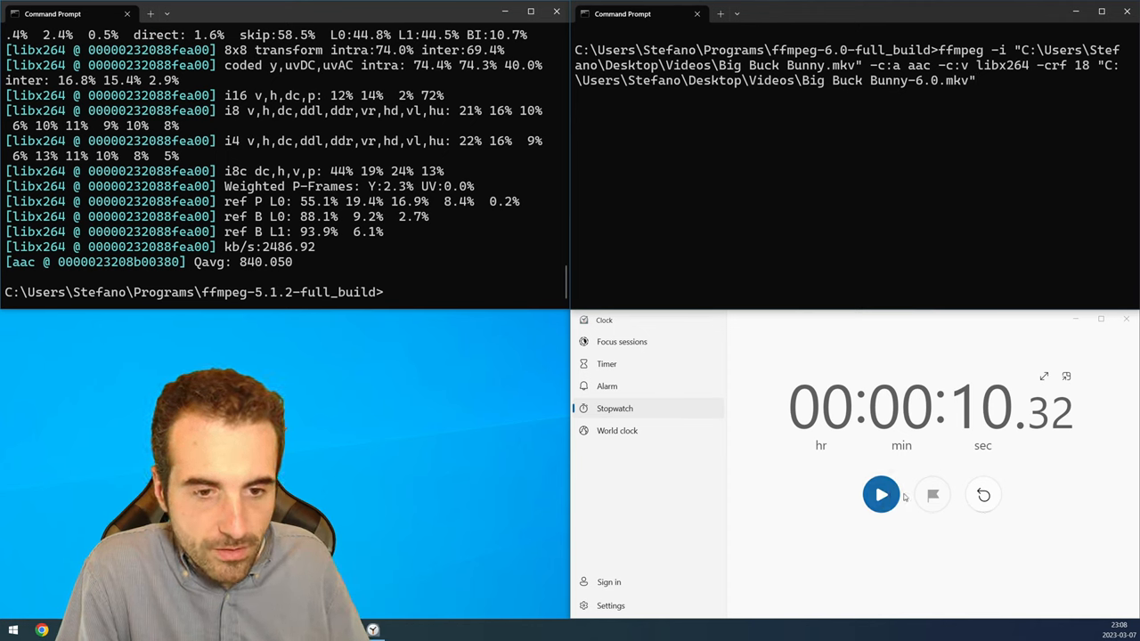
{"action": "left_click", "coordinate": [983, 494]}
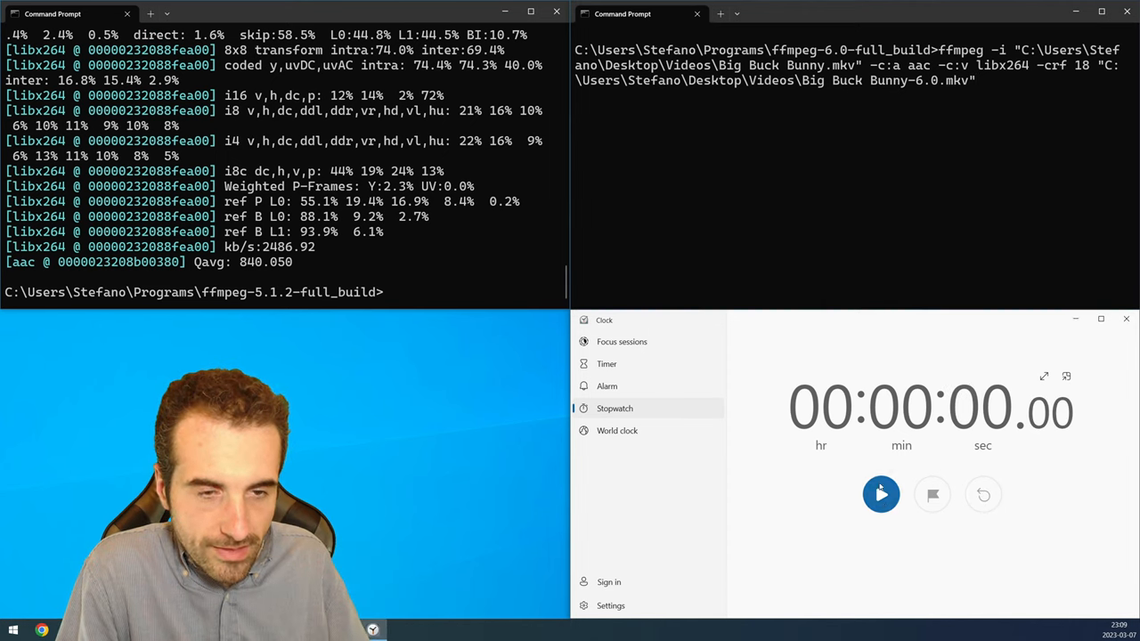
{"action": "left_click", "coordinate": [881, 494]}
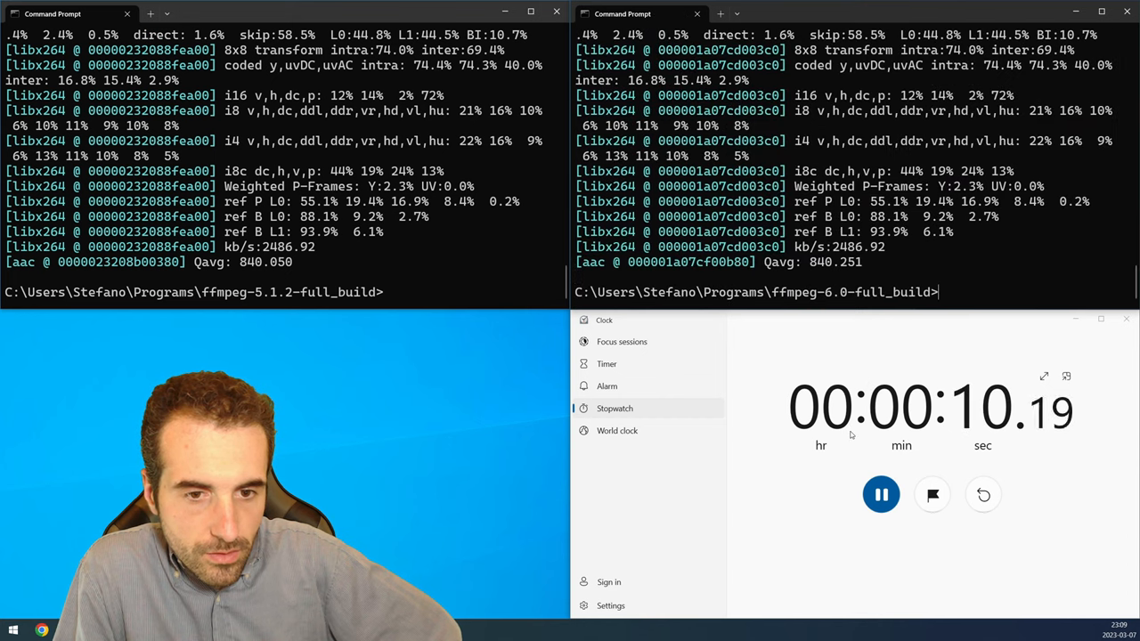
{"action": "left_click", "coordinate": [881, 494]}
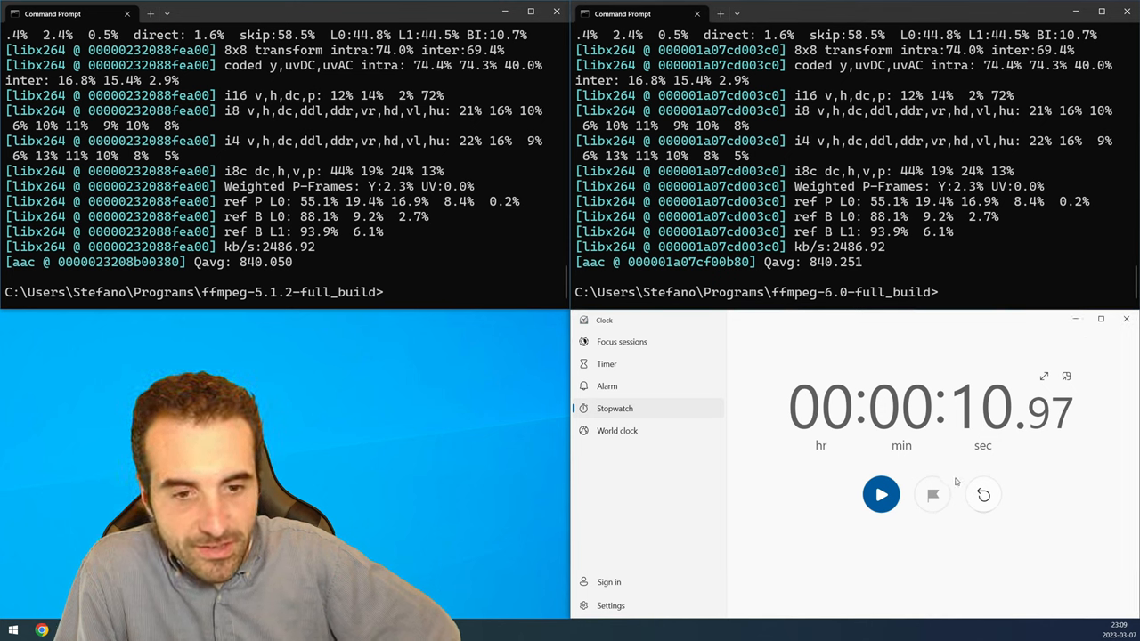
{"action": "mouse_move", "coordinate": [982, 494]}
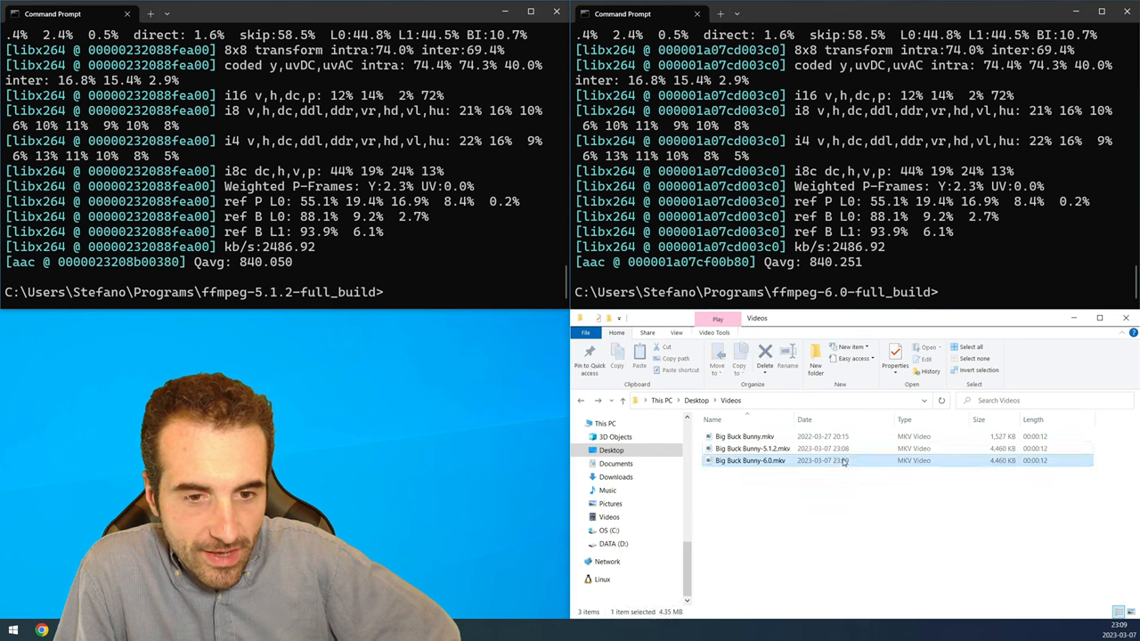
{"action": "left_click", "coordinate": [752, 448]}
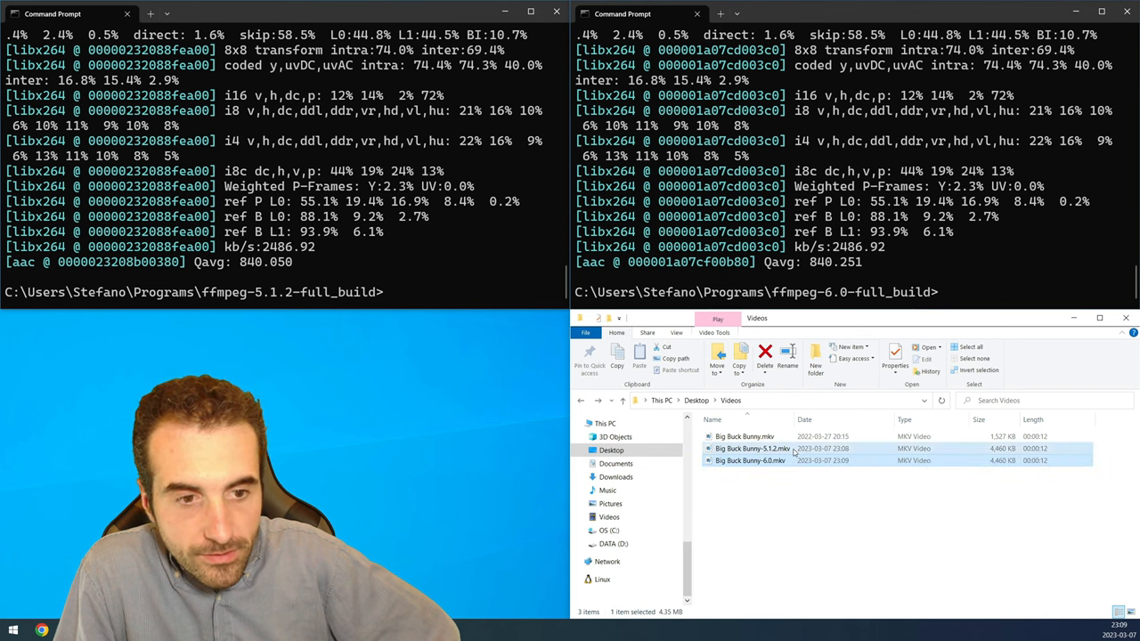
{"action": "left_click", "coordinate": [749, 461]}
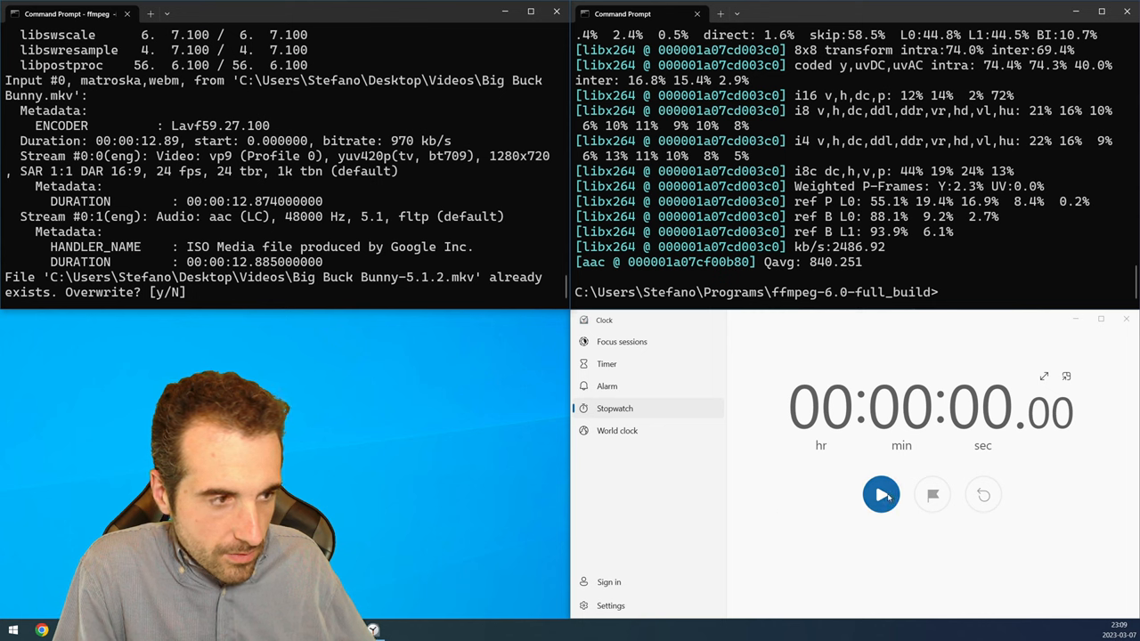
Rerun both encodes, answering y to overwrite, and stopwatch-time each run at about 9 seconds.
{"action": "left_click", "coordinate": [881, 494]}
{"action": "type", "text": "y"}
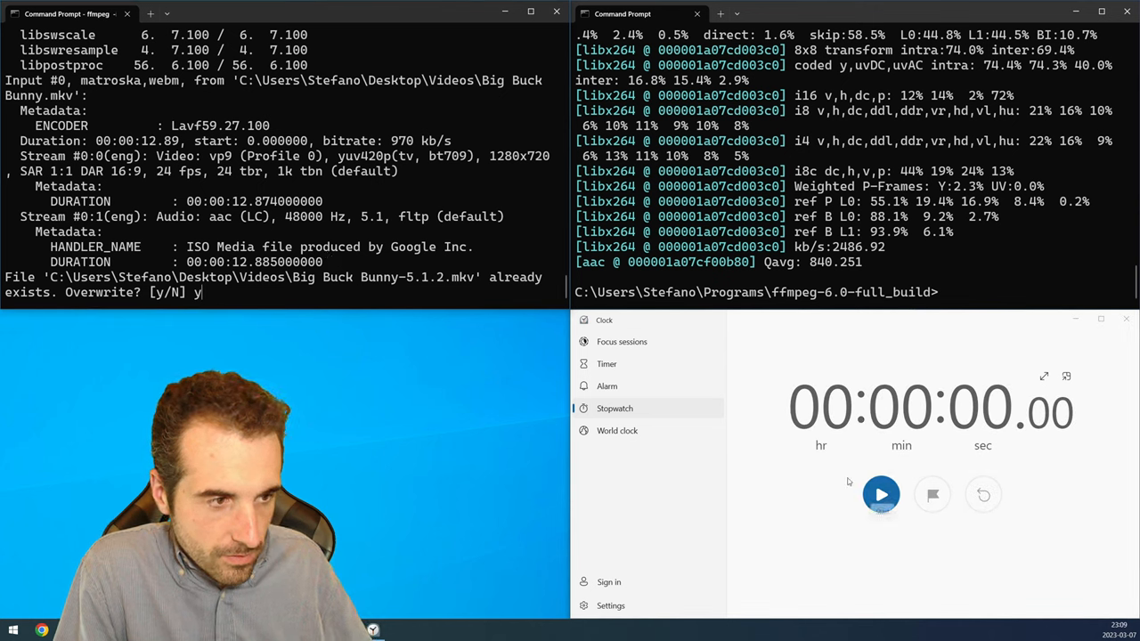
{"action": "left_click", "coordinate": [881, 495]}
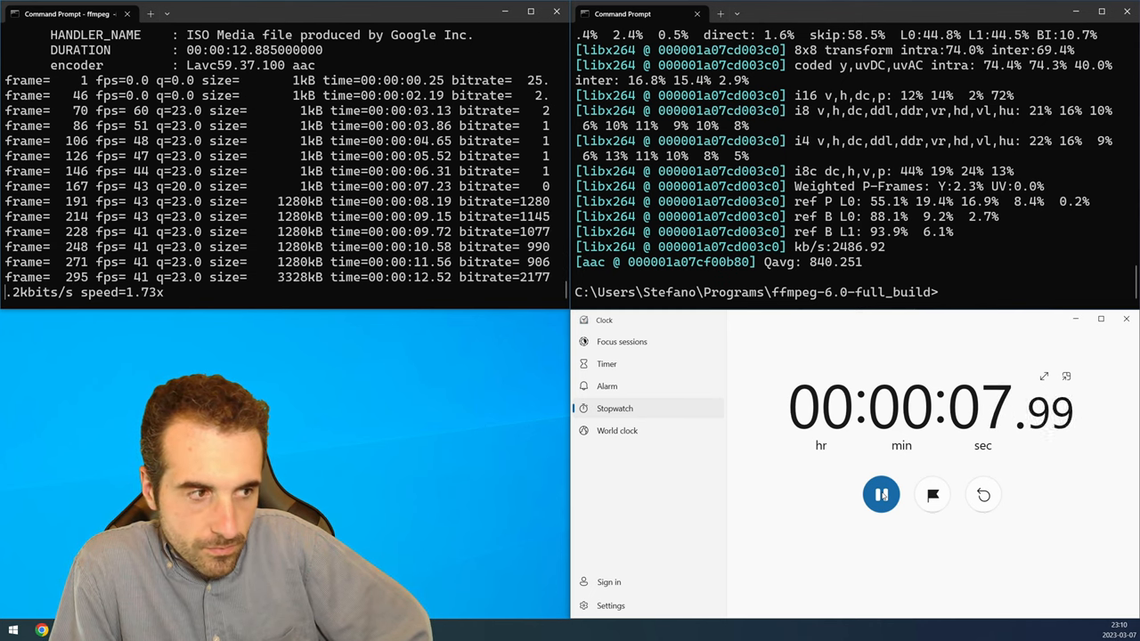
{"action": "left_click", "coordinate": [881, 495]}
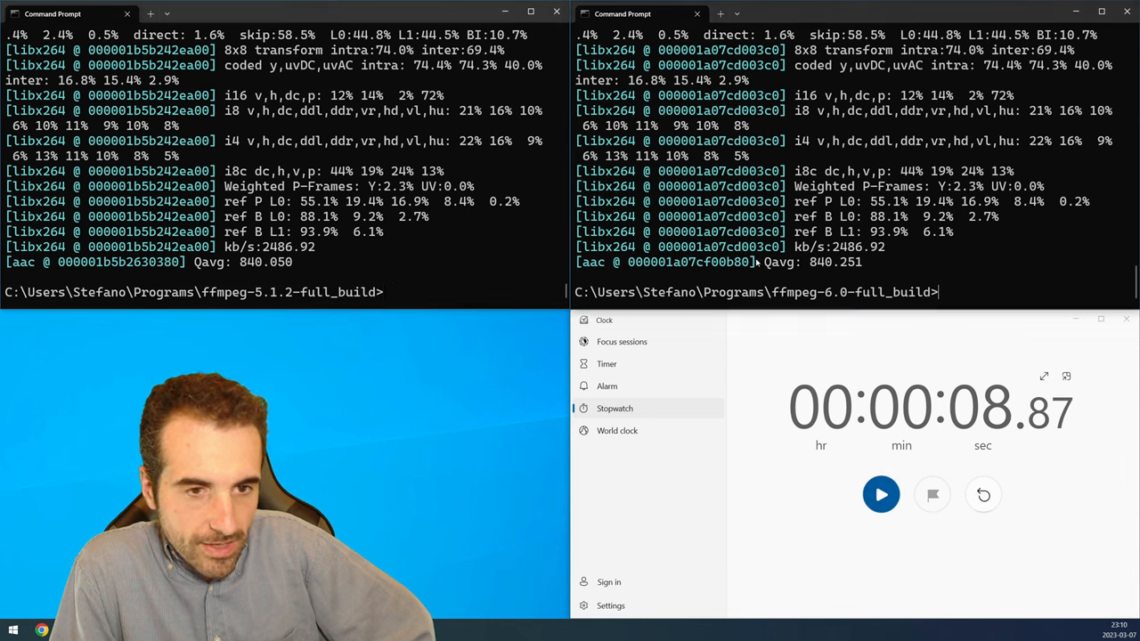
{"action": "left_click", "coordinate": [983, 494]}
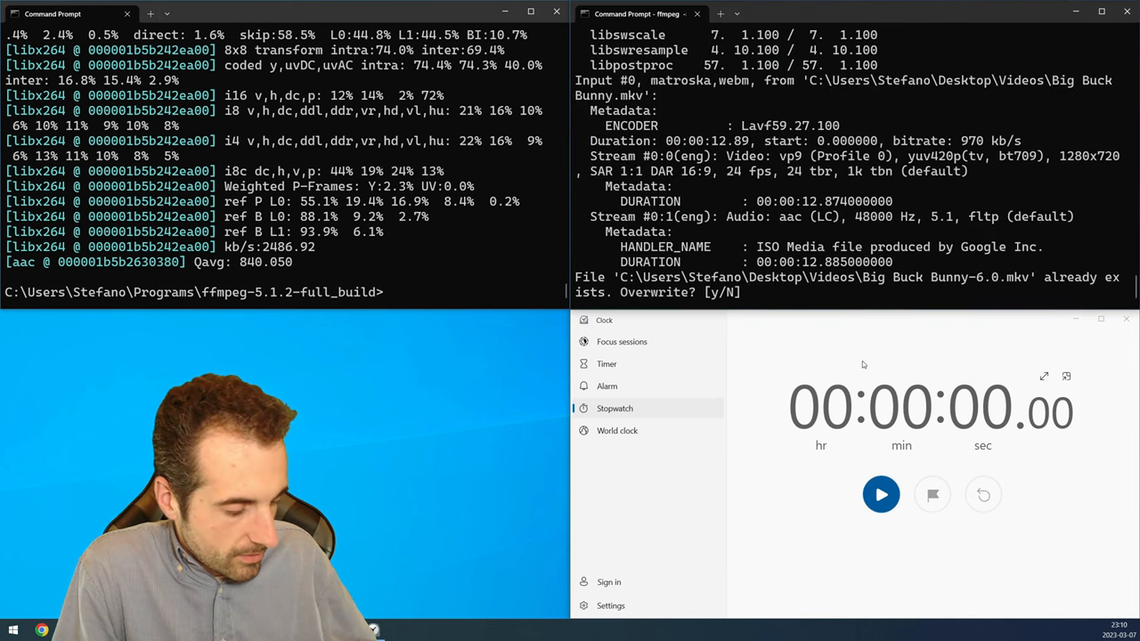
{"action": "type", "text": "y"}
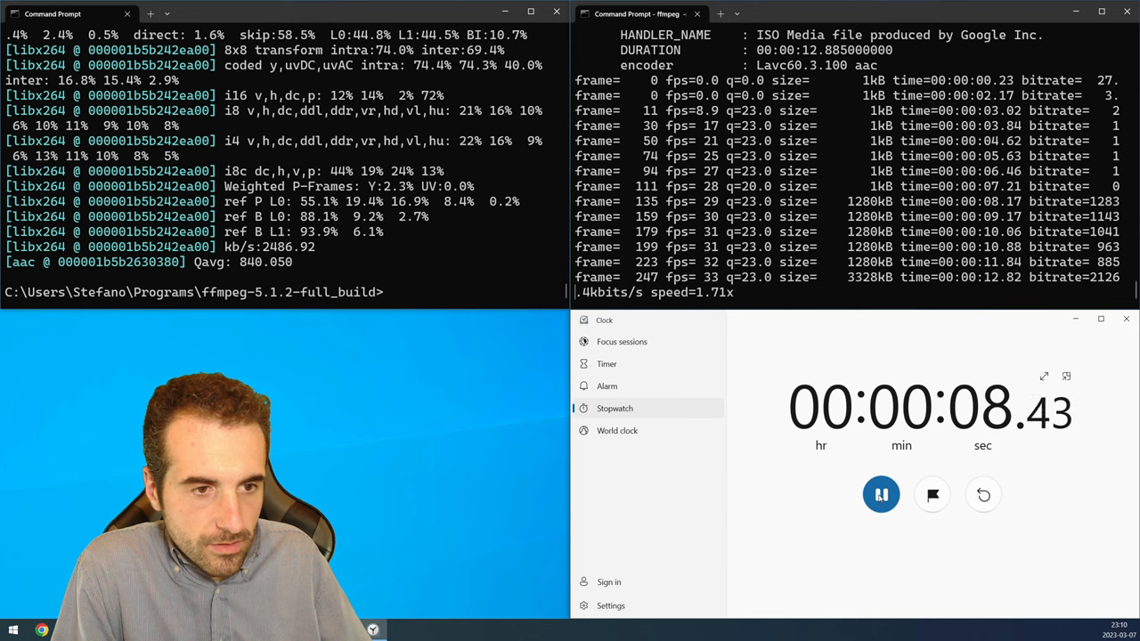
{"action": "left_click", "coordinate": [880, 494]}
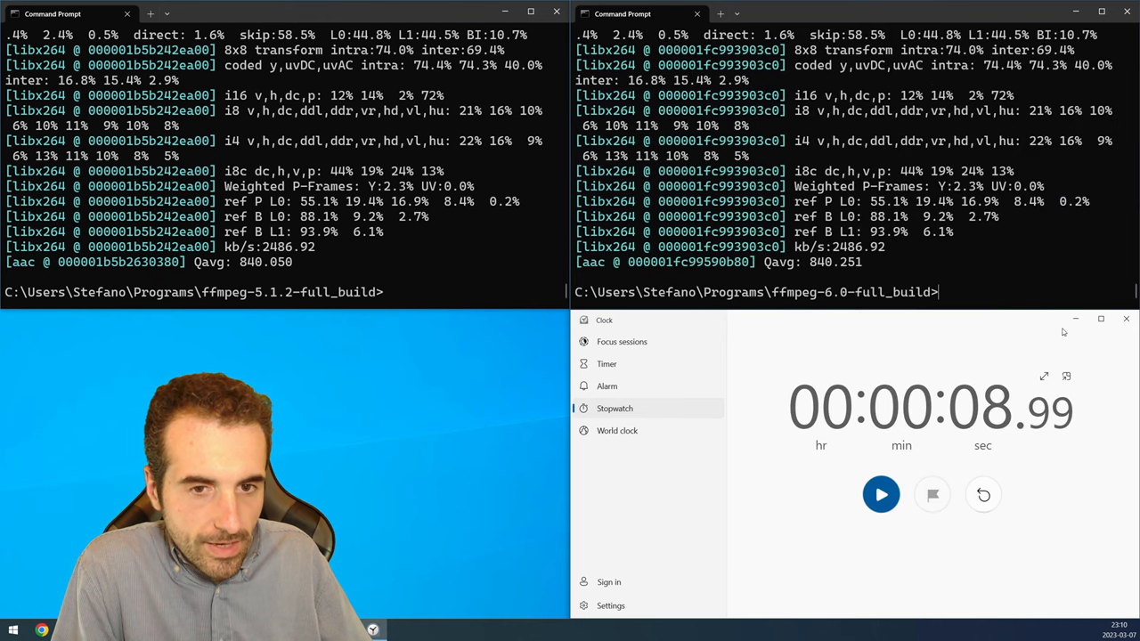
{"action": "mouse_move", "coordinate": [918, 371]}
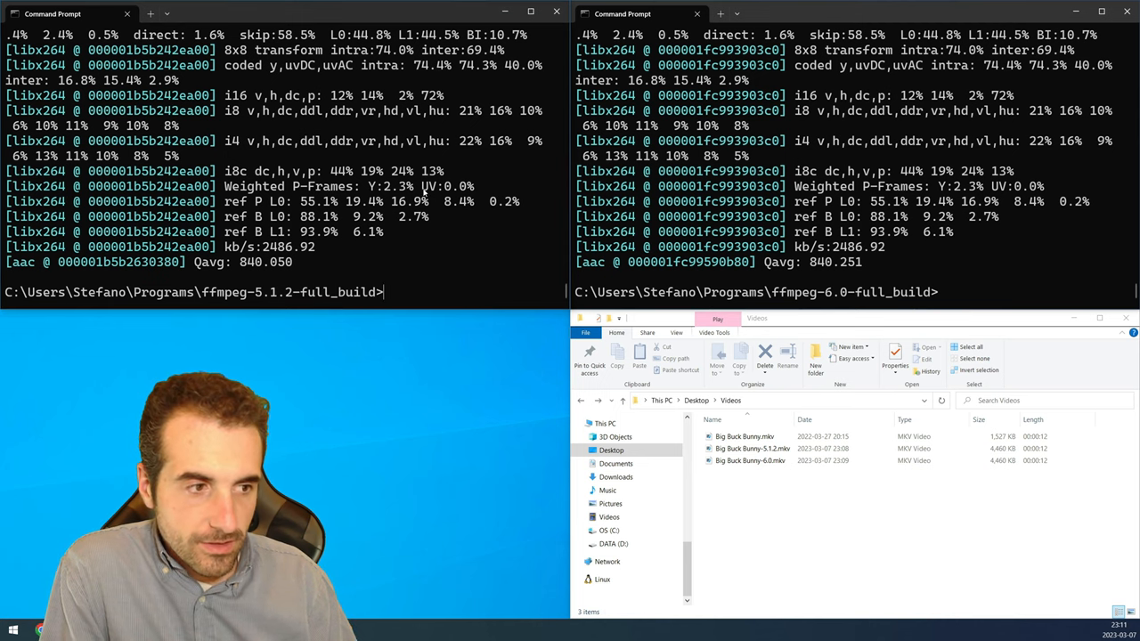
Clear the FFmpeg 6.0 console with cls, leaving only the original Big Buck Bunny.mkv.
{"action": "type", "text": "c"}
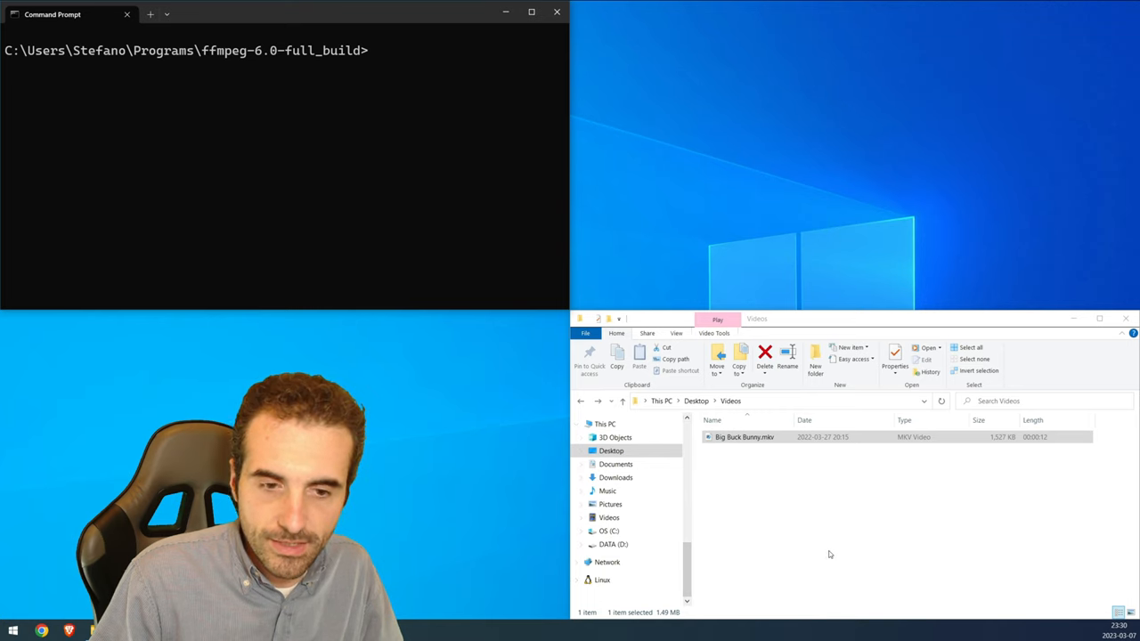
{"action": "mouse_move", "coordinate": [777, 544]}
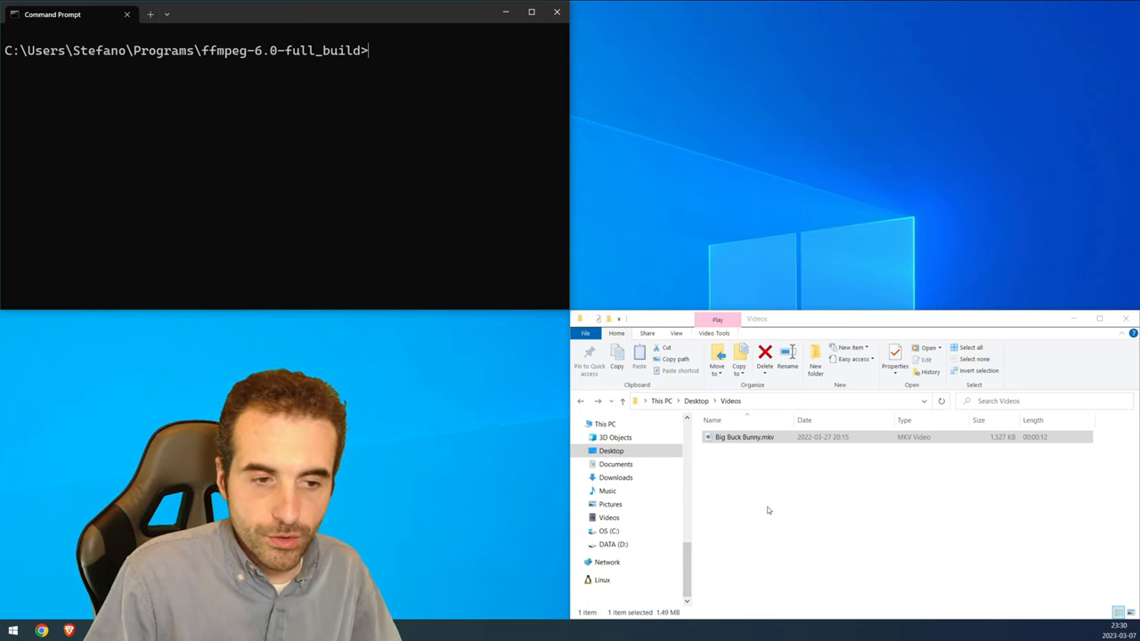
Enter ffmpeg -i Big Buck Bunny.mkv -lavfi a3dscope and edit the output name to add -a3dscope.
{"action": "left_click", "coordinate": [745, 437]}
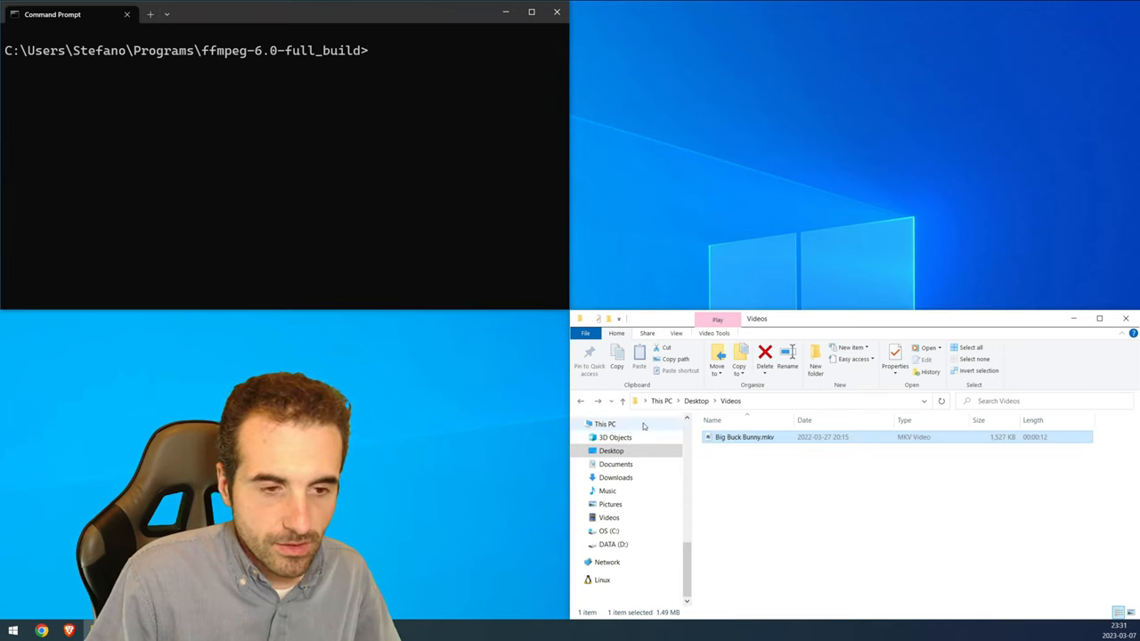
{"action": "type", "text": "ffmpeg -i"}
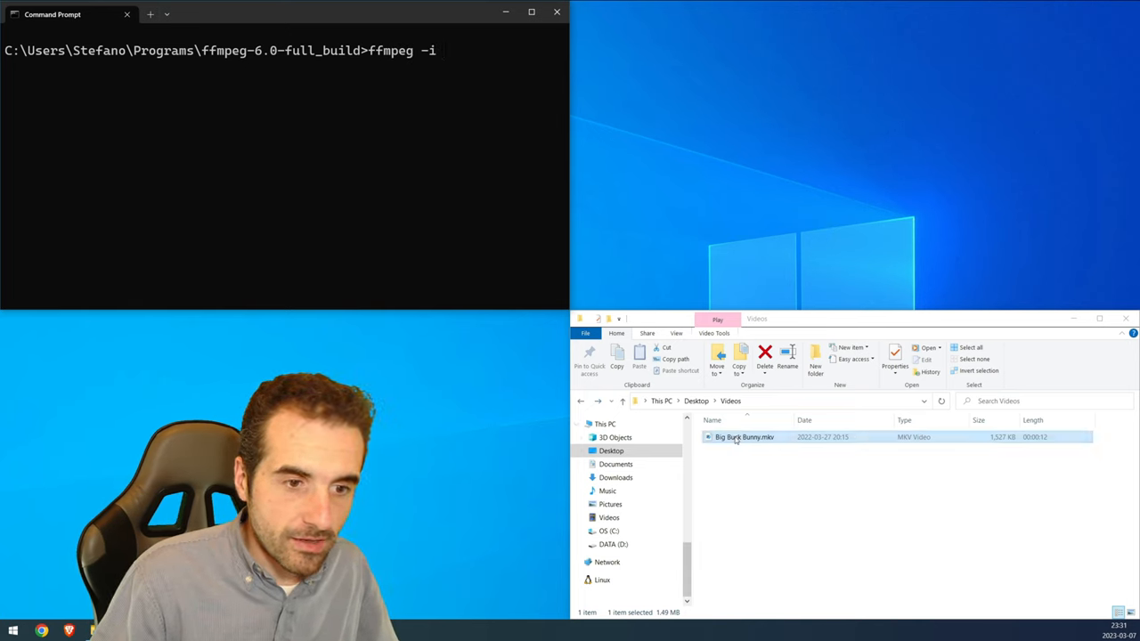
{"action": "type", "text": "\"C:\\Users\\Stefano\\Desktop\\Videos\\Big Buck Bunny.mkv\""}
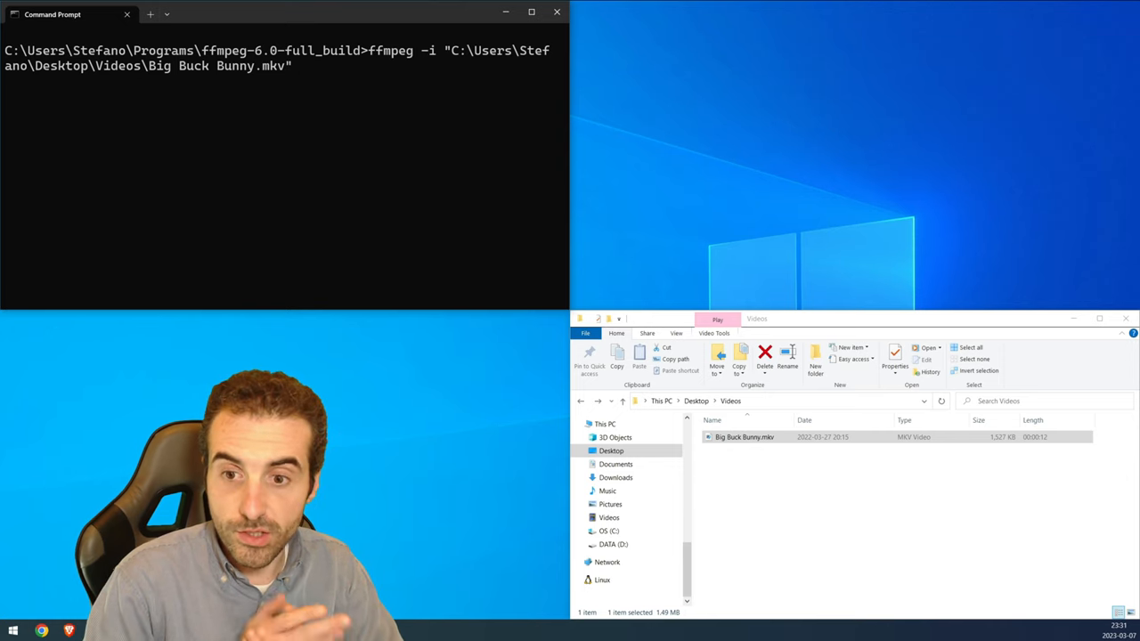
{"action": "type", "text": "-"}
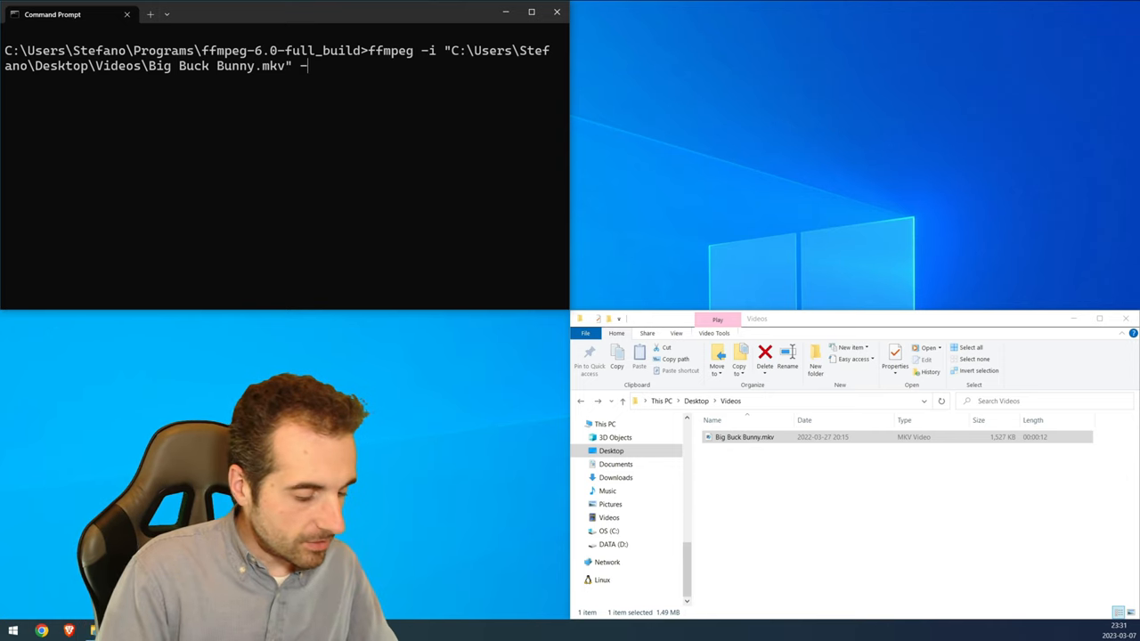
{"action": "type", "text": "-lavfi"}
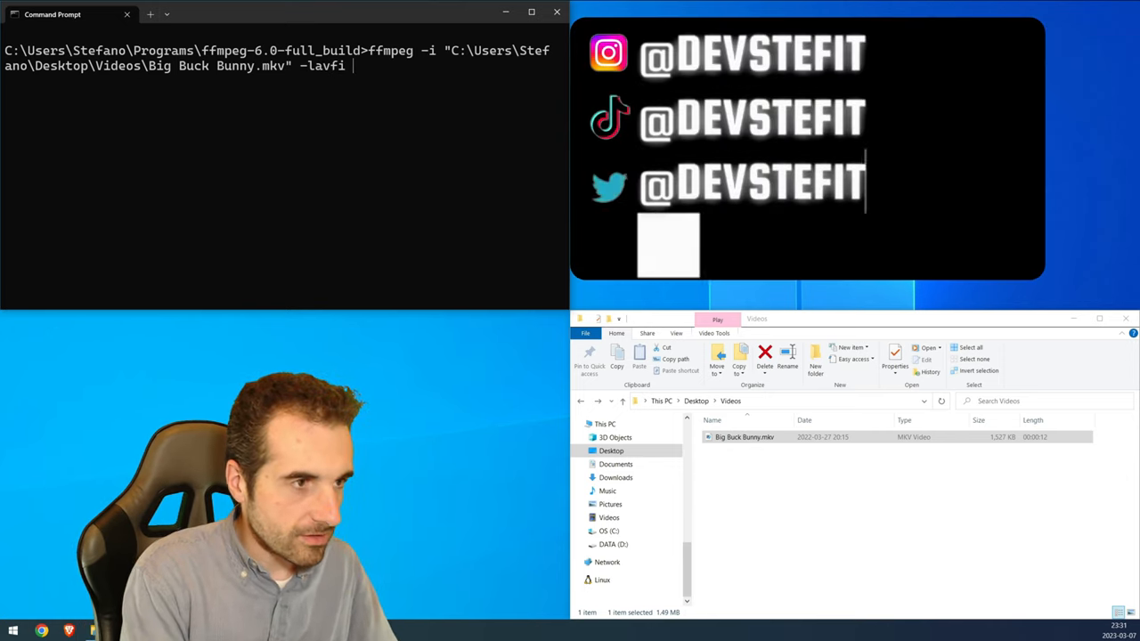
{"action": "type", "text": "a"}
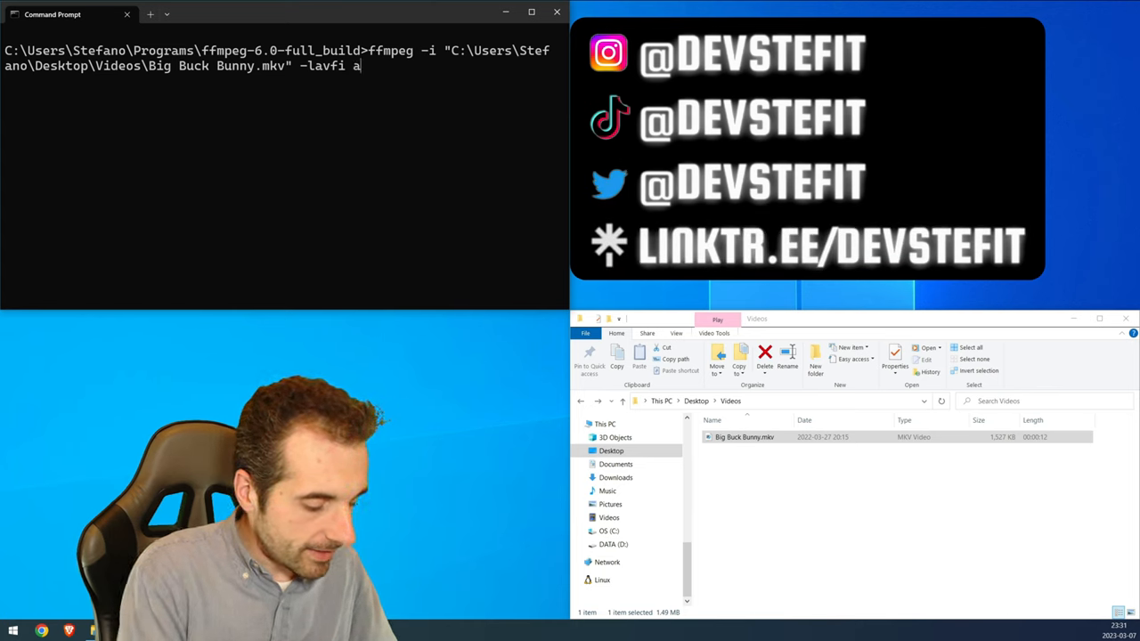
{"action": "type", "text": "3dscope"}
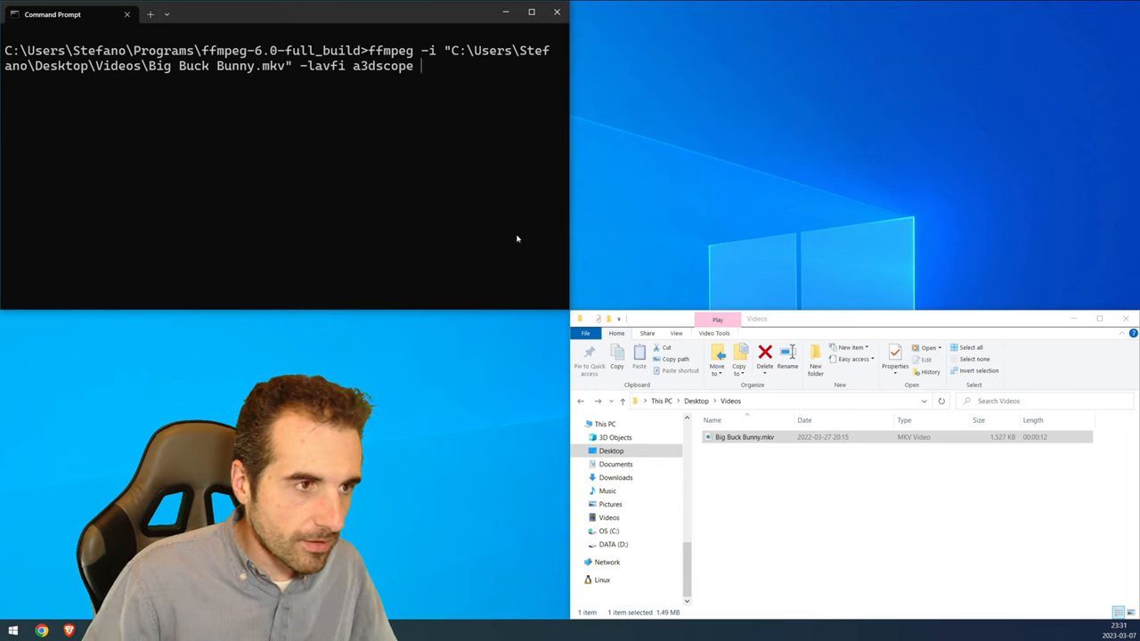
{"action": "type", "text": "\"C:\\Users\\Stefano\\Desktop\\Videos\\Big Buck Bunny.mkv\""}
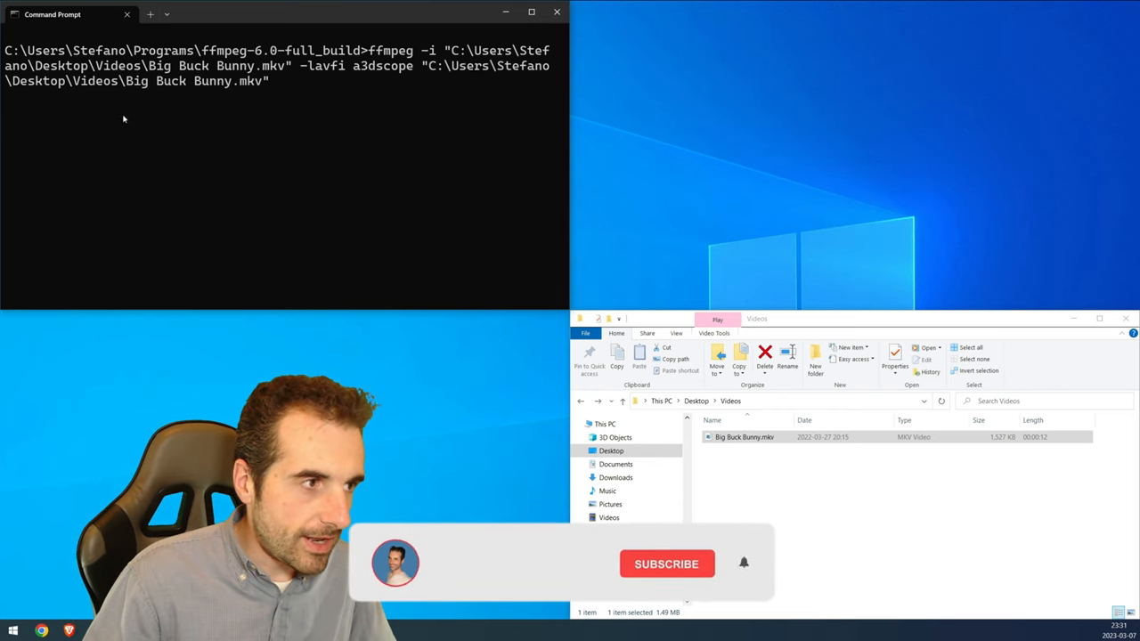
{"action": "left_click", "coordinate": [666, 563]}
{"action": "type", "text": "-a3dscope"}
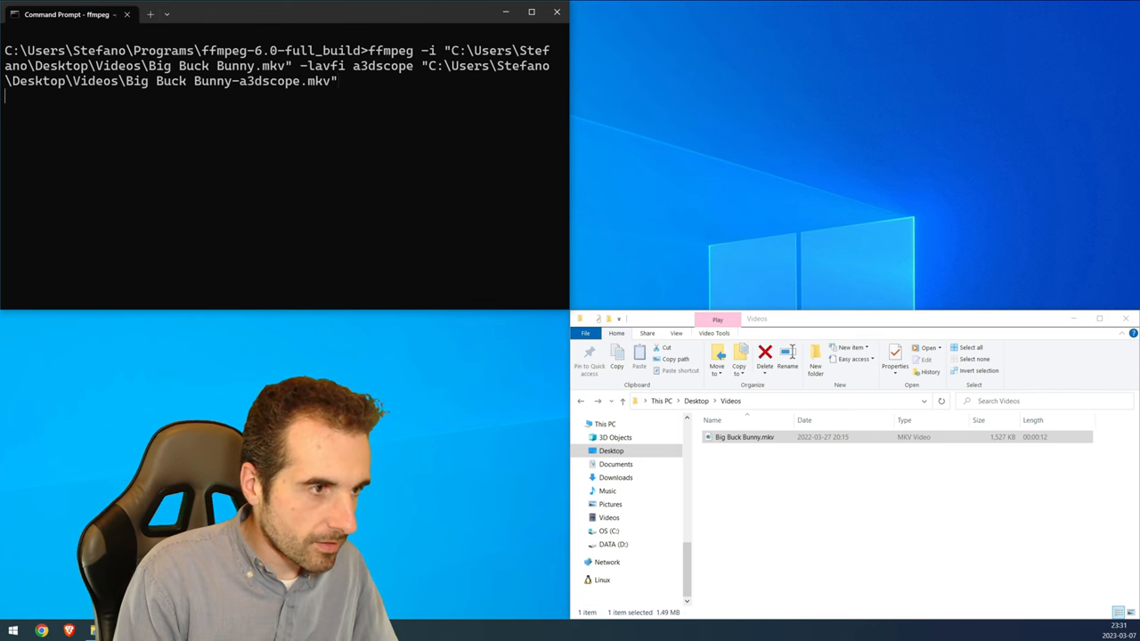
Run the a3dscope command and begin typing the next ffmpeg command.
{"action": "key", "text": "enter"}
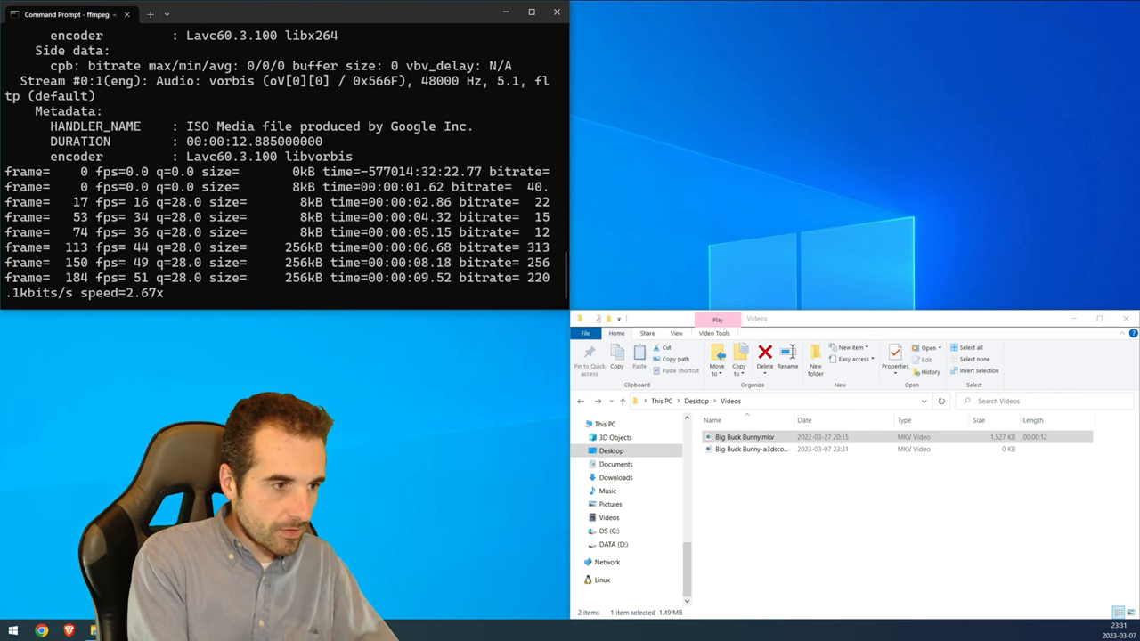
{"action": "type", "text": "ff"}
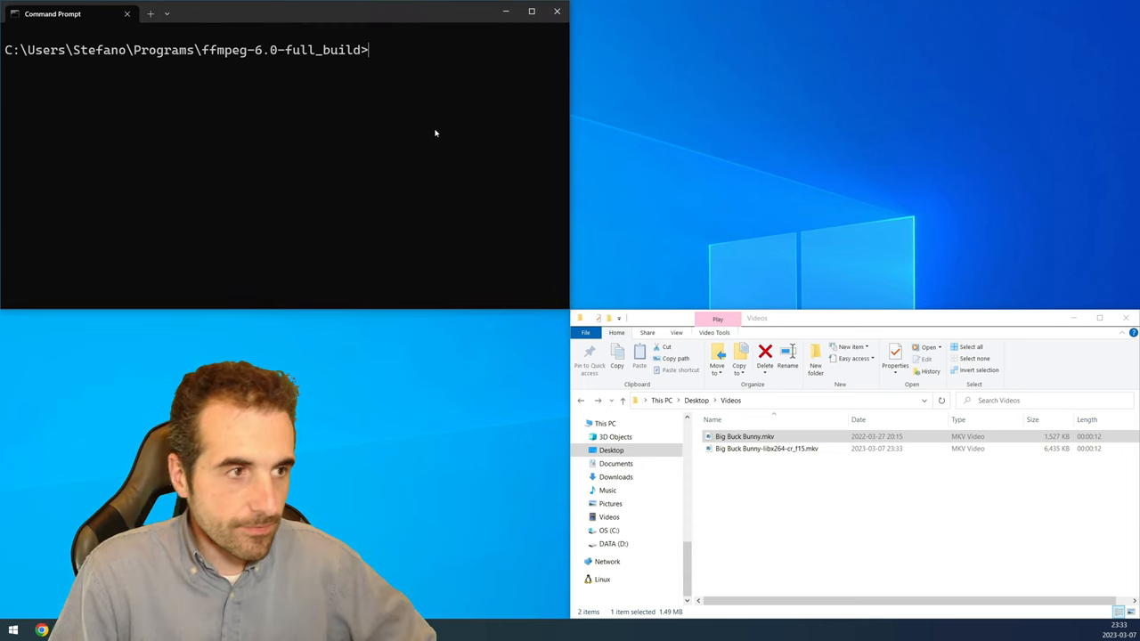
Start an ffmpeg -i command and rename the re-encode to Big Buck Bunny-libx264-crf_15.mkv.
{"action": "type", "text": "ffmpeg -"}
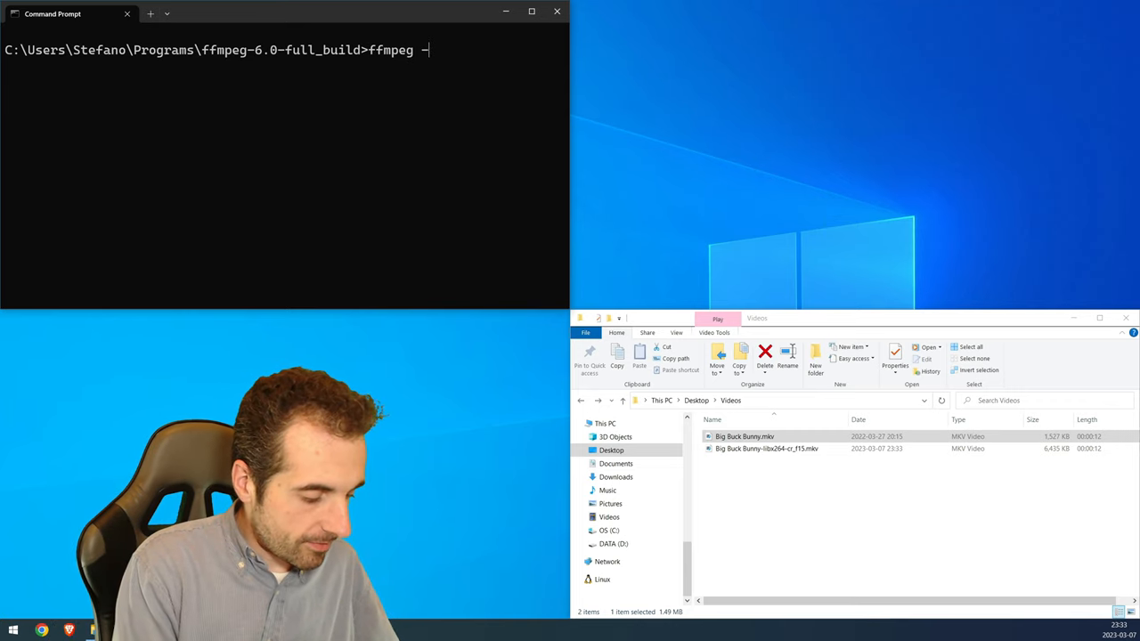
{"action": "type", "text": "i"}
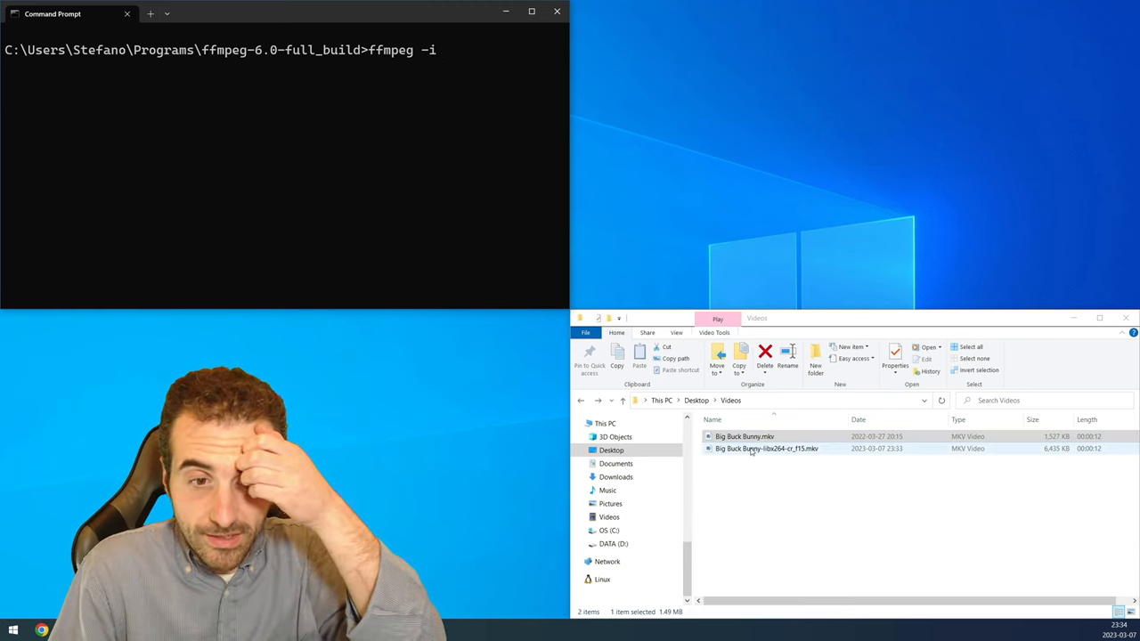
{"action": "double_click", "coordinate": [766, 448]}
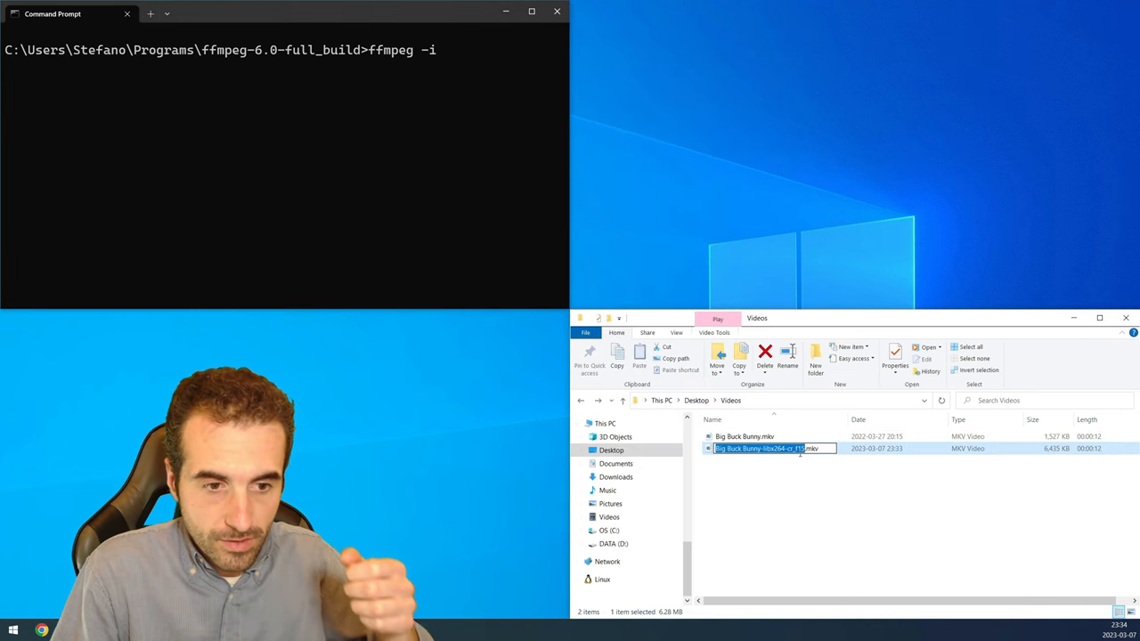
{"action": "left_click", "coordinate": [797, 448]}
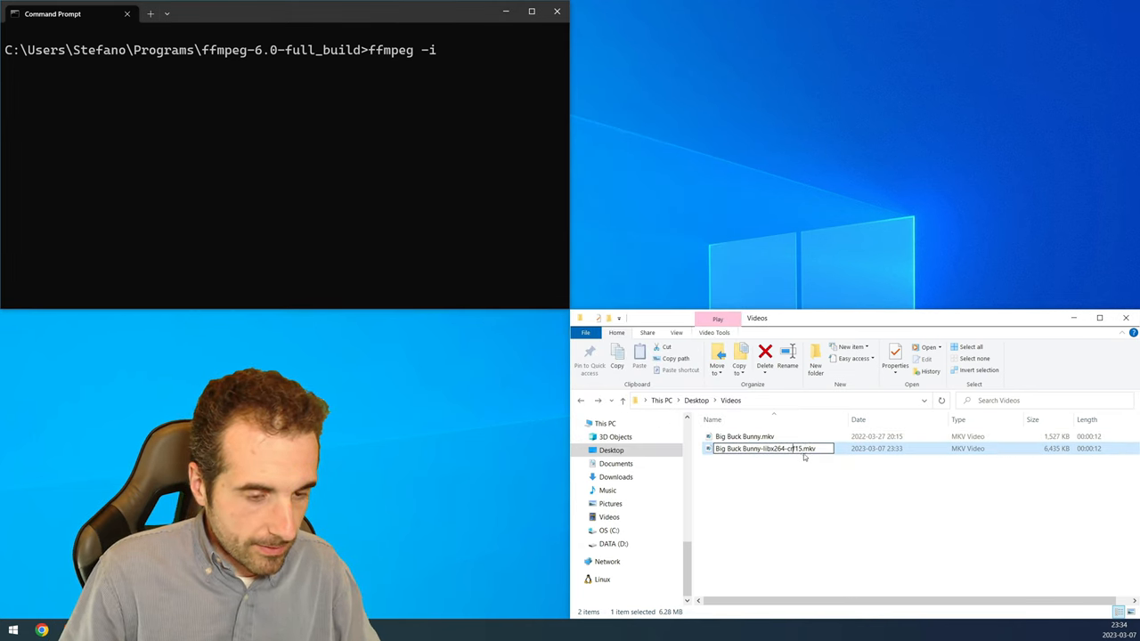
{"action": "type", "text": "_"}
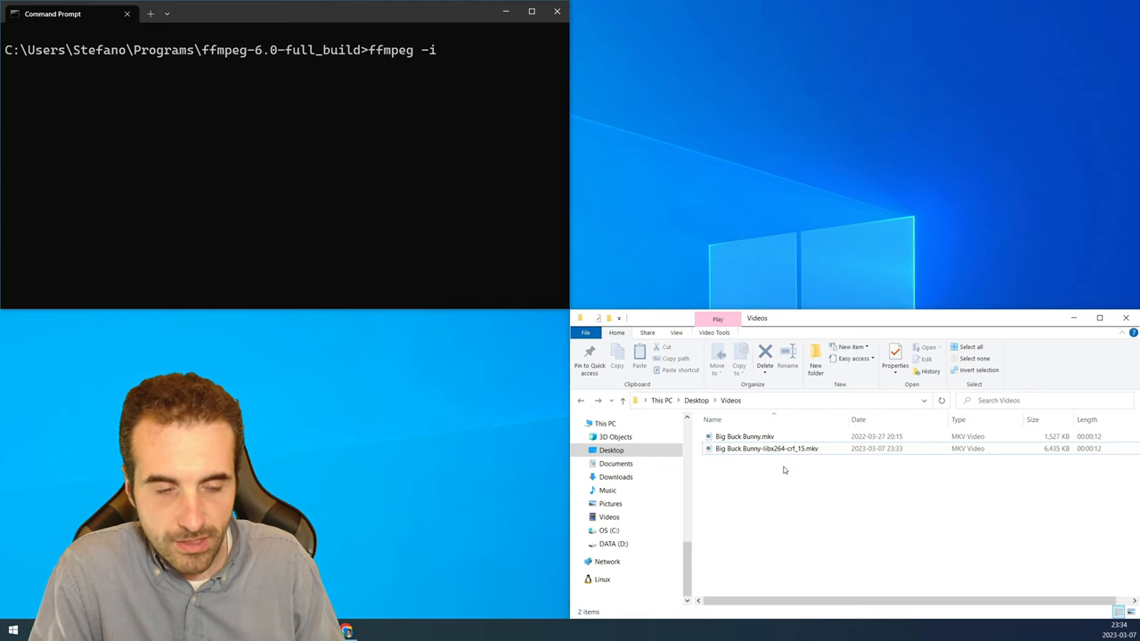
Give Big Buck Bunny.mkv and Big Buck Bunny-libx264-crf_15.mkv as the two -i inputs.
{"action": "left_click", "coordinate": [745, 436]}
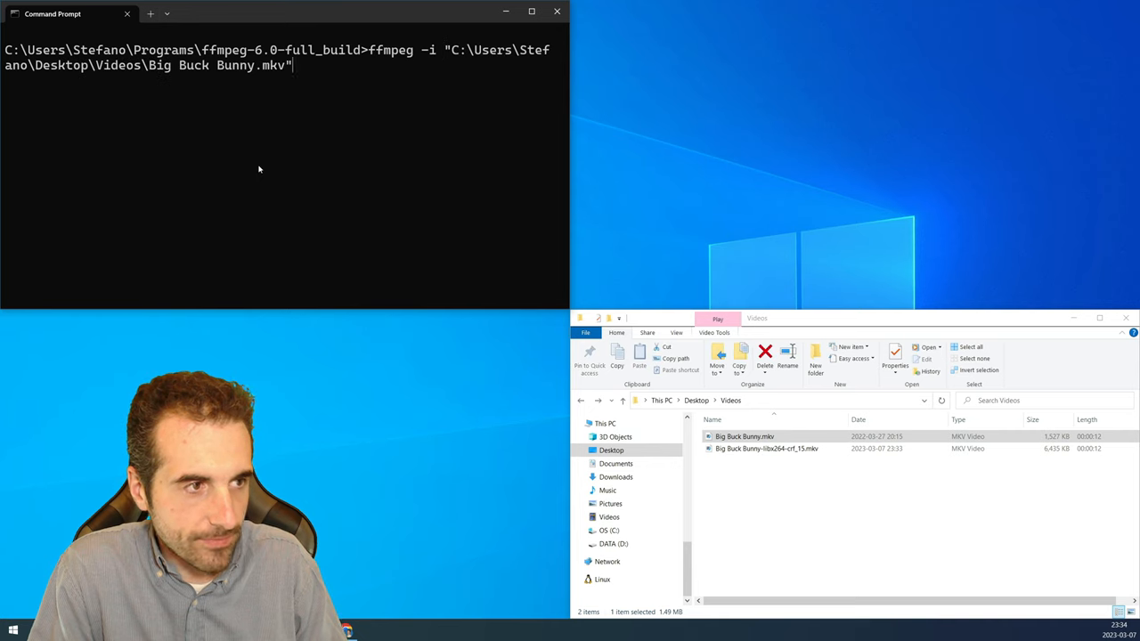
{"action": "type", "text": "-i"}
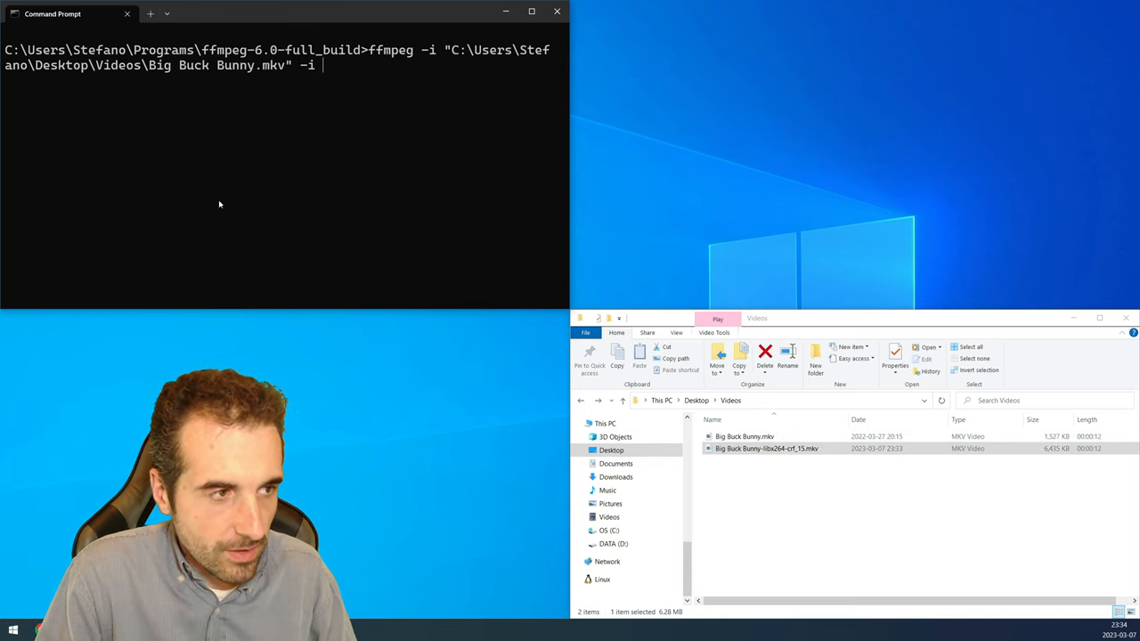
{"action": "type", "text": "\"C:\\Users\\Stefano\\Desktop\\Videos\\Big Buck Bunny-libx264-crf_15.mkv\""}
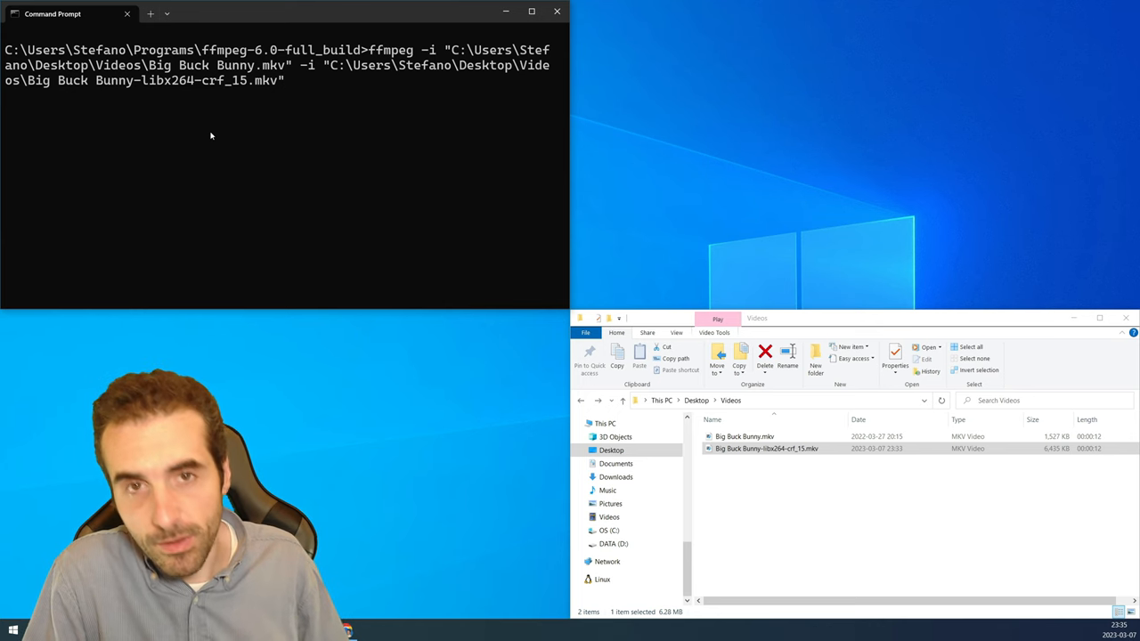
{"action": "key", "text": "enter"}
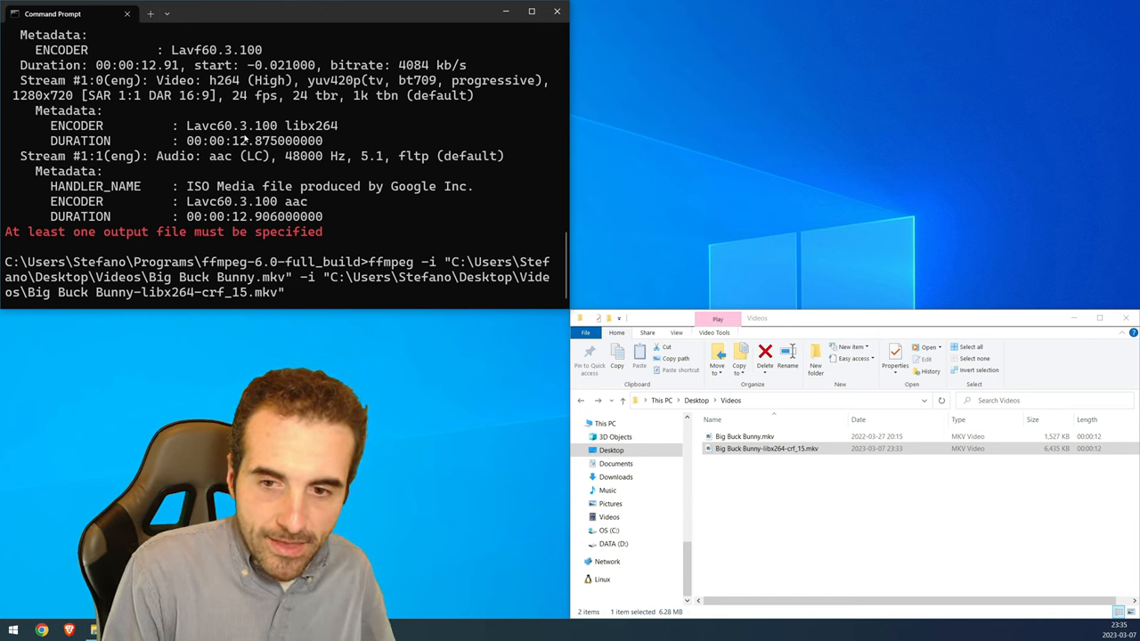
Append -lavfi corr -f null - to the comparison command.
{"action": "type", "text": "-lav"}
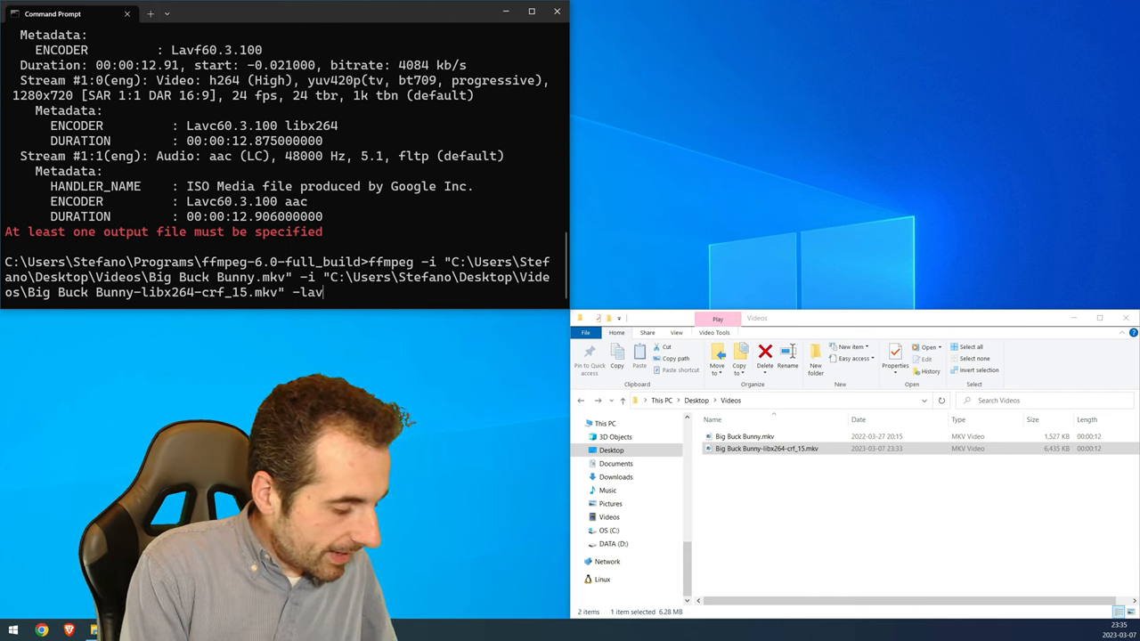
{"action": "type", "text": "fi"}
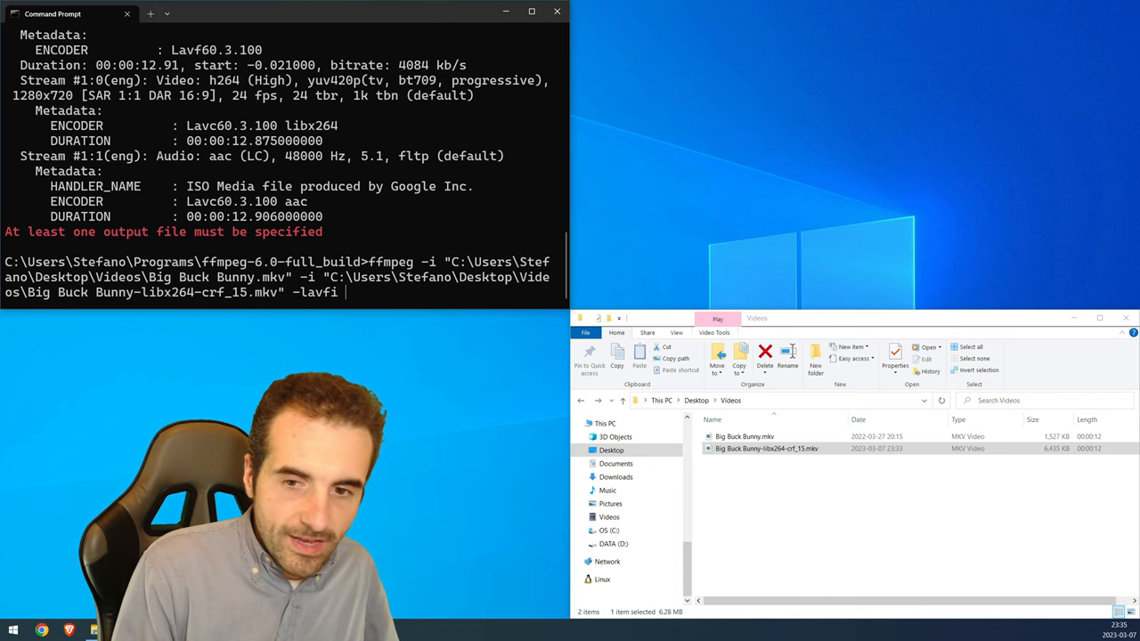
{"action": "type", "text": "corr"}
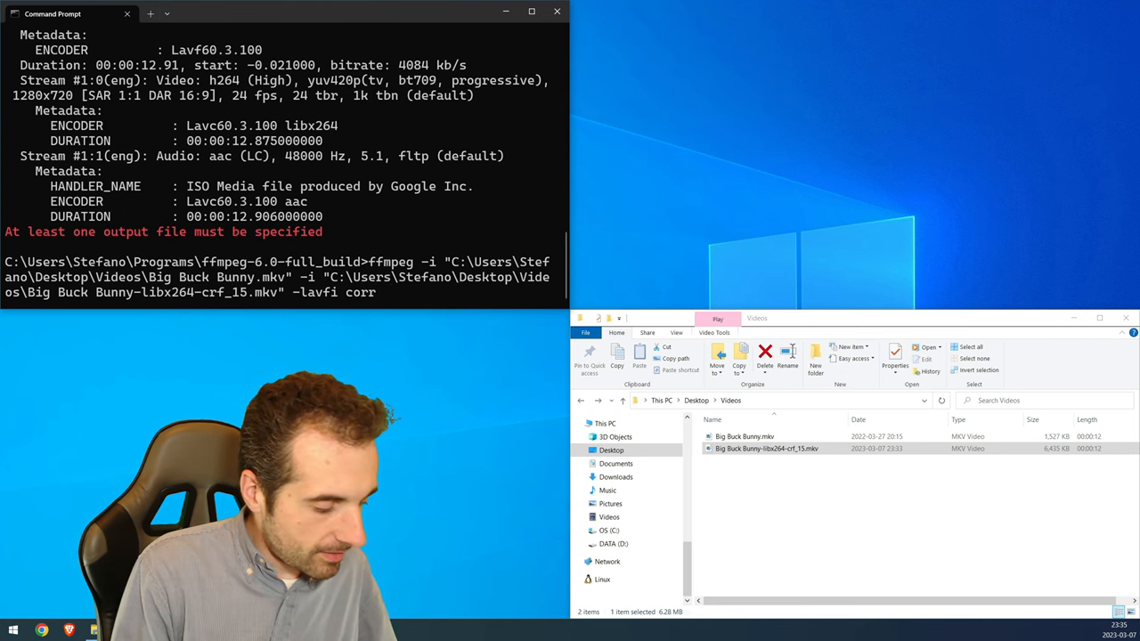
{"action": "type", "text": "-f null"}
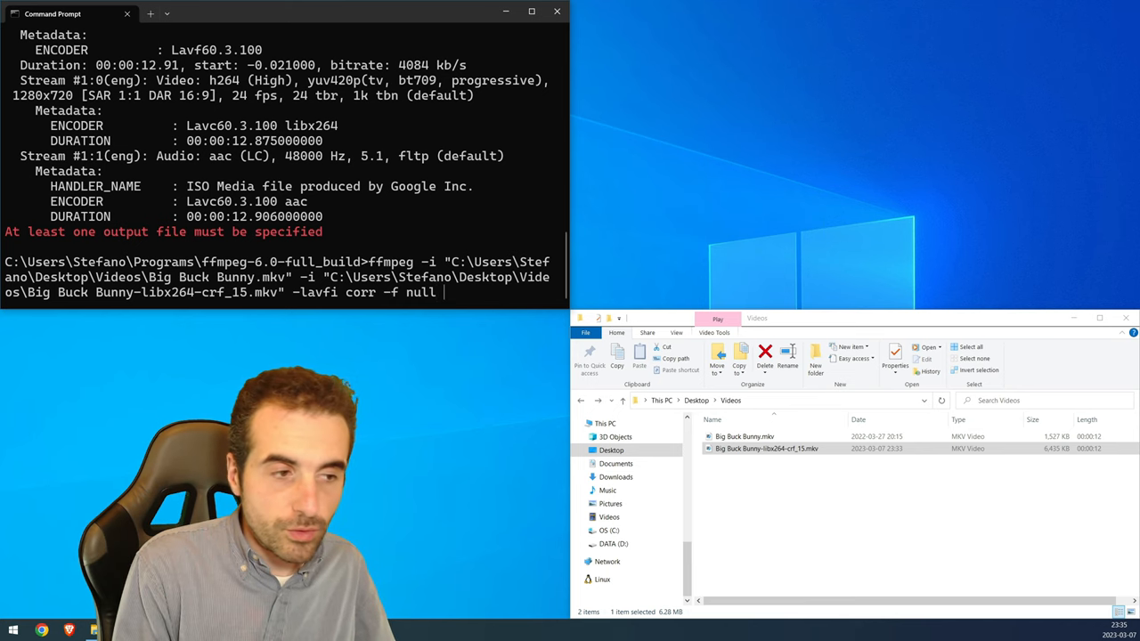
{"action": "type", "text": "-"}
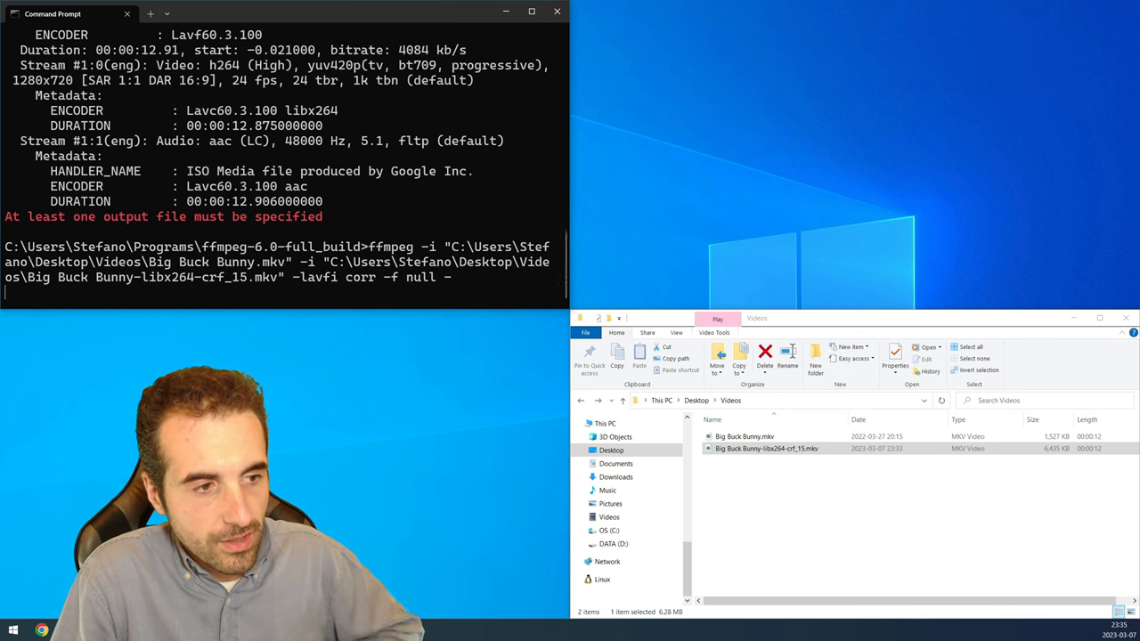
Run the corr comparison and select the Y correlation value 0.984770 in the results.
{"action": "key", "text": "enter"}
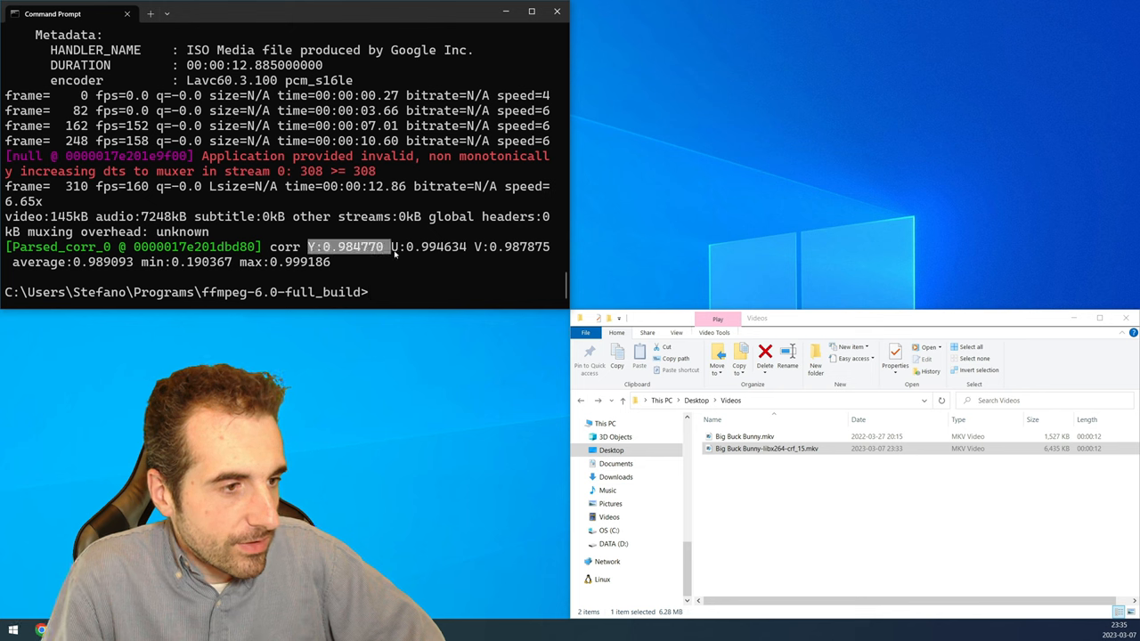
{"action": "left_click_drag", "start_coordinate": [307, 246], "coordinate": [551, 247]}
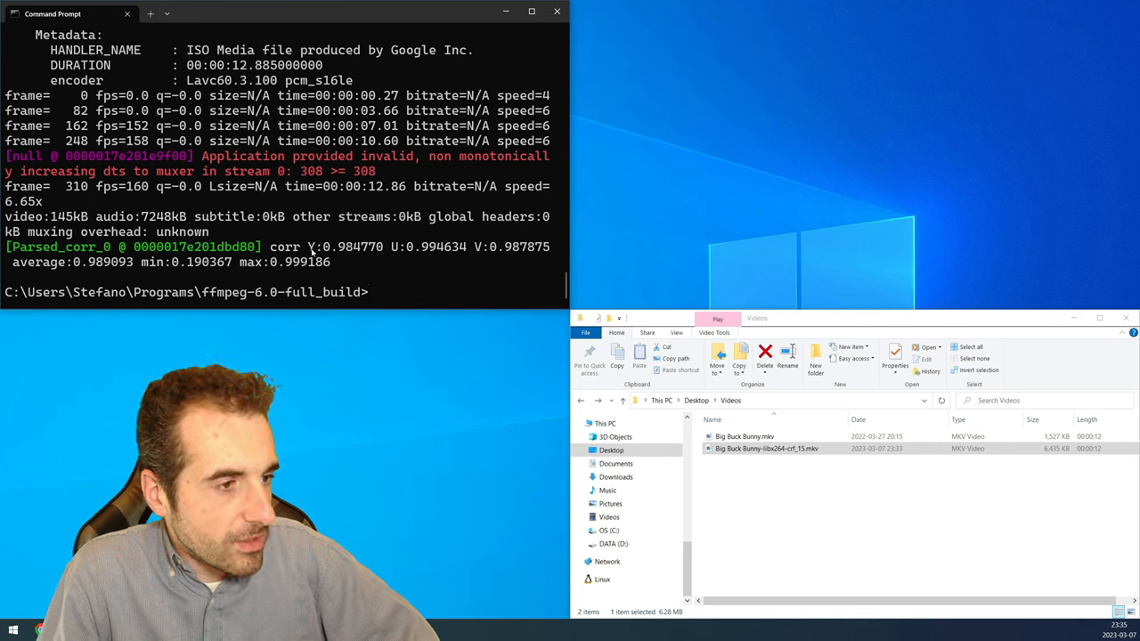
{"action": "double_click", "coordinate": [341, 246]}
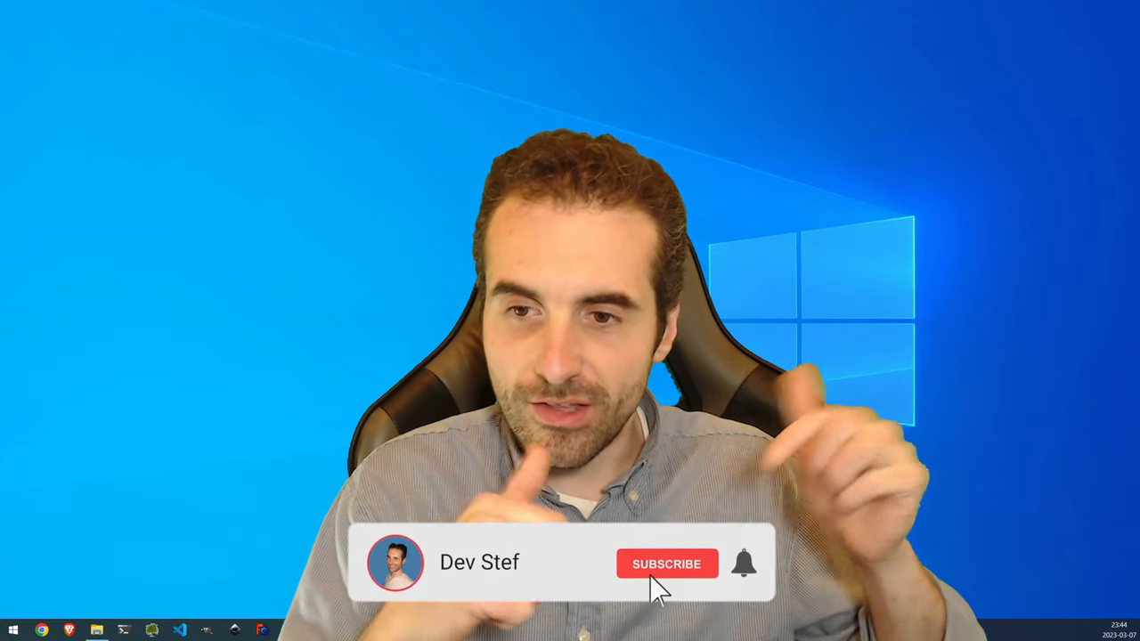
{"action": "left_click", "coordinate": [666, 564]}
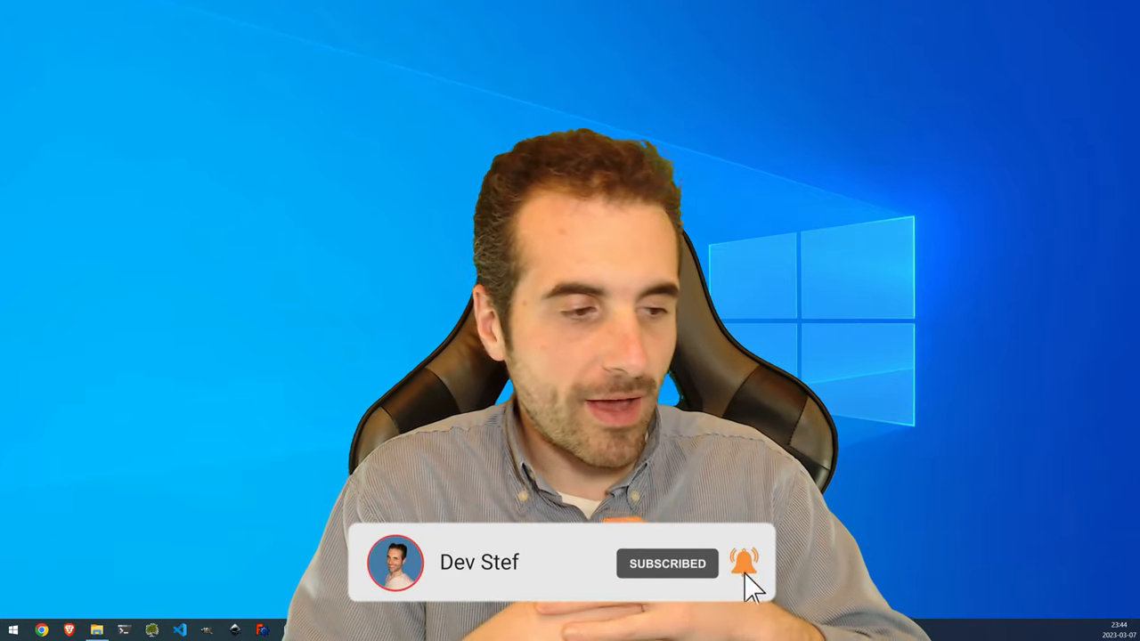